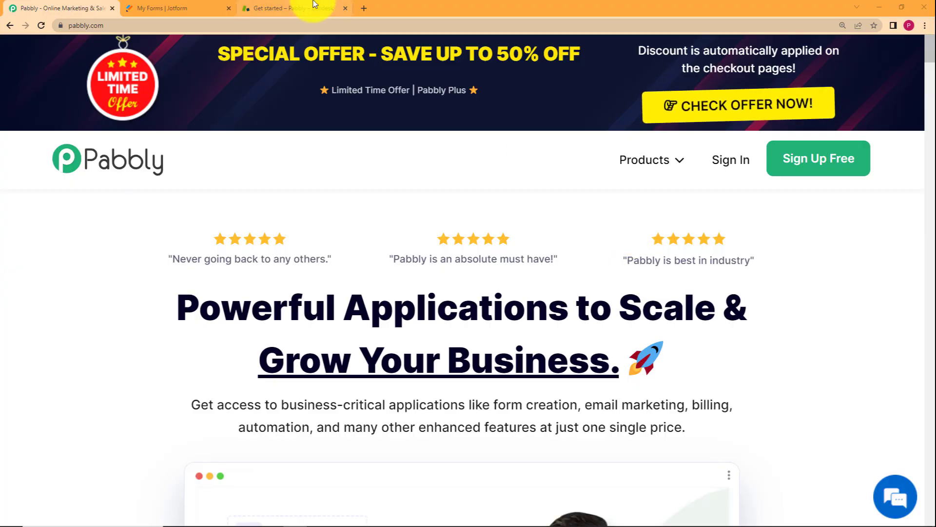
- Bring up the pabbly.com tab and begin signing in via Sign In
{"action": "left_click", "coordinate": [174, 7]}
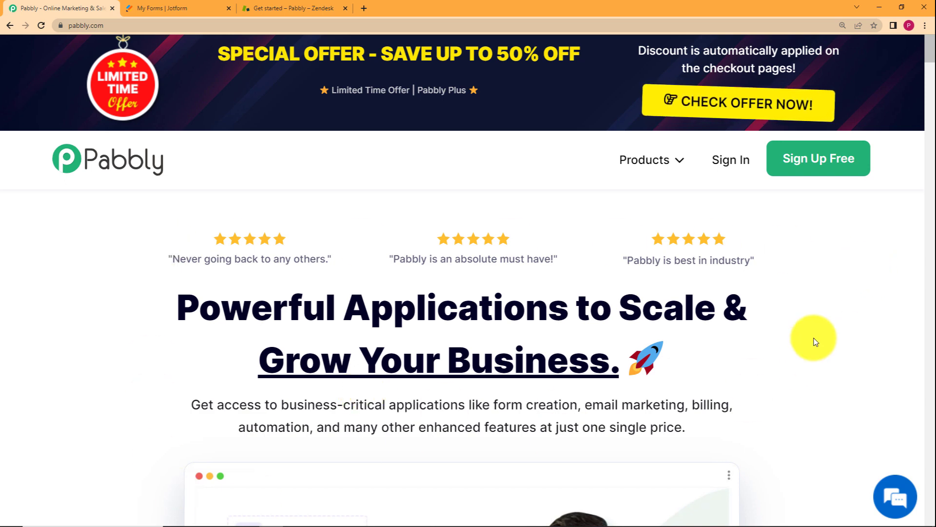
{"action": "mouse_move", "coordinate": [730, 159]}
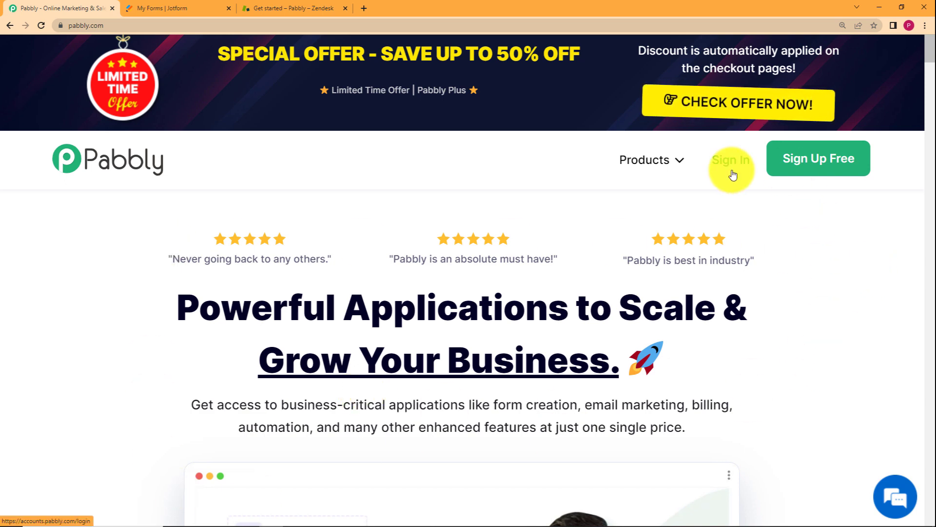
{"action": "left_click", "coordinate": [652, 159]}
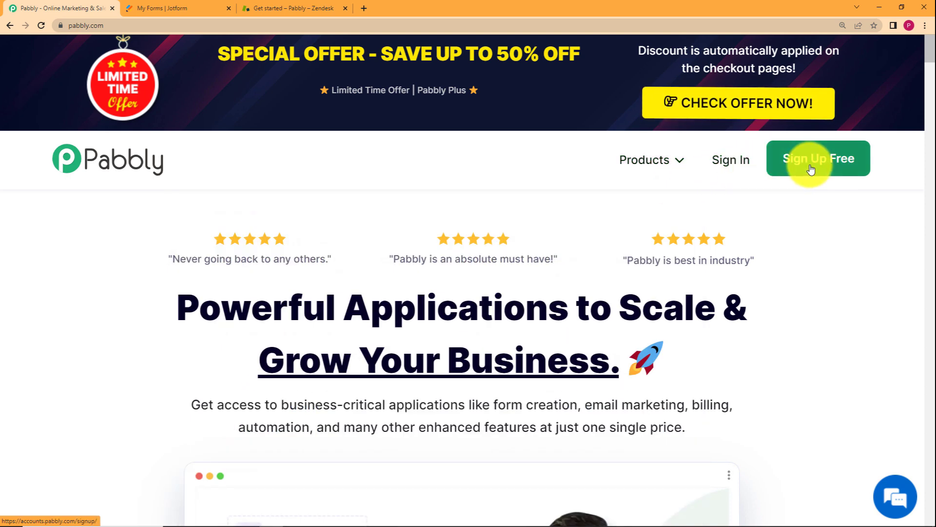
{"action": "mouse_move", "coordinate": [730, 159]}
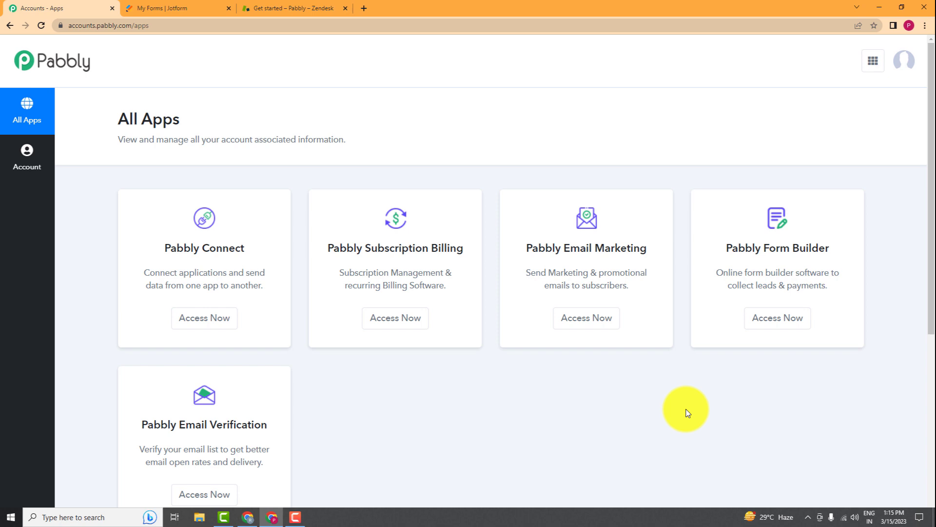
{"action": "mouse_move", "coordinate": [655, 373]}
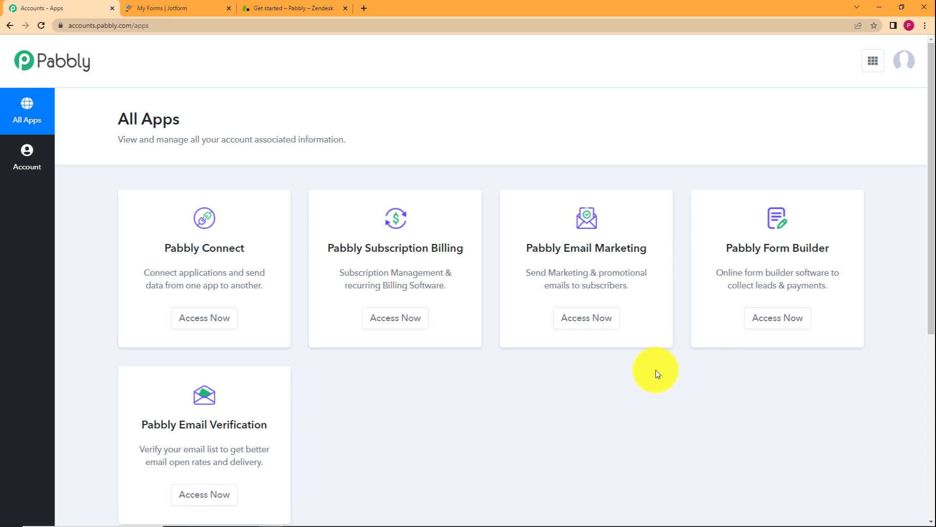
{"action": "mouse_move", "coordinate": [288, 281]}
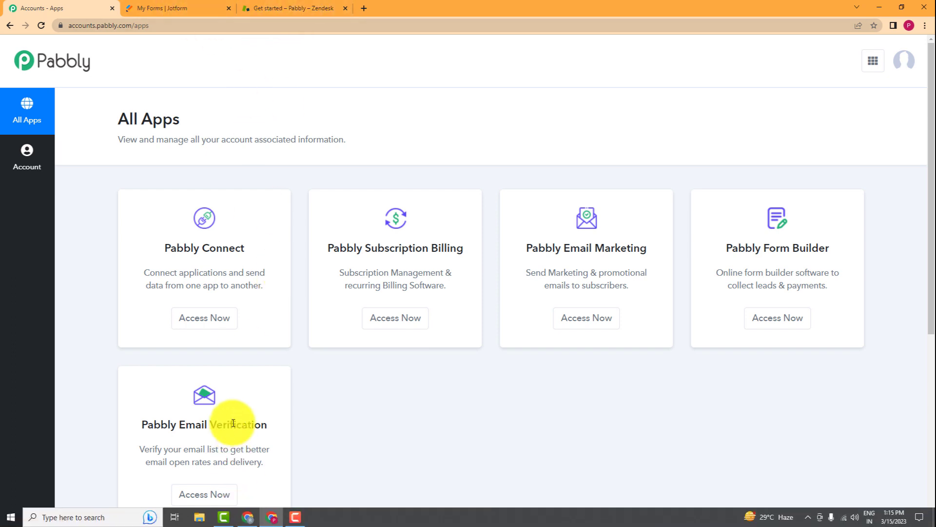
- Access Pabbly Connect from the All Apps page
{"action": "left_click", "coordinate": [204, 318]}
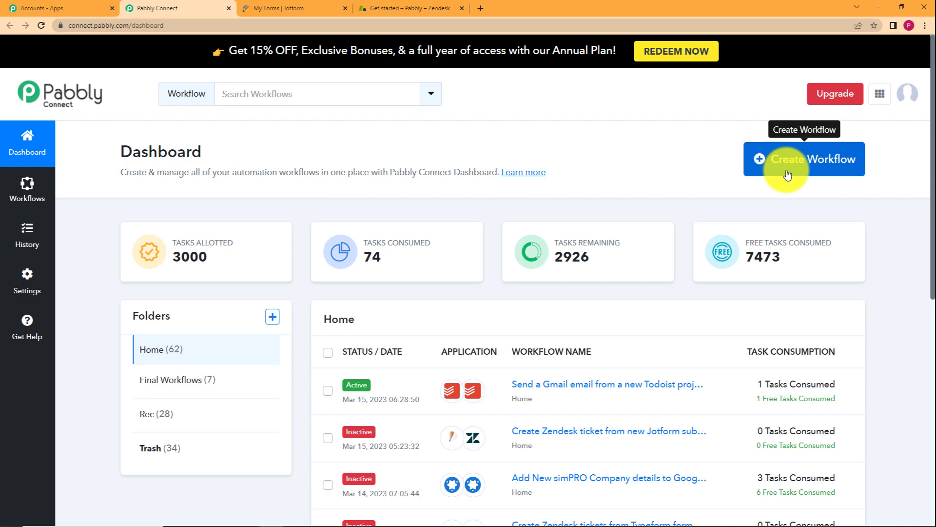
- Create a new workflow named 'Create Zendesk Tickets from Jotform responses'
{"action": "left_click", "coordinate": [803, 159]}
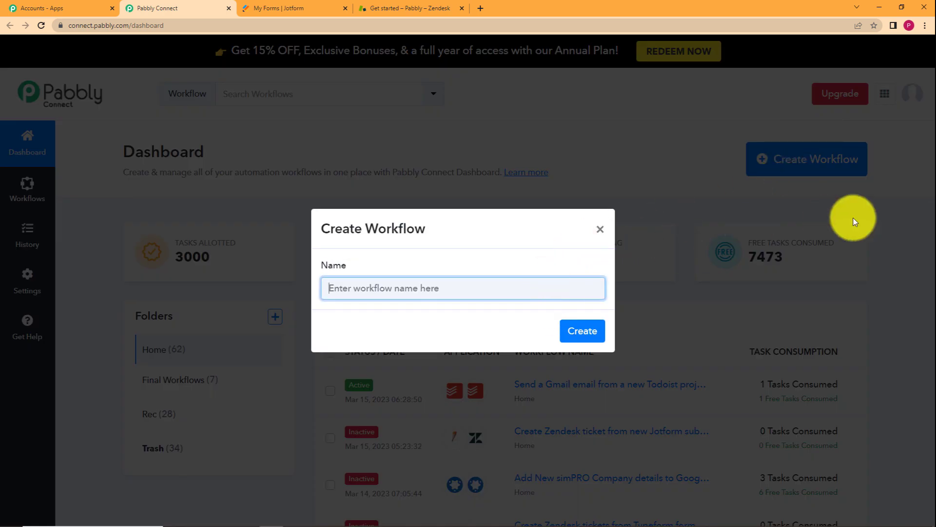
{"action": "type", "text": "Cre"}
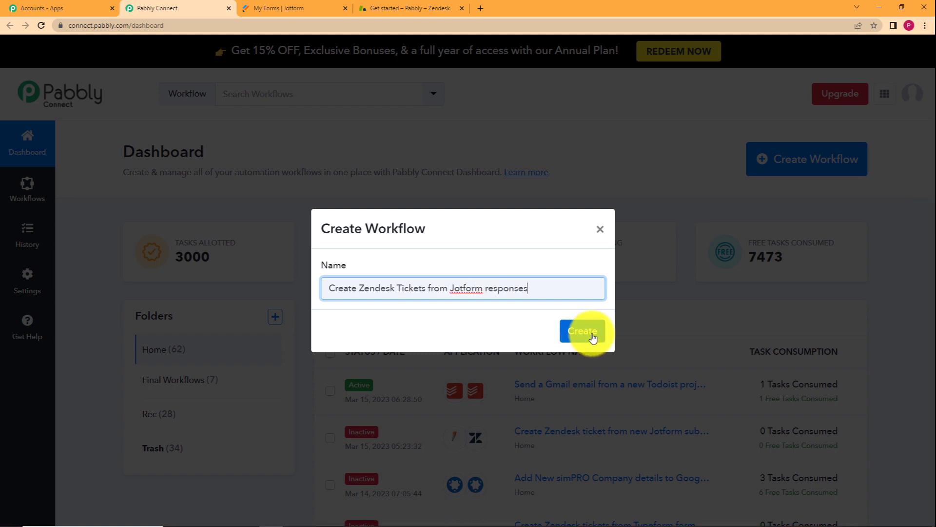
{"action": "left_click", "coordinate": [579, 331]}
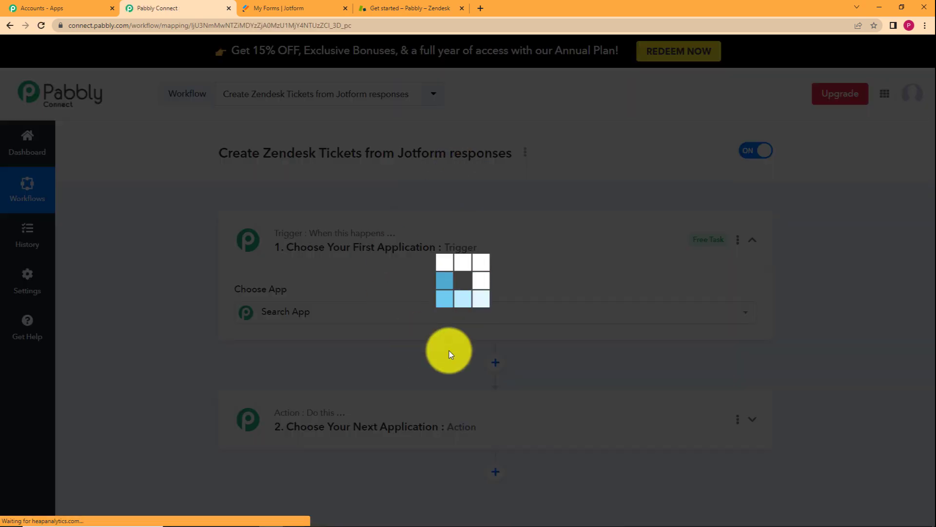
{"action": "left_click", "coordinate": [492, 312]}
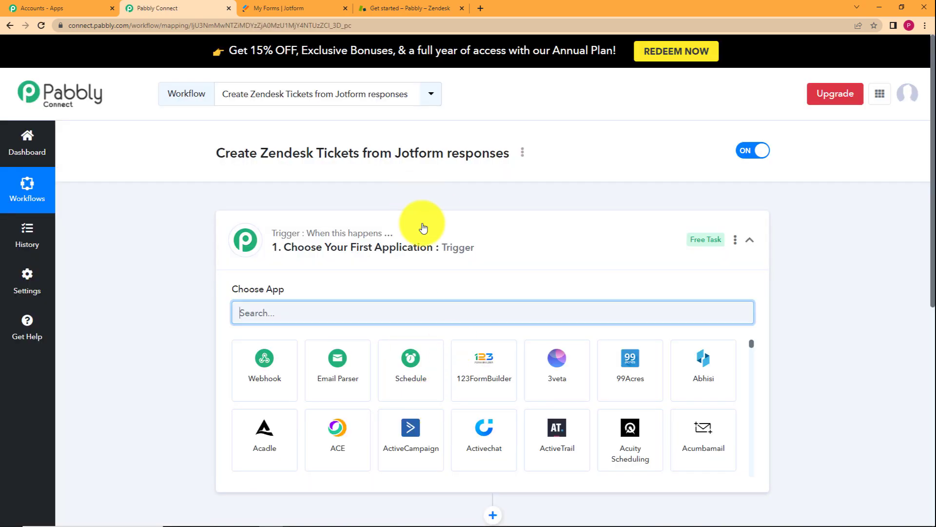
{"action": "left_click", "coordinate": [749, 240]}
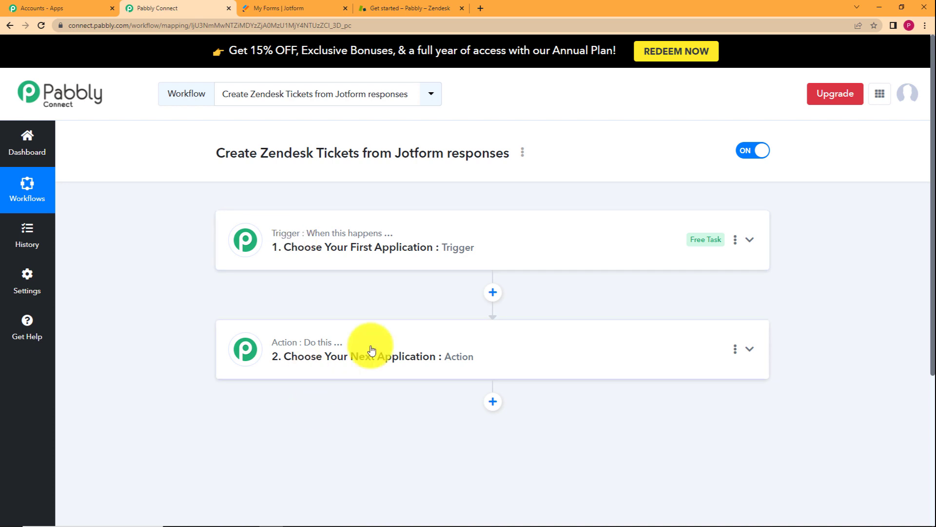
{"action": "mouse_move", "coordinate": [347, 266]}
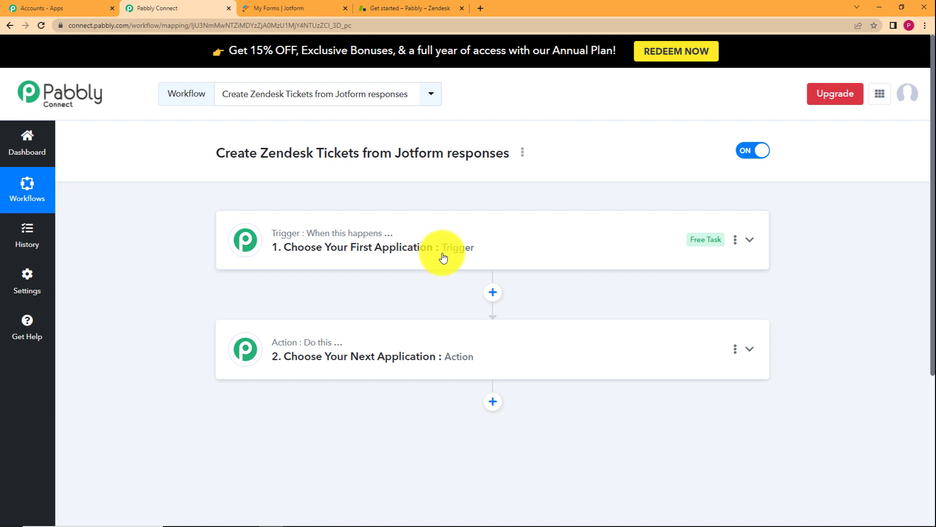
{"action": "mouse_move", "coordinate": [327, 245]}
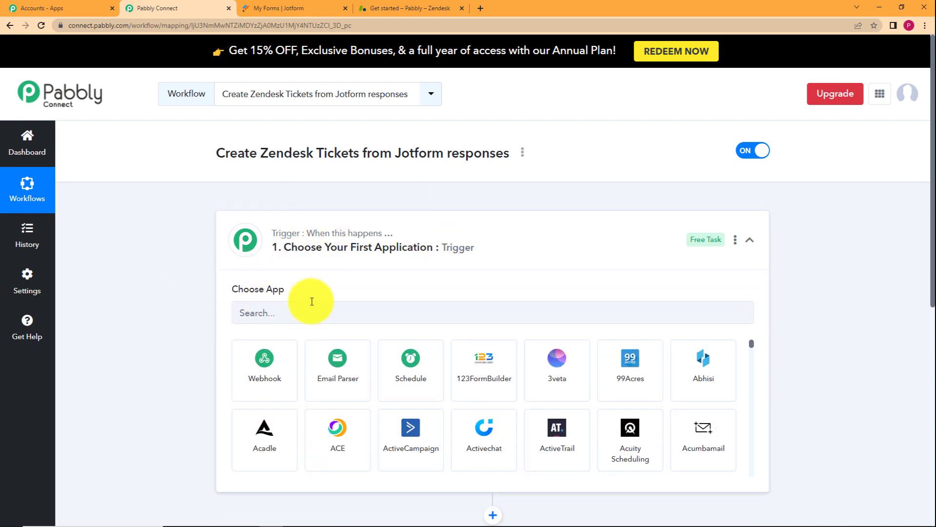
{"action": "mouse_move", "coordinate": [297, 318]}
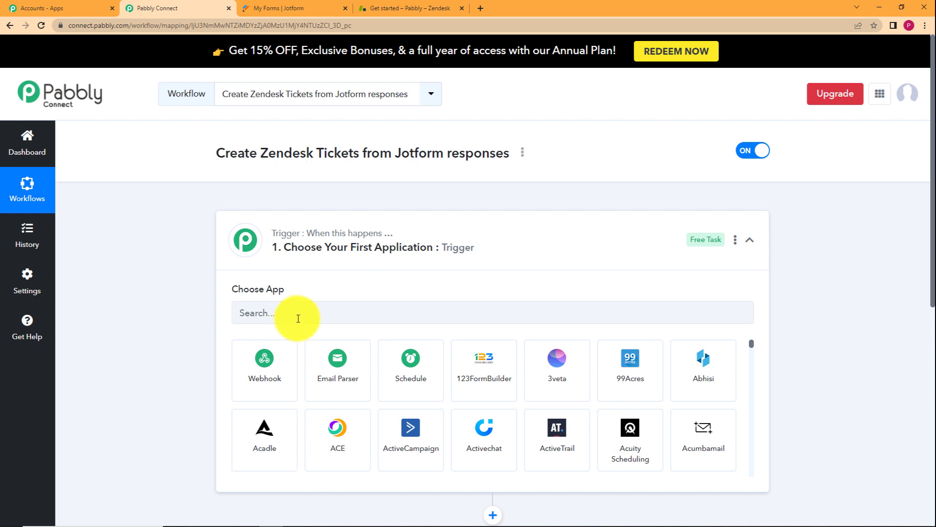
{"action": "mouse_move", "coordinate": [320, 316]}
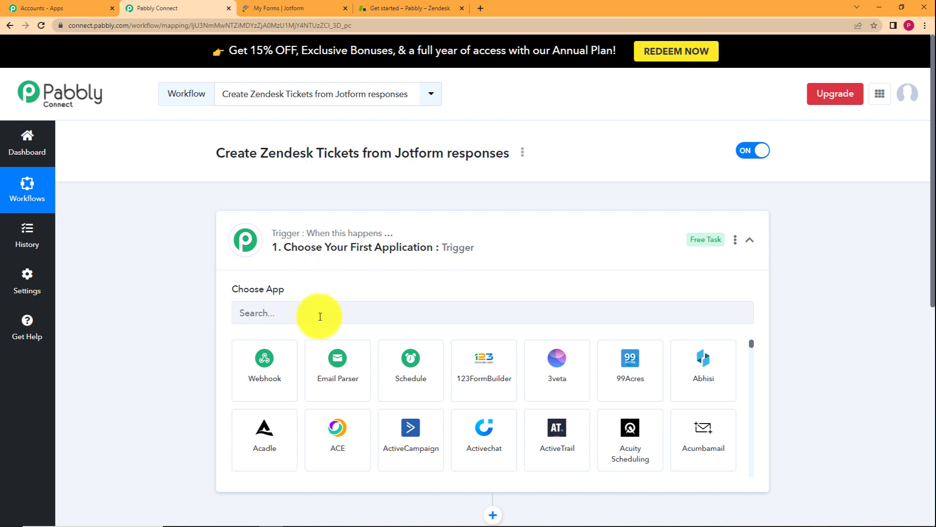
{"action": "left_click", "coordinate": [749, 239]}
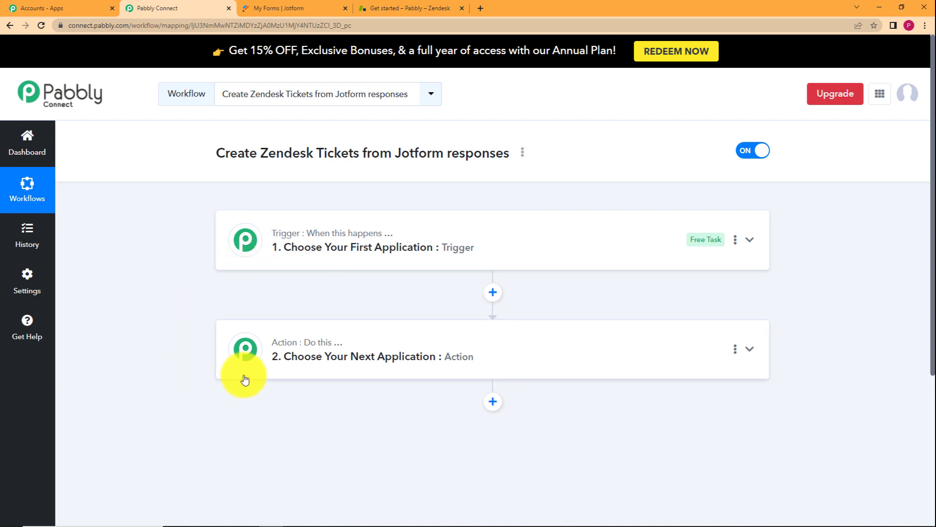
{"action": "mouse_move", "coordinate": [376, 357]}
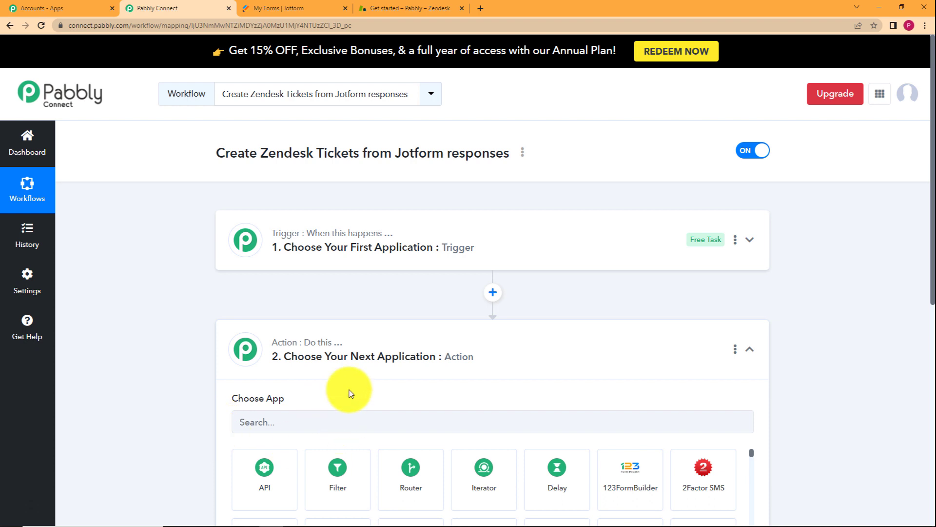
{"action": "left_click", "coordinate": [749, 350]}
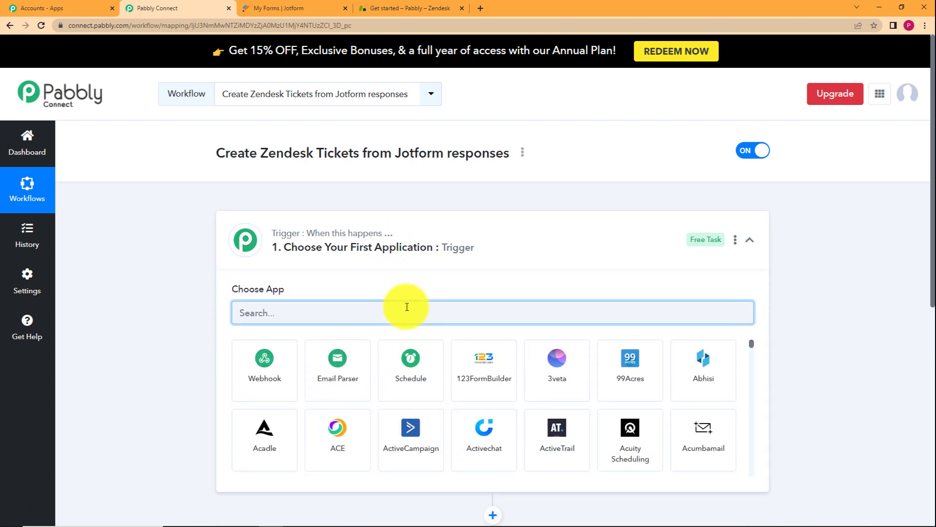
- Search 'jot' and choose JotForm as the trigger app, then switch to the Jotform tab
{"action": "type", "text": "jot"}
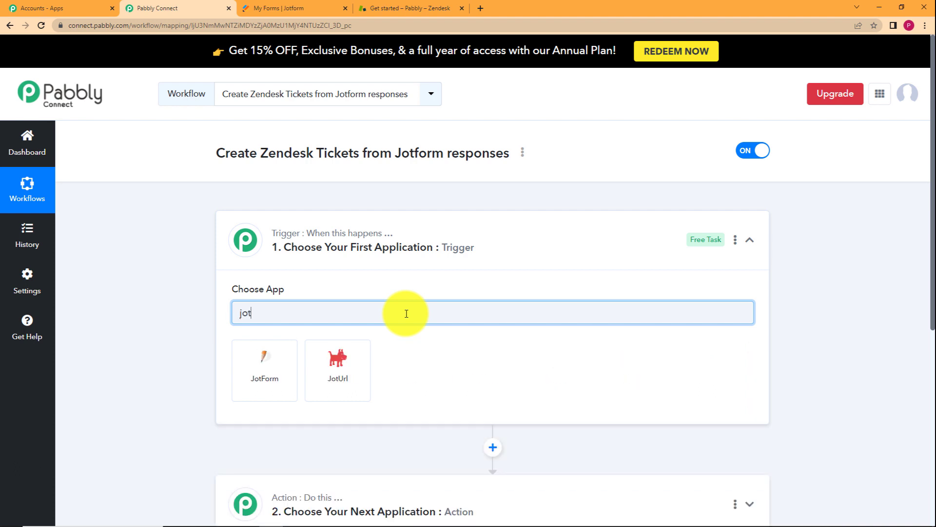
{"action": "left_click", "coordinate": [264, 368]}
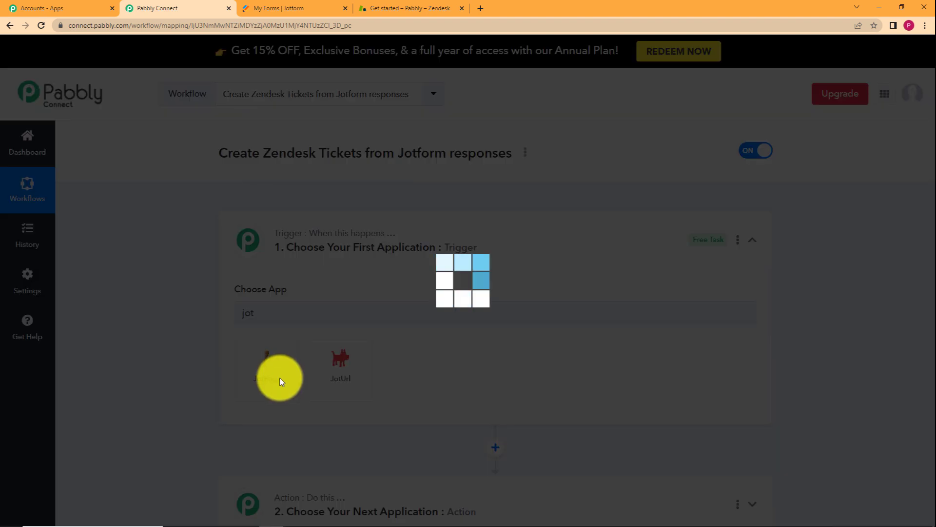
{"action": "left_click", "coordinate": [266, 368]}
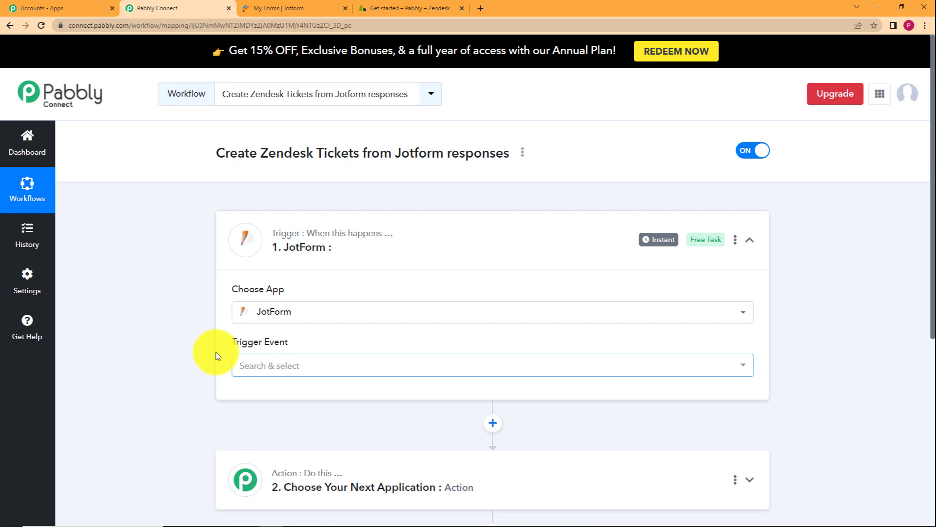
{"action": "scroll", "scroll_direction": "down", "scroll_amount": 3}
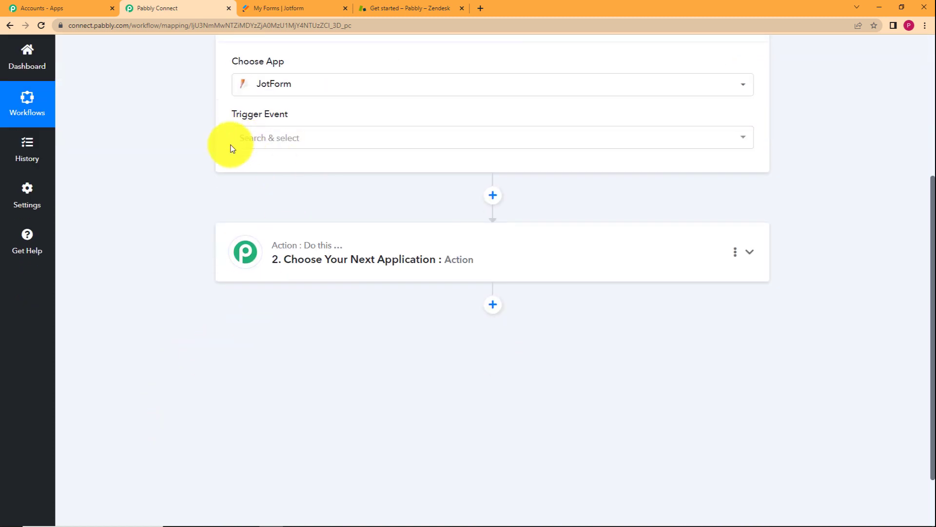
{"action": "left_click", "coordinate": [493, 137]}
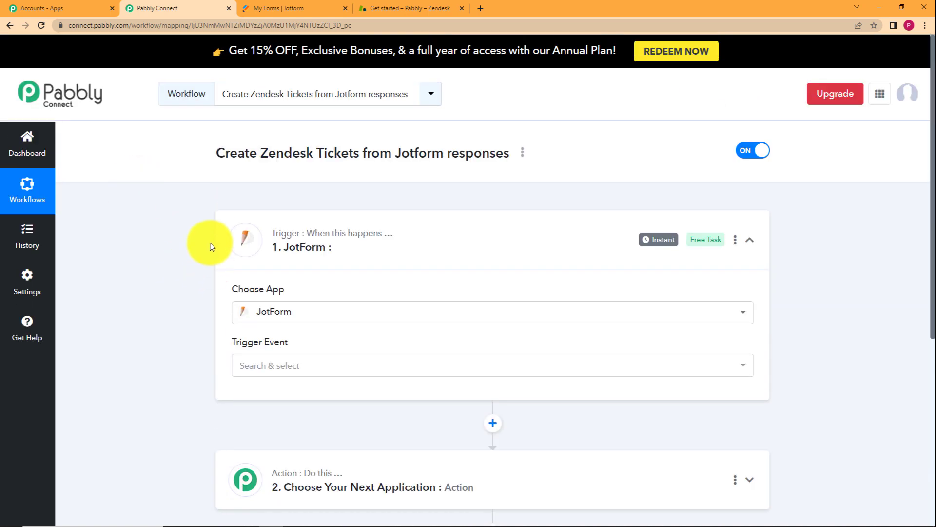
{"action": "left_click", "coordinate": [293, 7]}
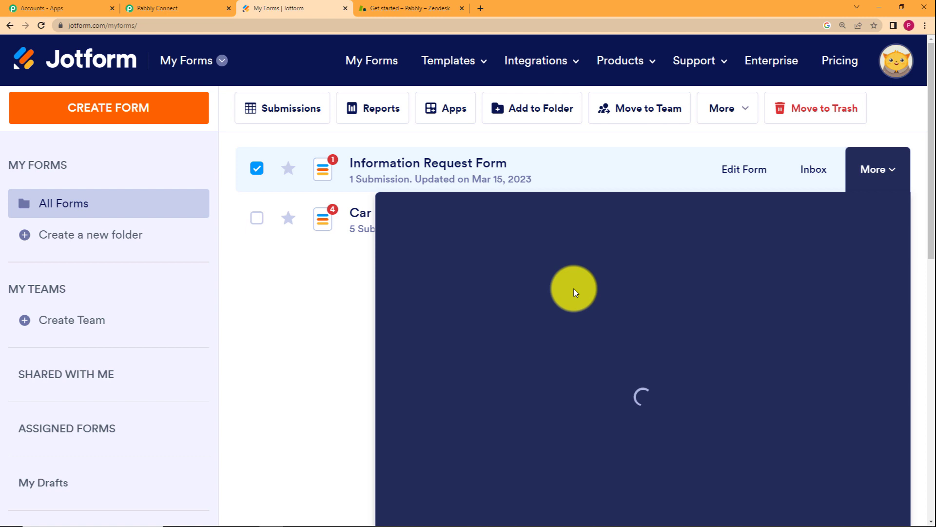
- Copy the Information Request Form's shareable link and view the live form in a new tab
{"action": "left_click", "coordinate": [877, 169]}
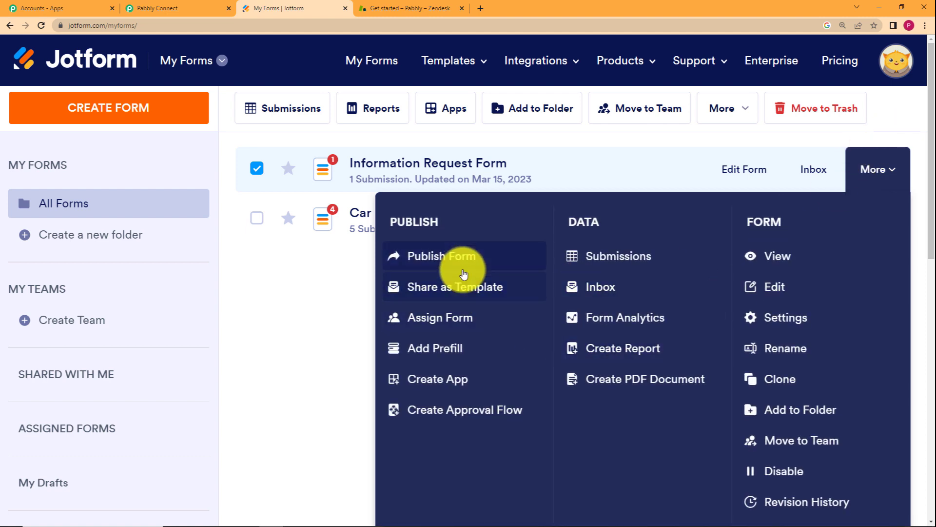
{"action": "mouse_move", "coordinate": [455, 256]}
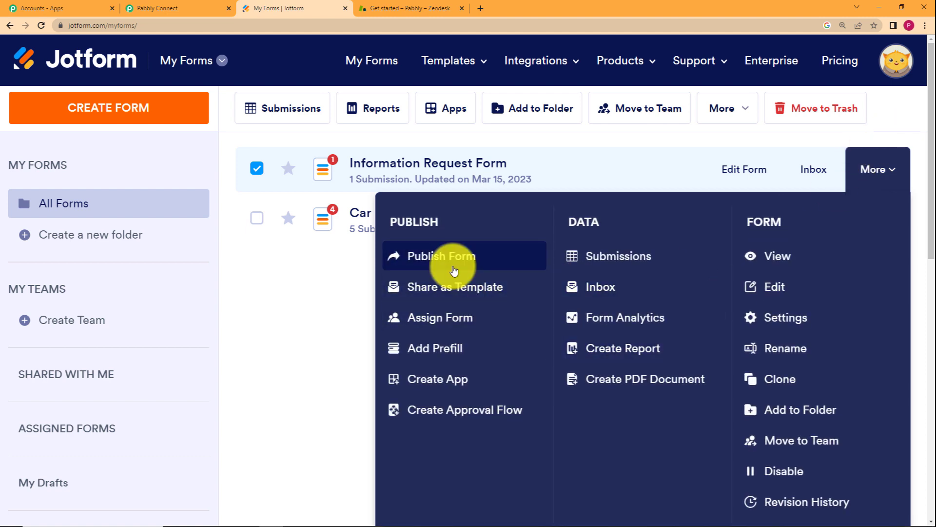
{"action": "left_click", "coordinate": [442, 256]}
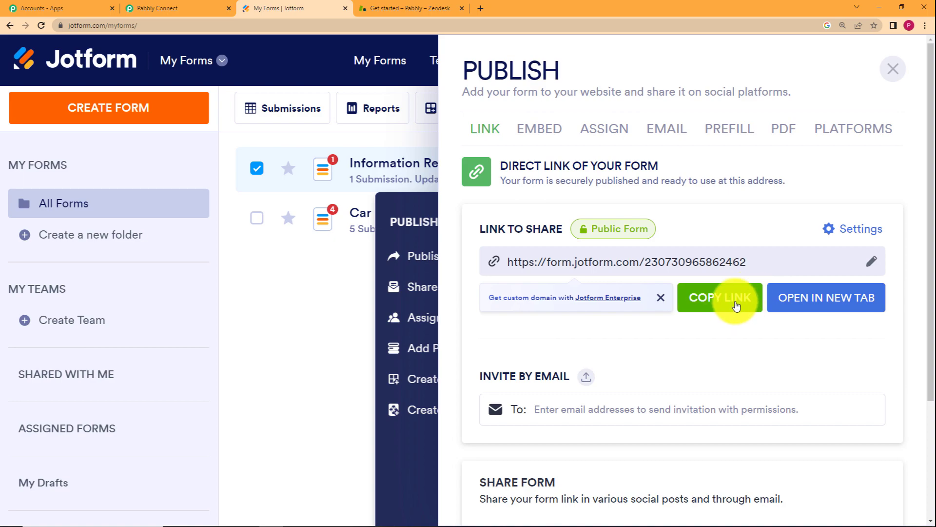
{"action": "left_click", "coordinate": [597, 9]}
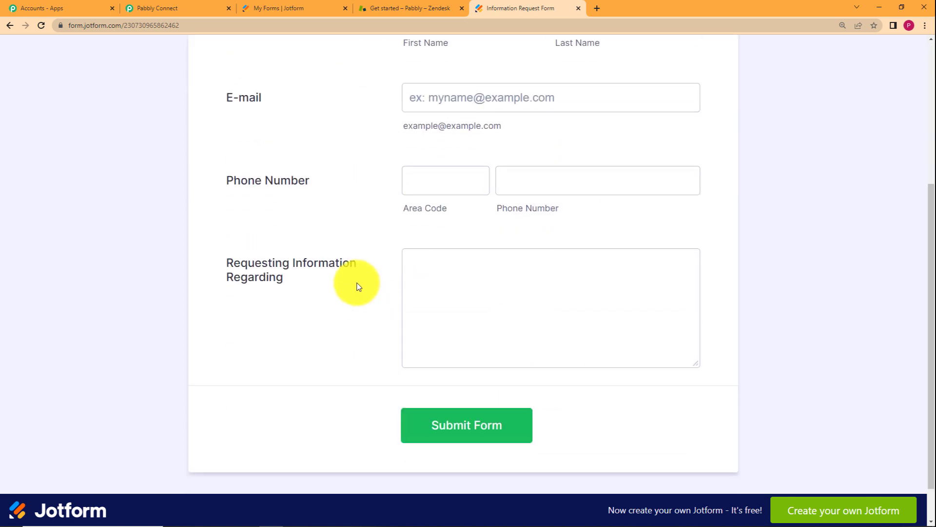
- Review the Amendment Request form's name, email, phone and request fields, then return to Pabbly Connect
{"action": "scroll", "scroll_direction": "up", "scroll_amount": 3}
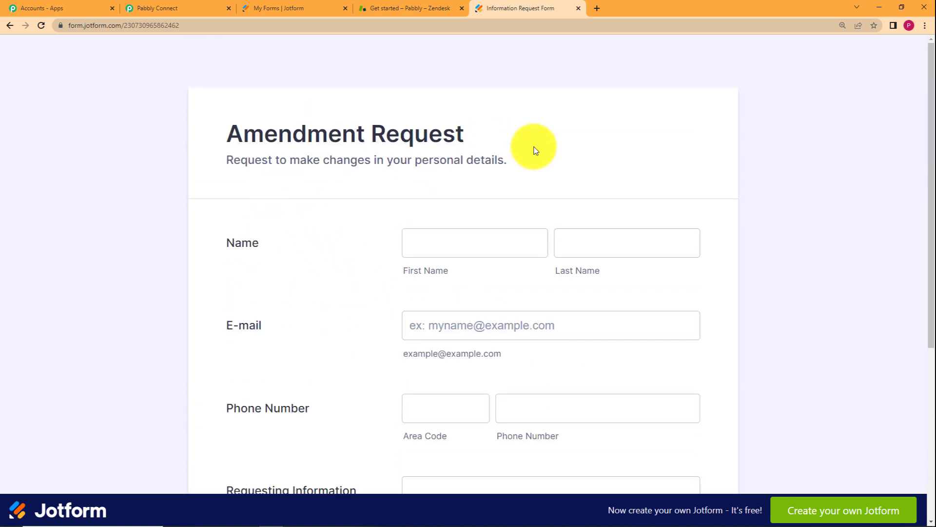
{"action": "scroll", "scroll_direction": "down", "scroll_amount": 3}
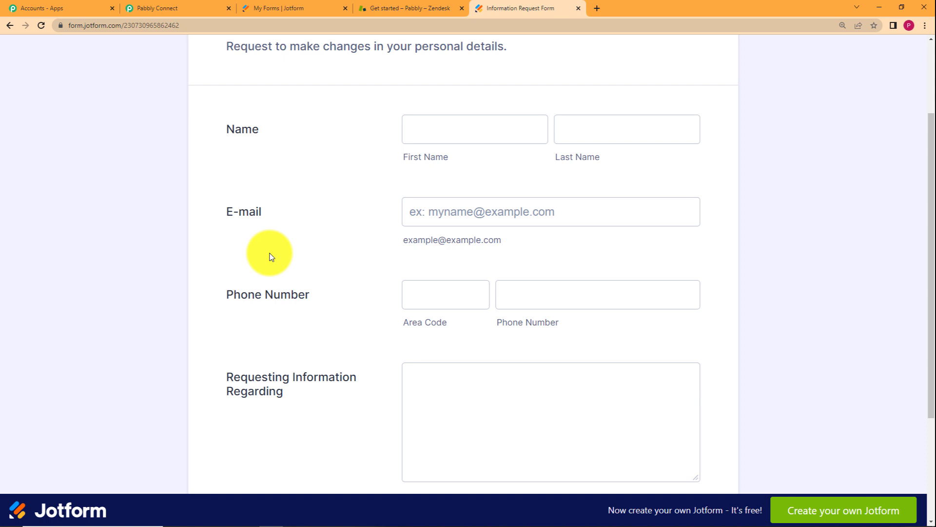
{"action": "left_click", "coordinate": [475, 129]}
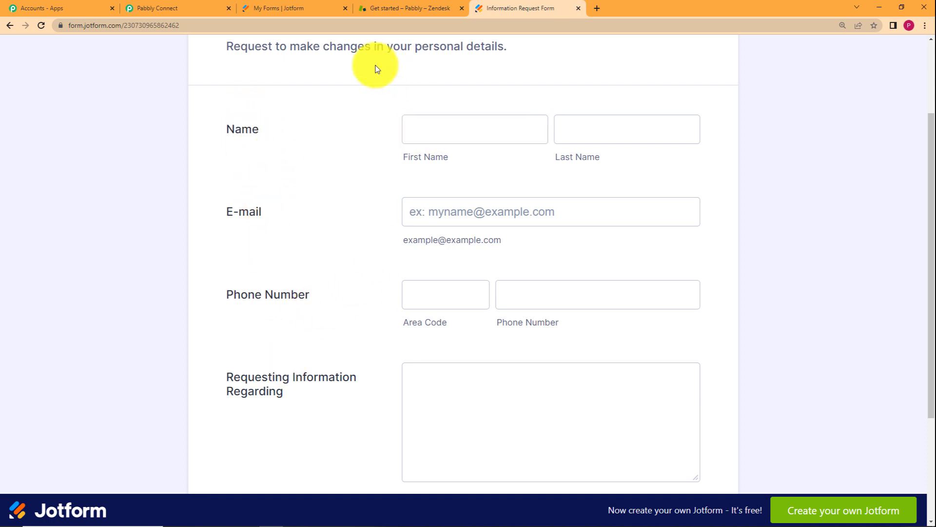
{"action": "mouse_move", "coordinate": [216, 258]}
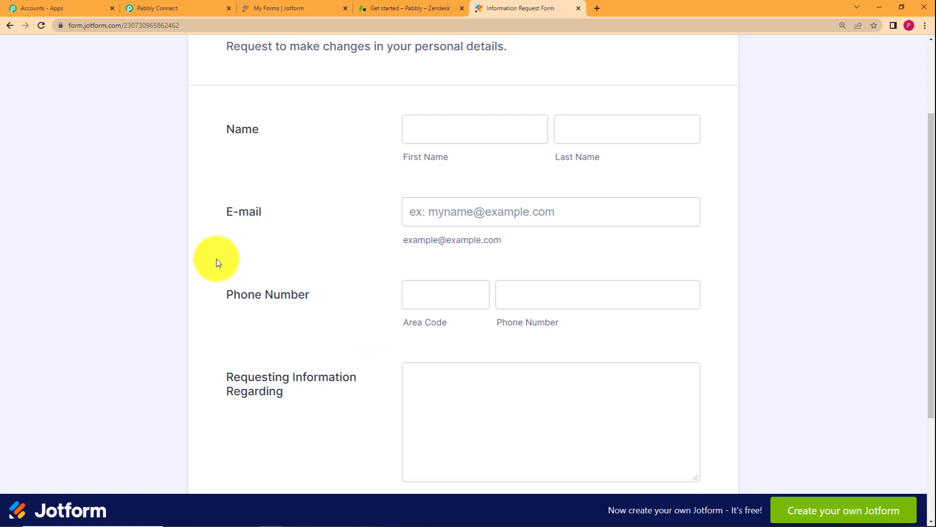
{"action": "left_click", "coordinate": [550, 421]}
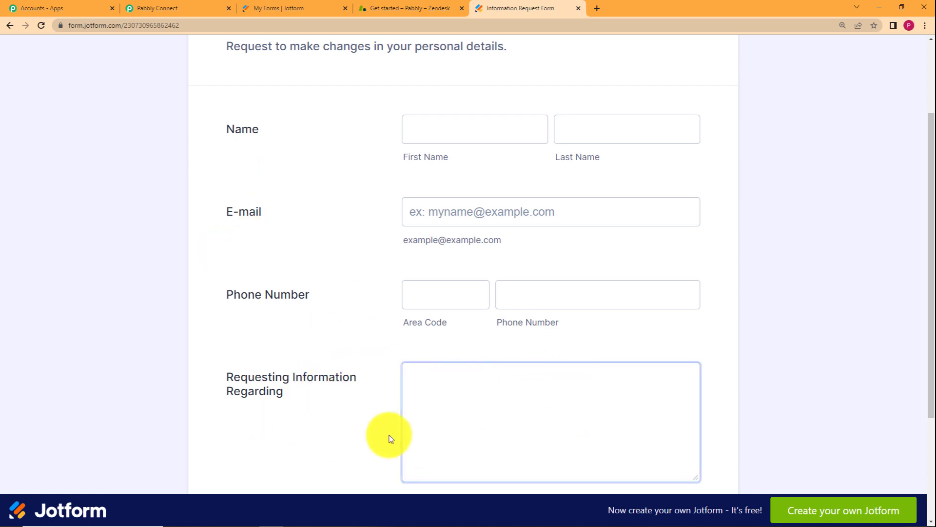
{"action": "scroll", "scroll_direction": "down", "scroll_amount": 3}
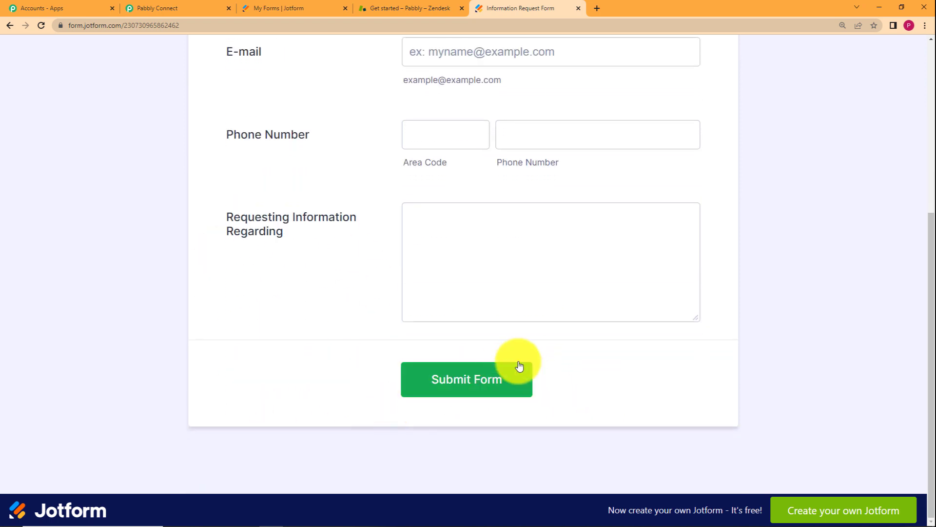
{"action": "left_click", "coordinate": [154, 8]}
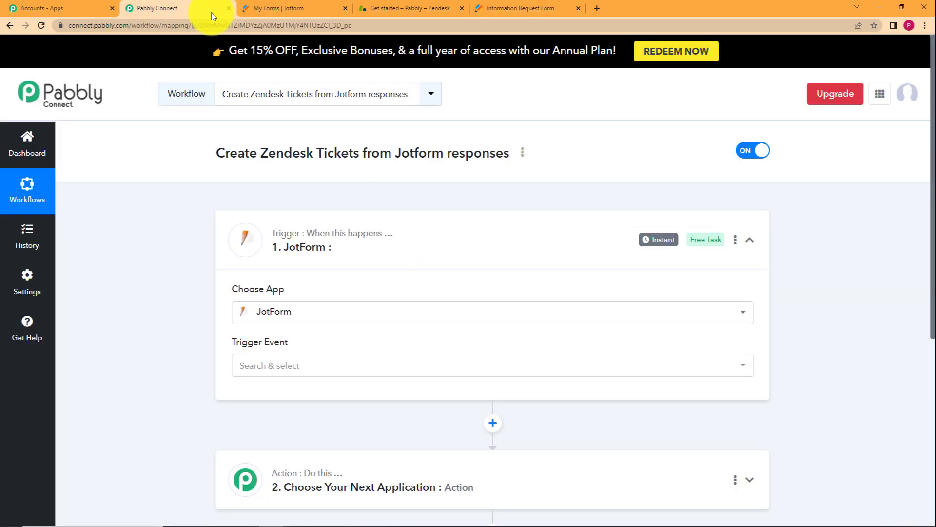
- Choose New Response as the JotForm trigger event so the webhook URL appears
{"action": "left_click", "coordinate": [289, 365]}
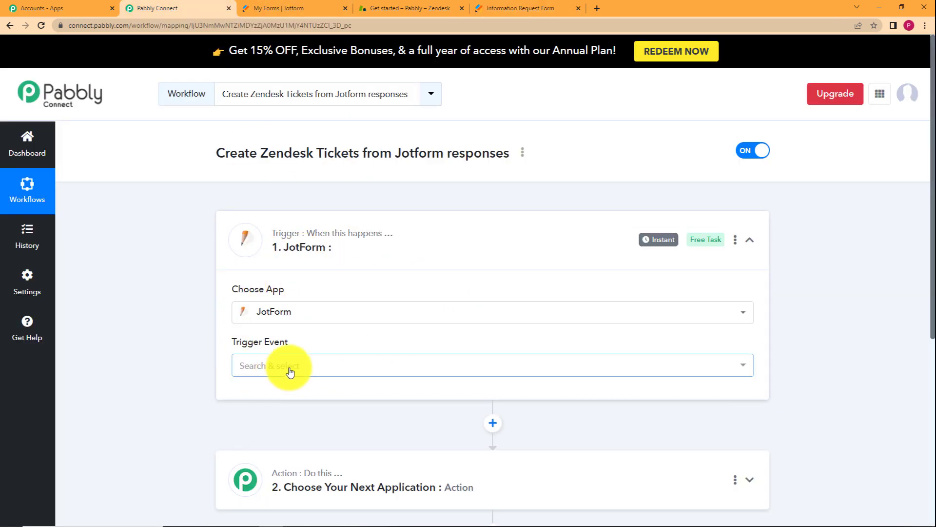
{"action": "scroll", "scroll_direction": "down", "scroll_amount": 3}
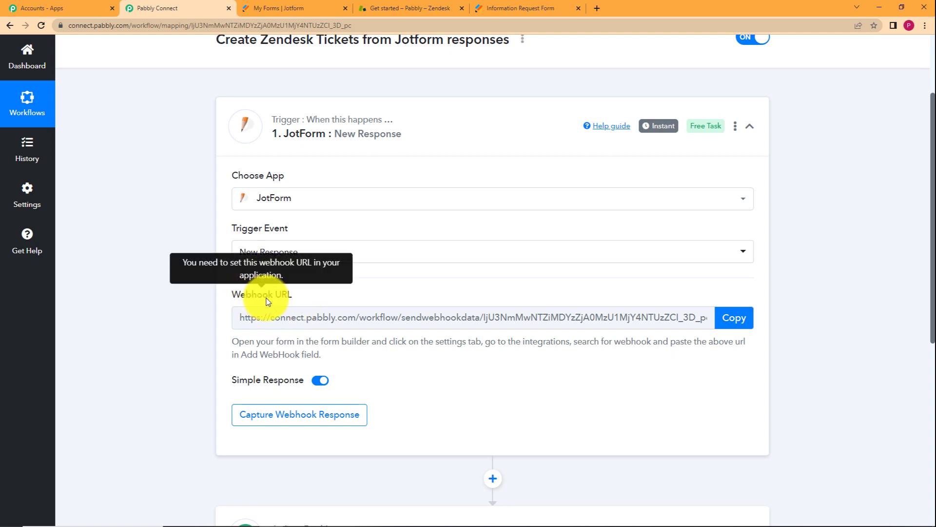
{"action": "mouse_move", "coordinate": [306, 296]}
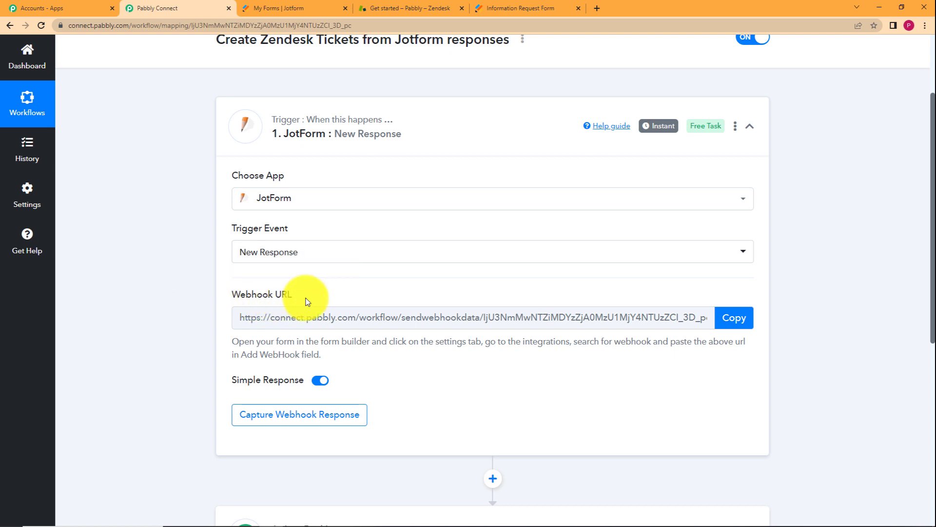
- Close the Publish panel and open the Information Request Form's settings in Form Builder
{"action": "left_click", "coordinate": [281, 7]}
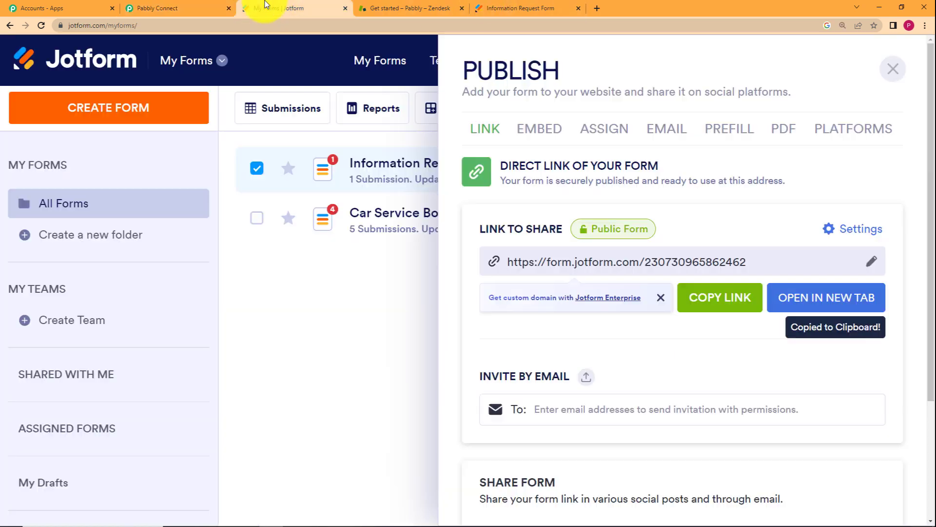
{"action": "left_click", "coordinate": [892, 68]}
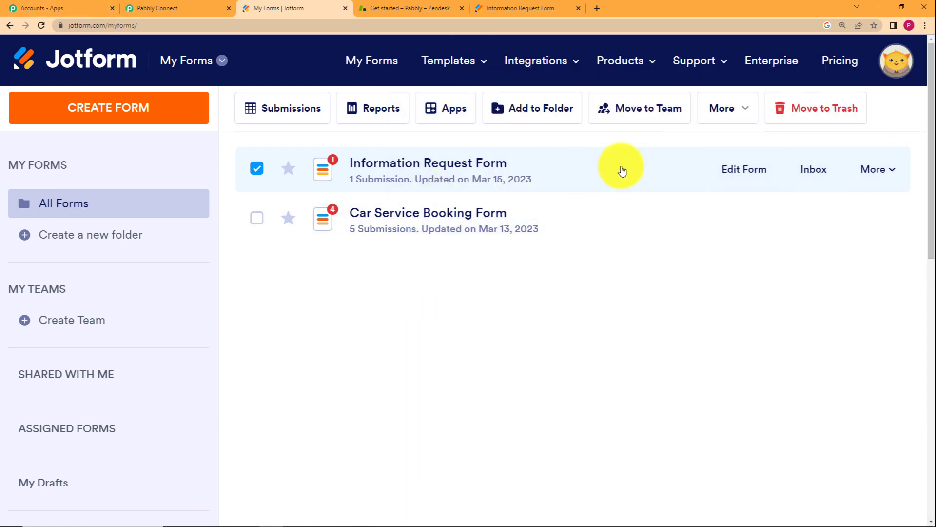
{"action": "left_click", "coordinate": [877, 168]}
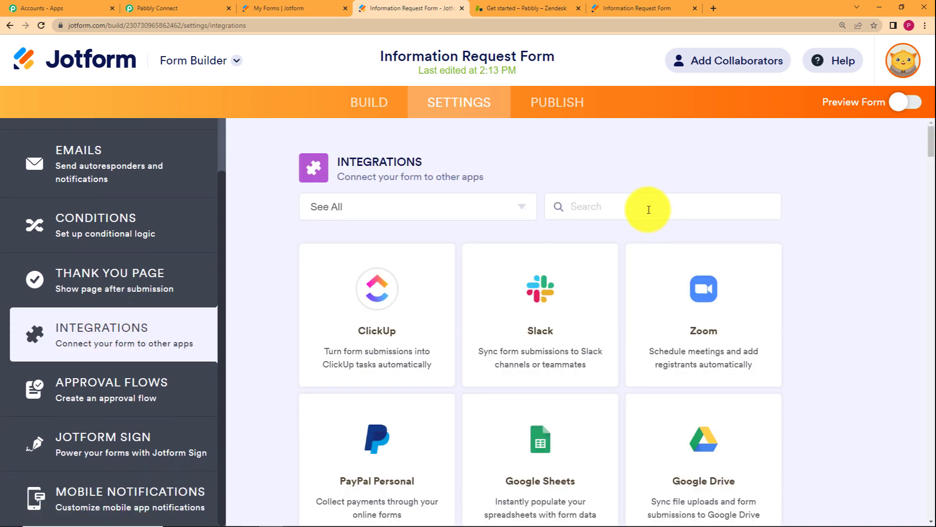
- Search 'webh', open WebHooks and paste Pabbly's copied webhook URL into Add WebHook
{"action": "type", "text": "webh"}
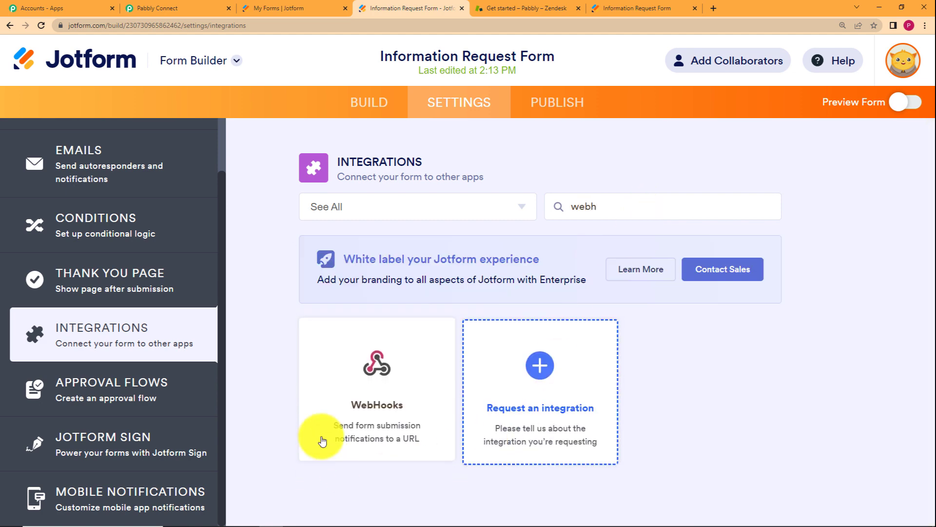
{"action": "left_click", "coordinate": [376, 364]}
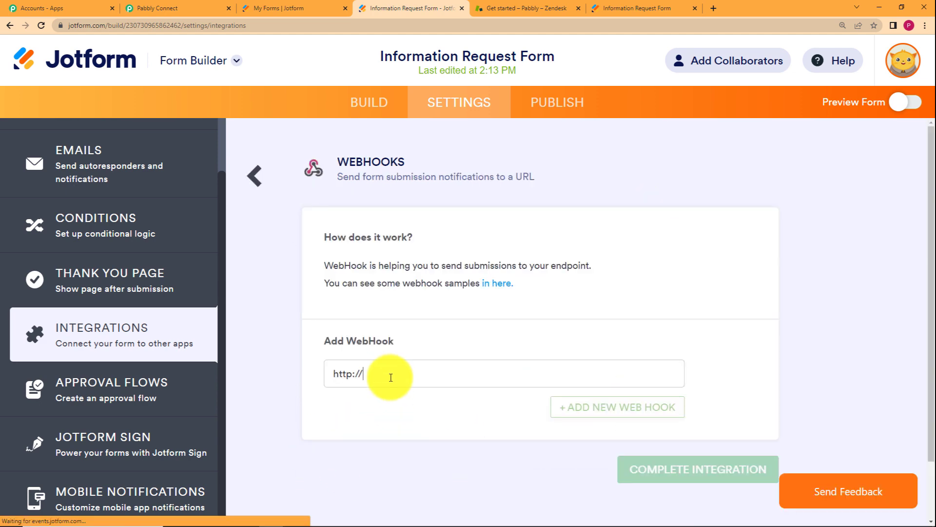
{"action": "left_click", "coordinate": [504, 373]}
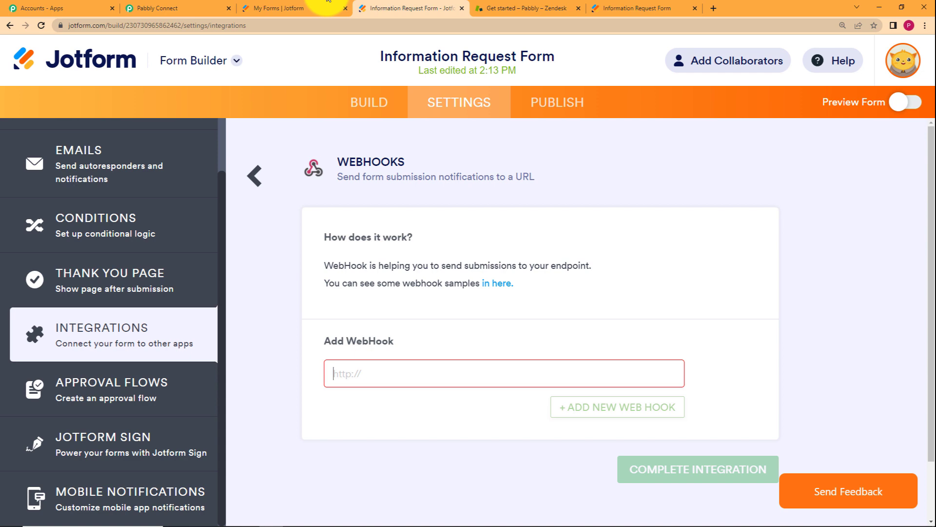
{"action": "left_click", "coordinate": [176, 8]}
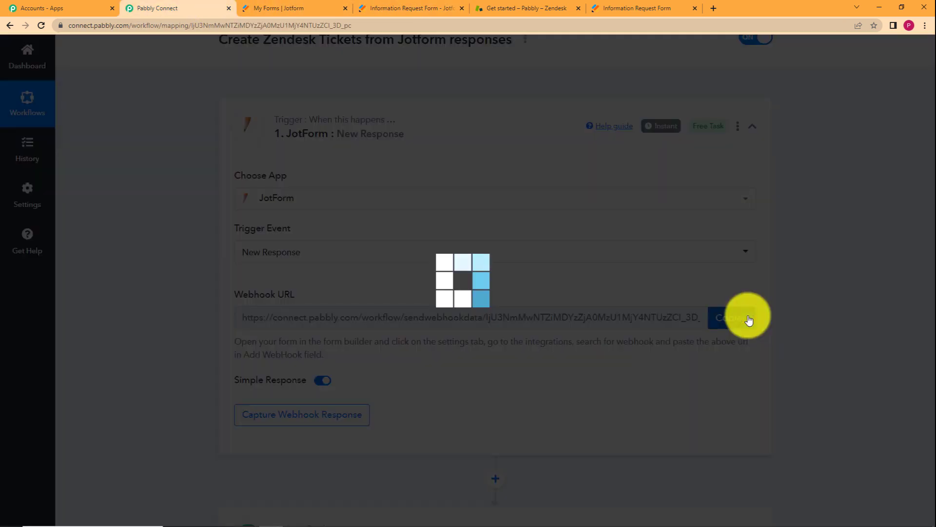
{"action": "left_click", "coordinate": [734, 317]}
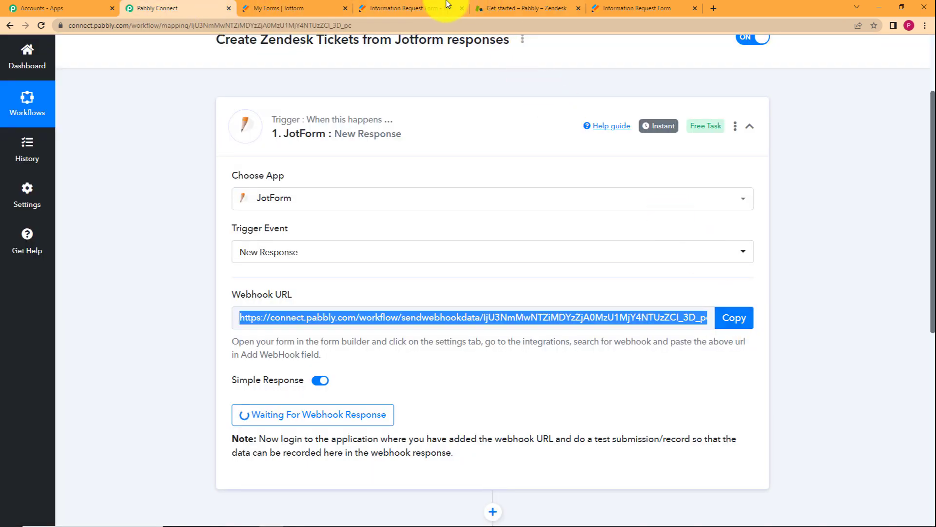
{"action": "left_click", "coordinate": [394, 8]}
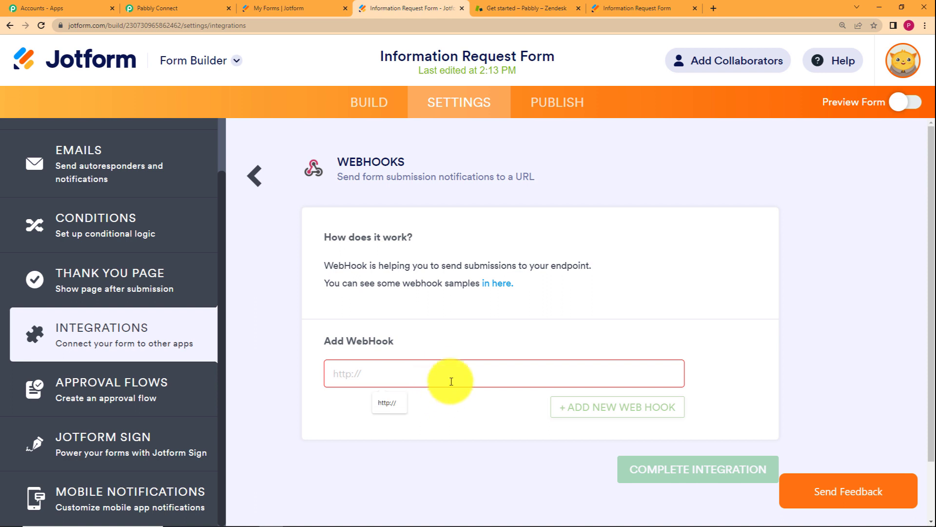
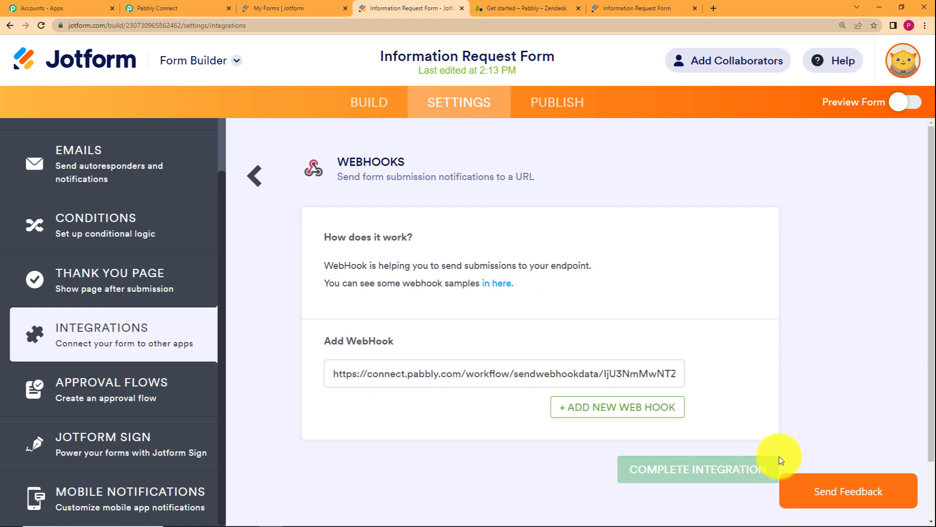
- Complete and finish the WebHooks integration so Jotform reports it ready
{"action": "left_click", "coordinate": [696, 469]}
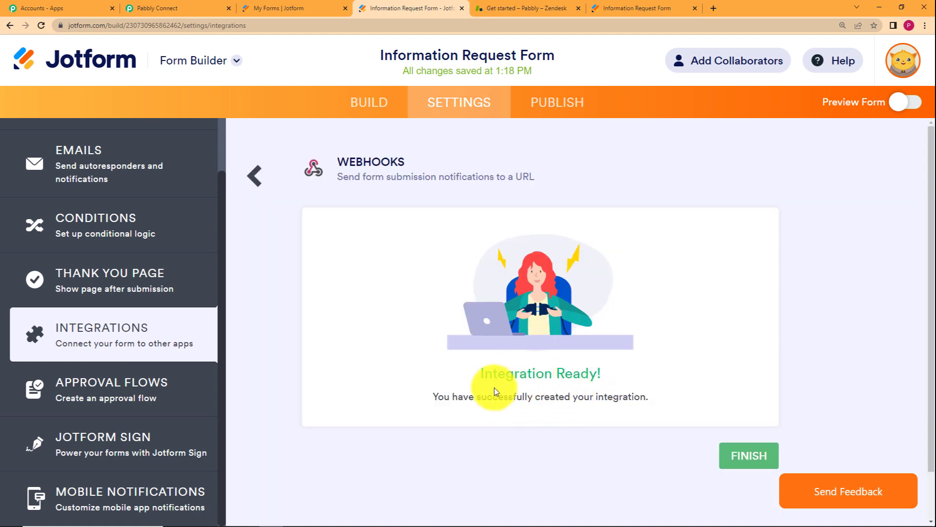
{"action": "left_click", "coordinate": [748, 455]}
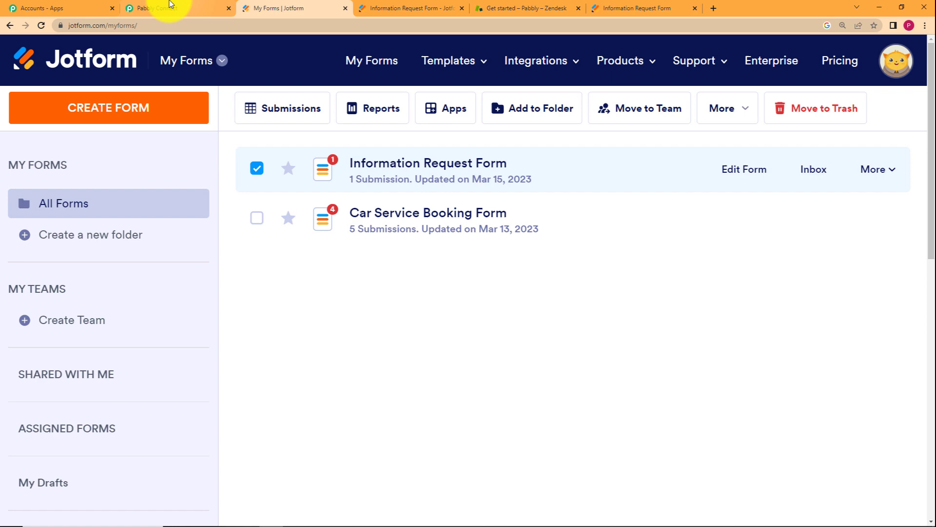
- Confirm Pabbly shows 'Waiting For Webhook Response', then bring up the live form for a test
{"action": "left_click", "coordinate": [157, 8]}
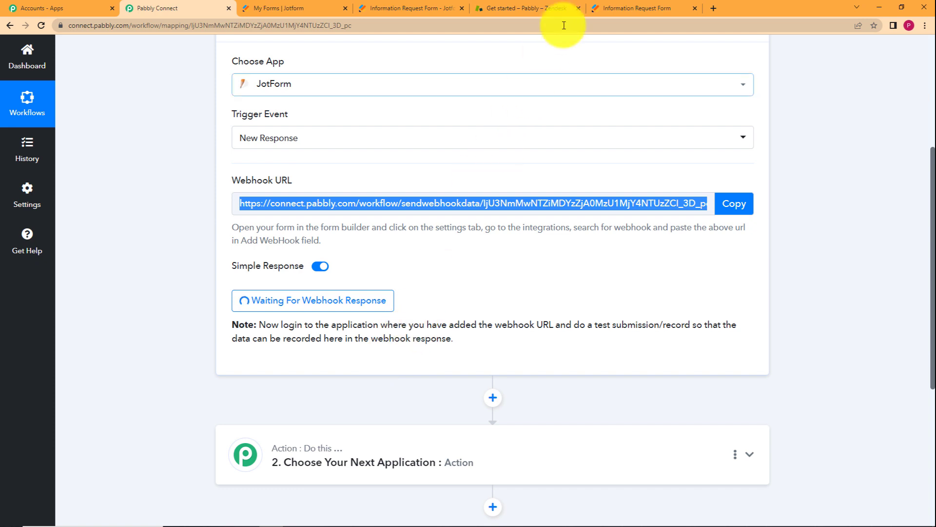
{"action": "left_click", "coordinate": [641, 8]}
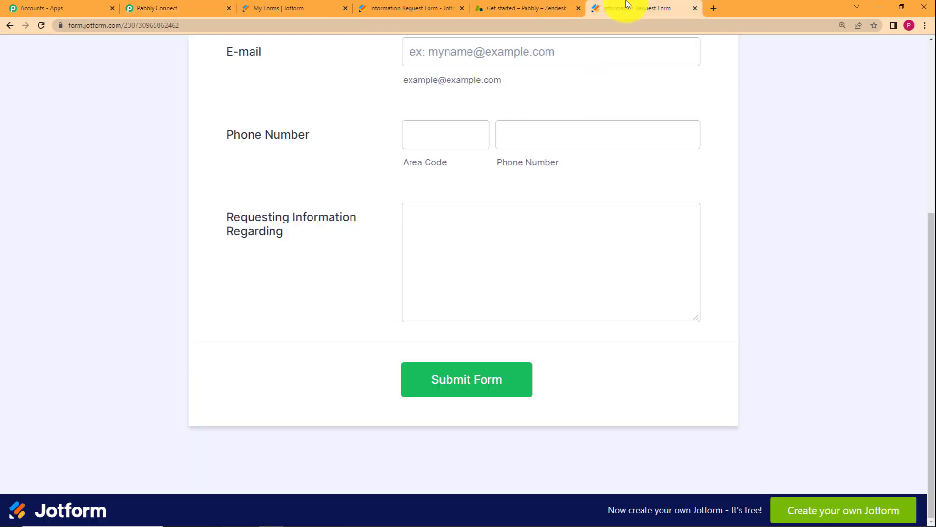
- Enter the requester's name as first name Demo and last name User
{"action": "left_click", "coordinate": [474, 242]}
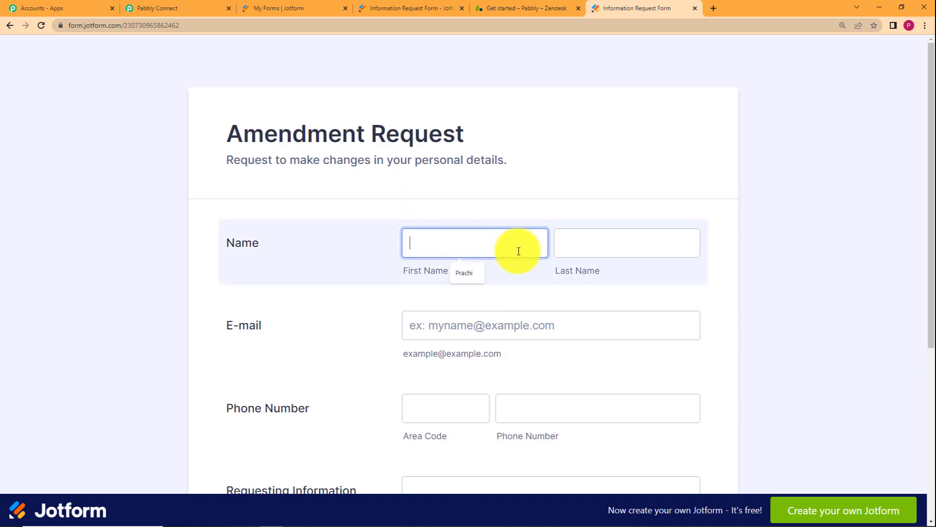
{"action": "type", "text": "D"}
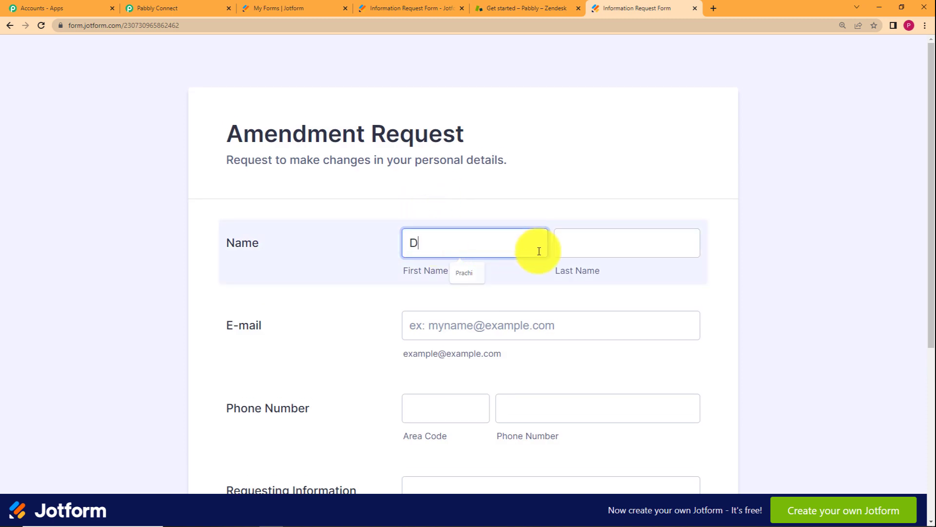
{"action": "left_click", "coordinate": [627, 243]}
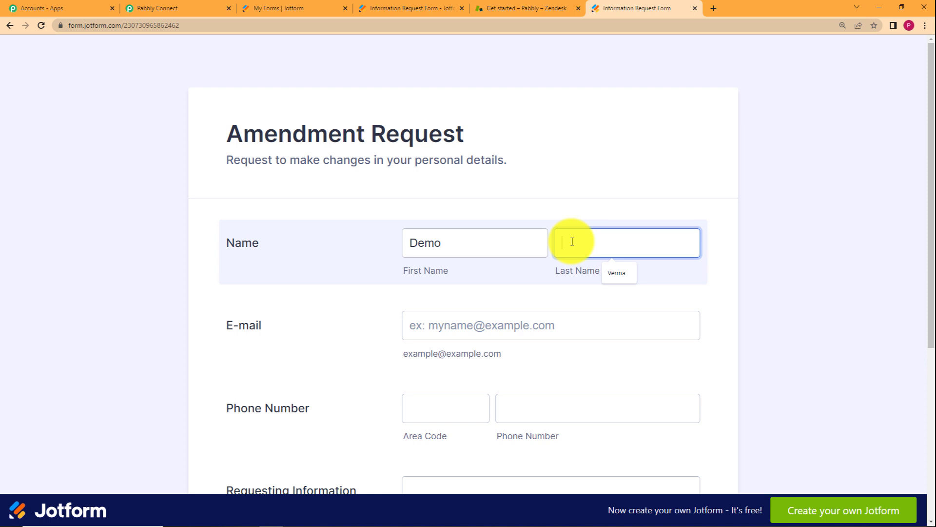
{"action": "type", "text": "Usw"}
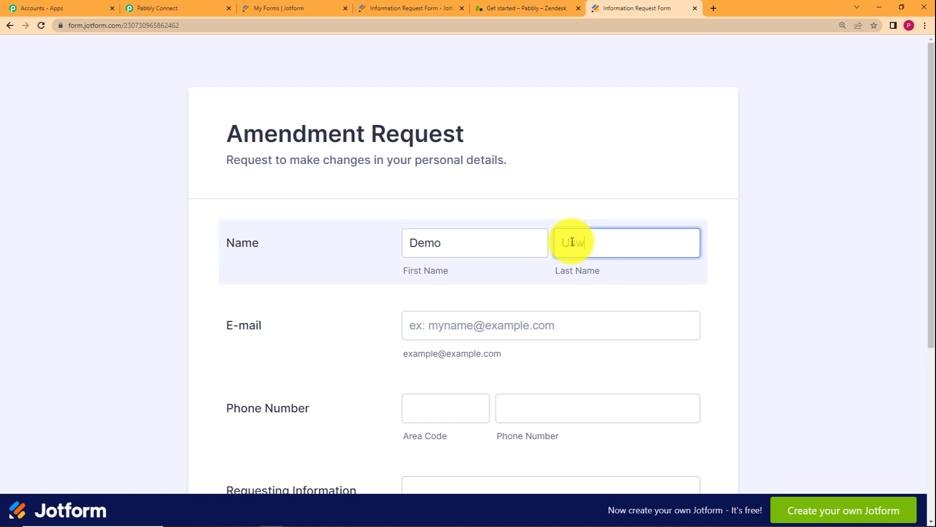
{"action": "type", "text": "User"}
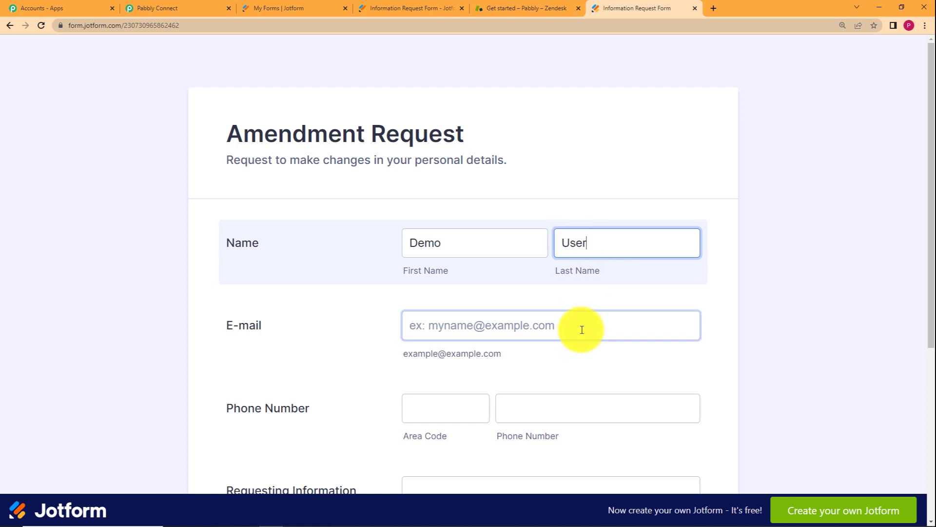
{"action": "type", "text": "u"}
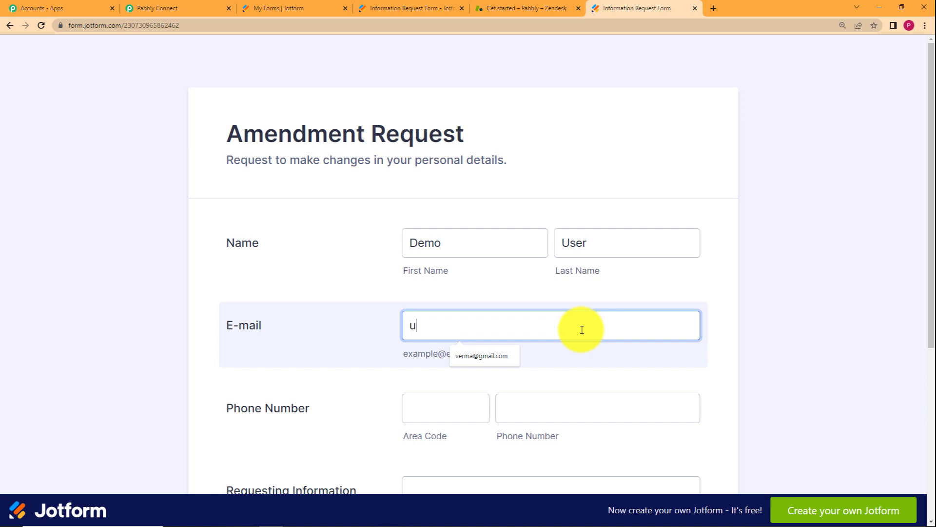
{"action": "type", "text": "ser@g"}
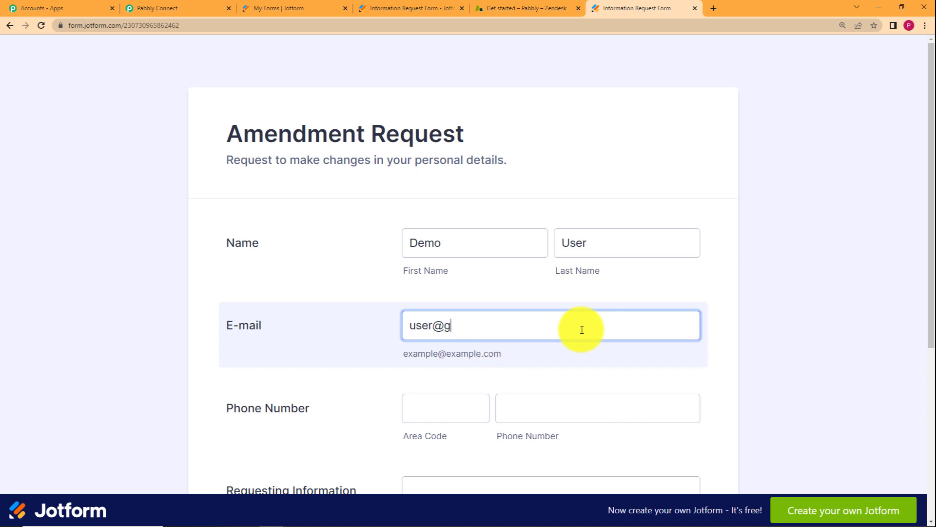
{"action": "type", "text": "mail.com"}
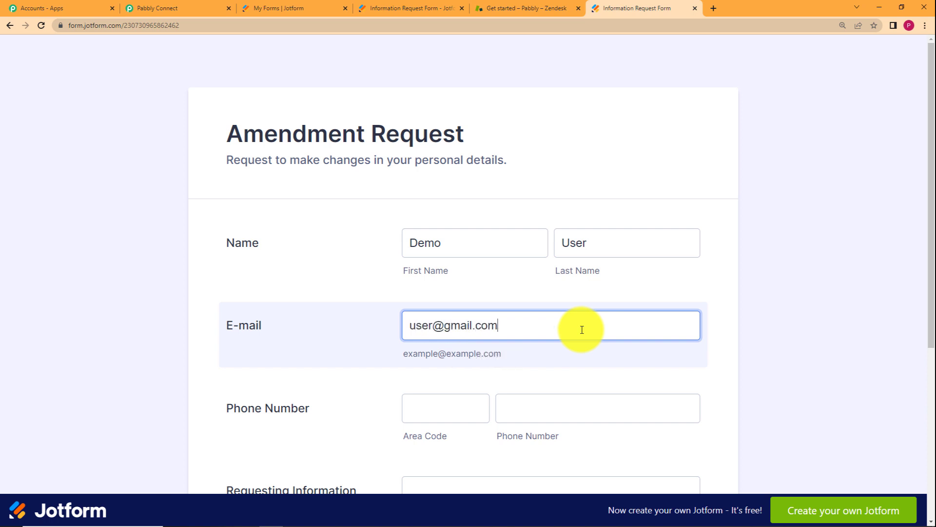
{"action": "type", "text": "+91"}
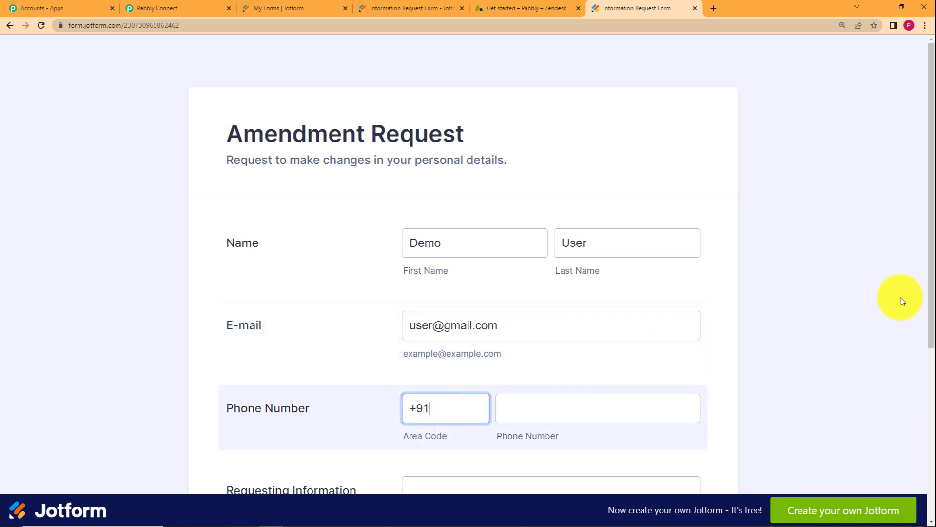
{"action": "left_click", "coordinate": [597, 407]}
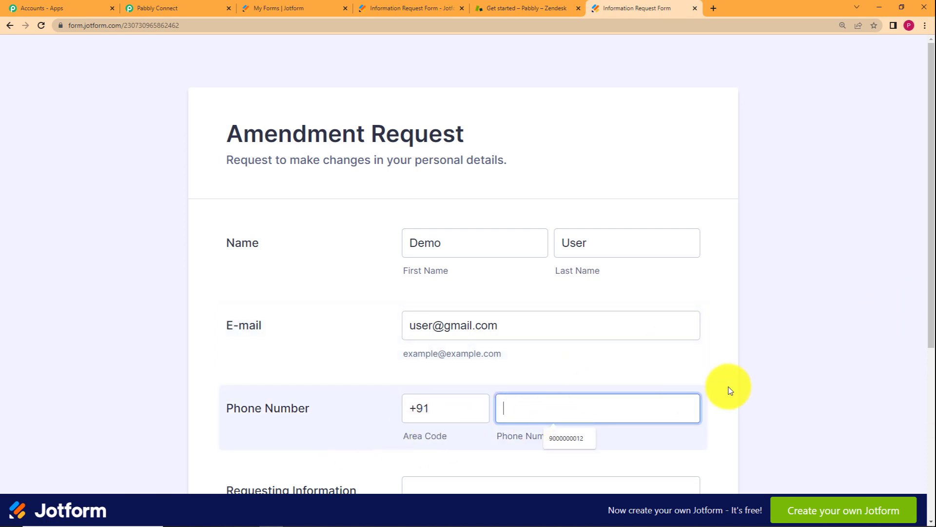
{"action": "type", "text": "9"}
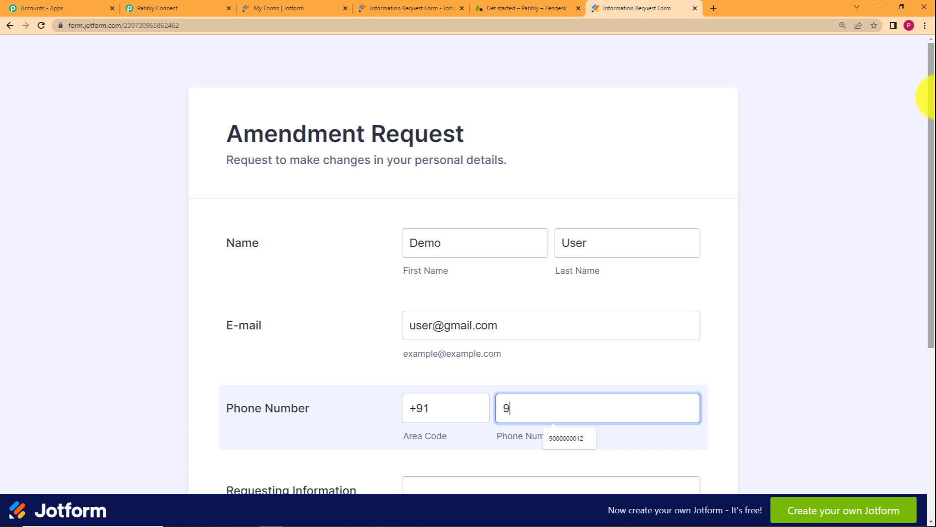
{"action": "type", "text": "111111154"}
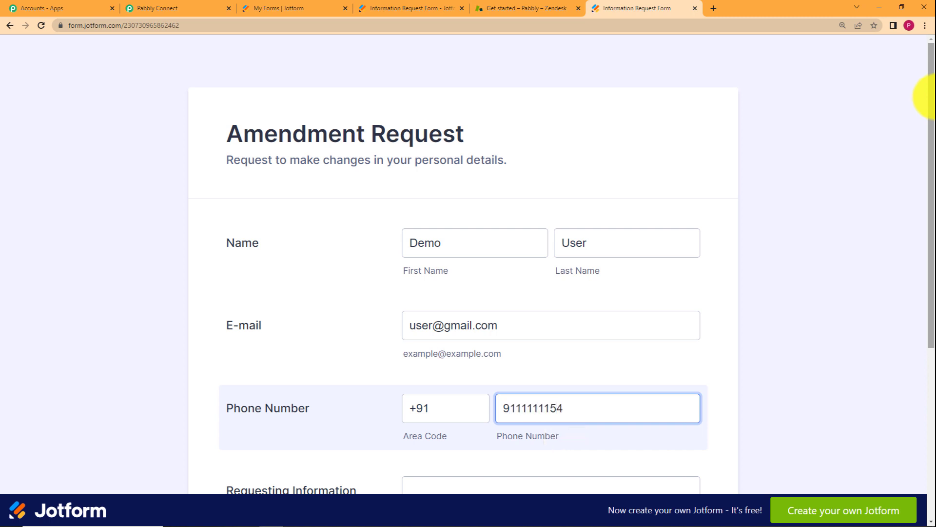
{"action": "scroll", "scroll_direction": "down", "scroll_amount": 3}
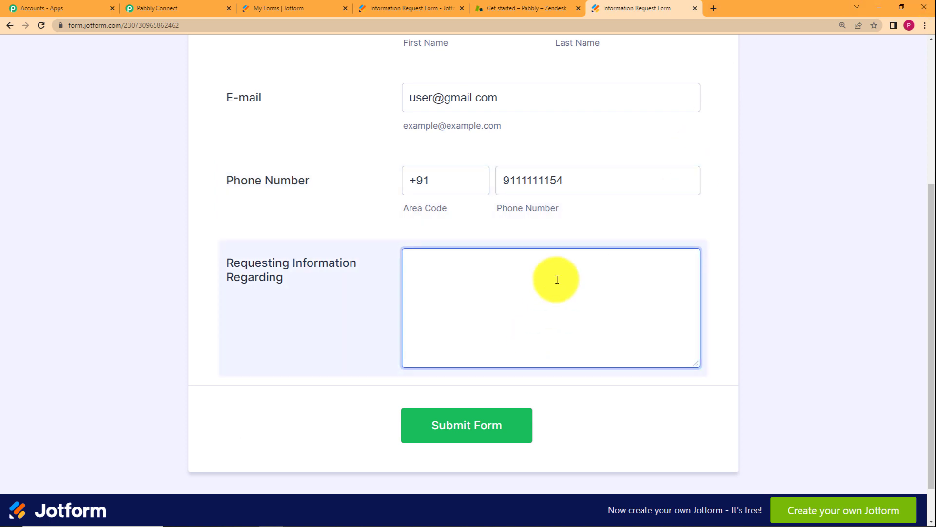
- Begin the request text describing a change of residential address, ending with 'New address:'
{"action": "type", "text": "Change in my"}
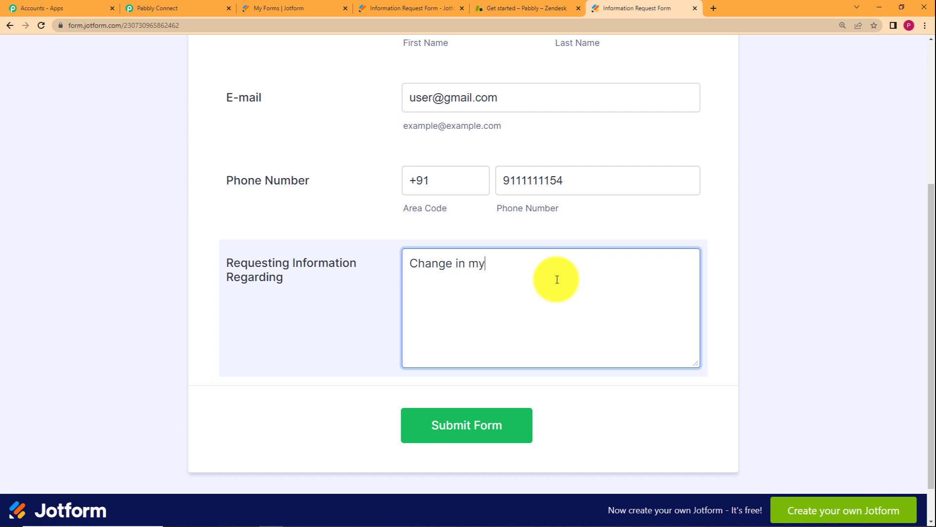
{"action": "type", "text": "residential"}
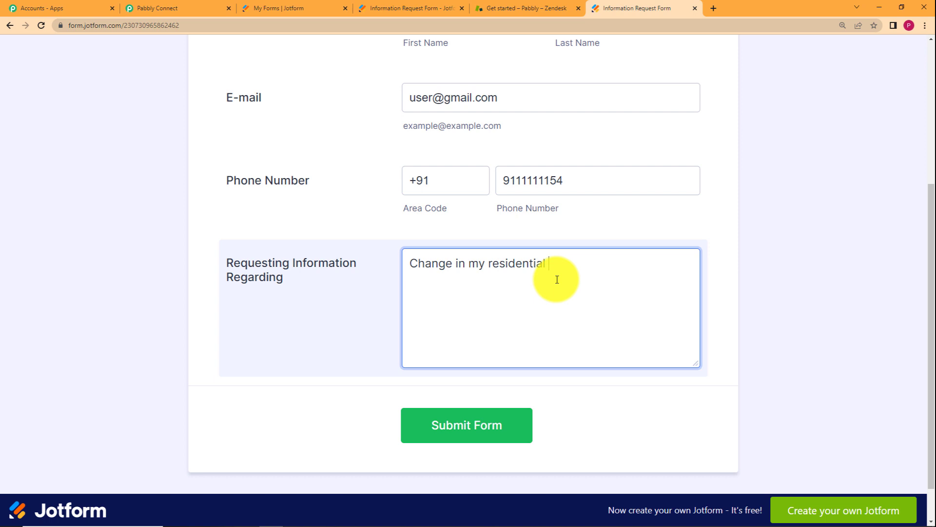
{"action": "type", "text": "address."}
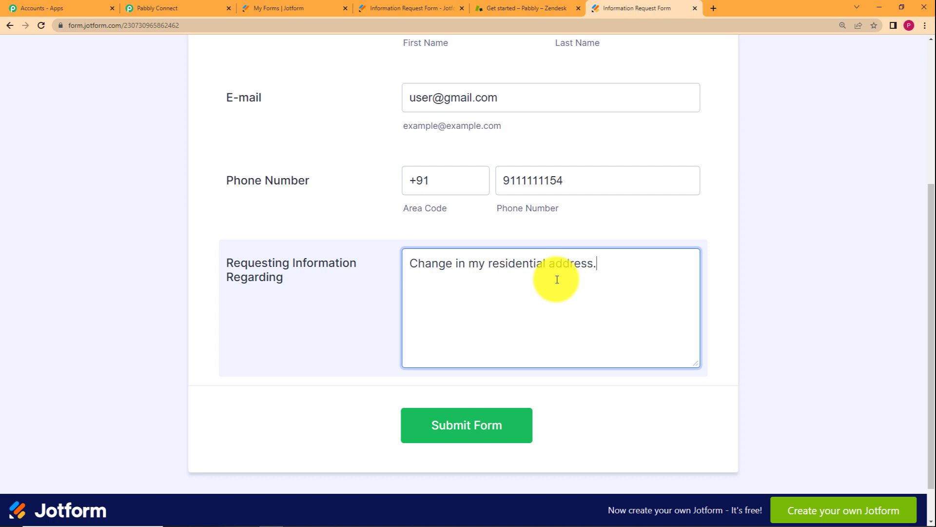
{"action": "type", "text": "N"}
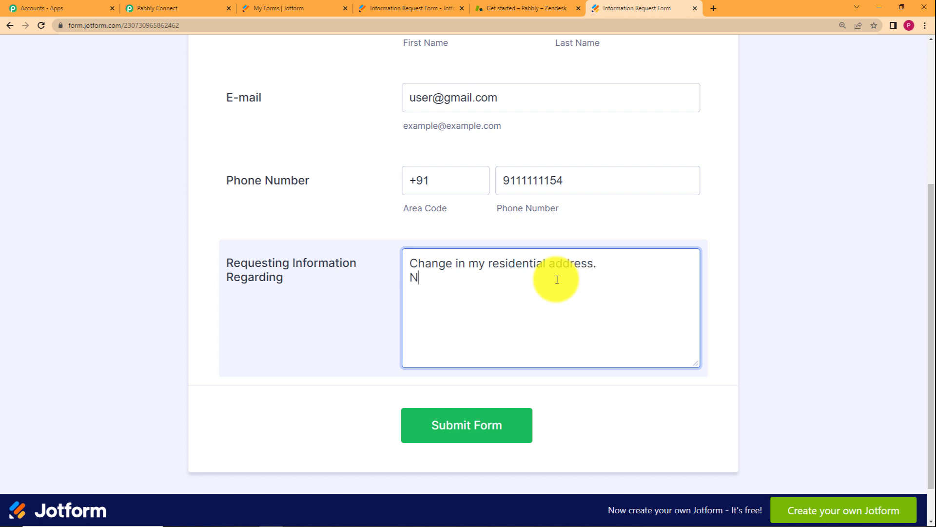
{"action": "type", "text": "ew address"}
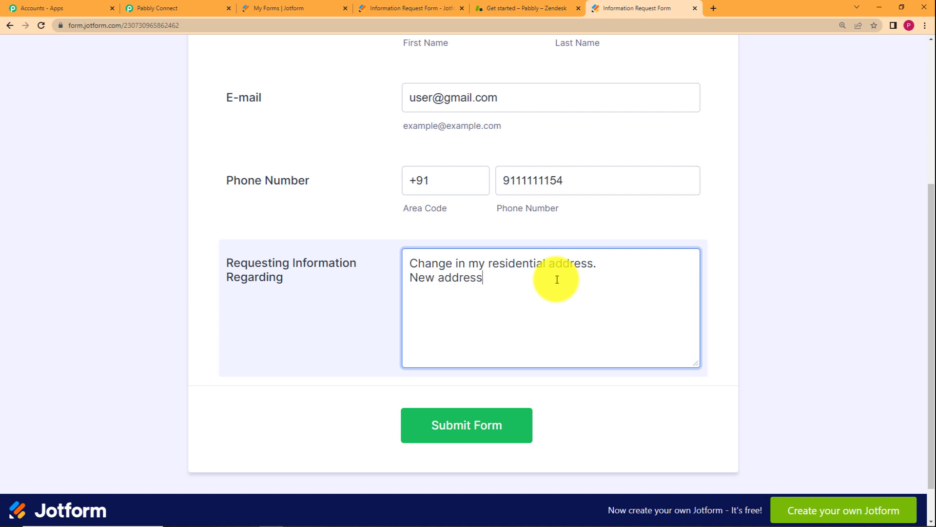
{"action": "type", "text": ":"}
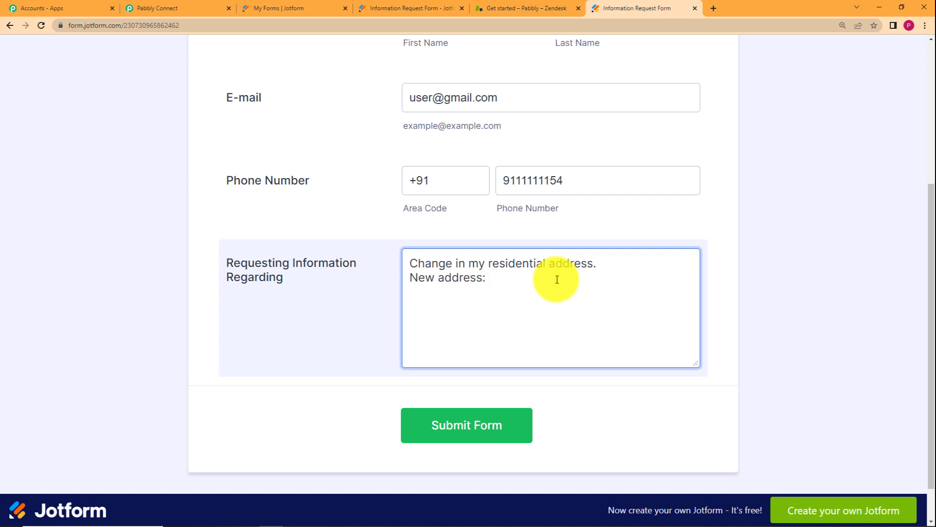
- Complete the new address as 123, ABC Street, New City and submit the form
{"action": "left_click", "coordinate": [490, 277]}
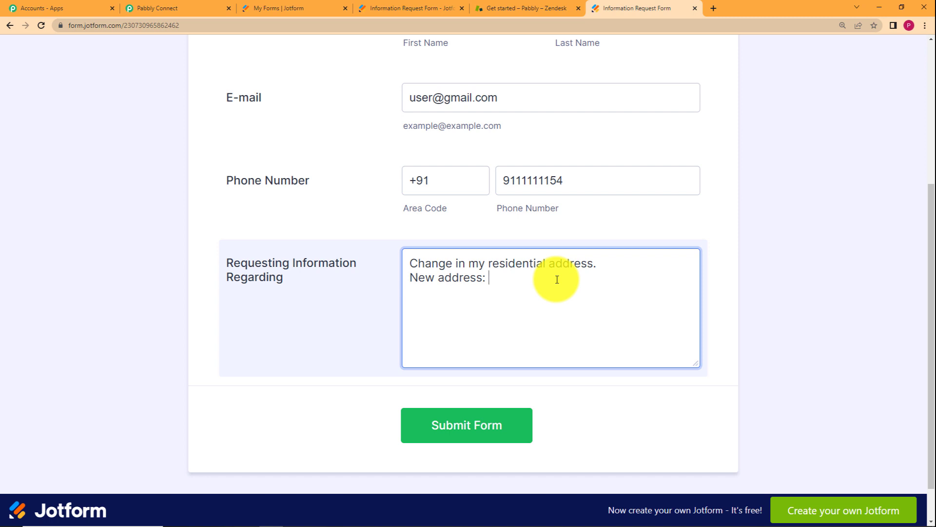
{"action": "type", "text": "123"}
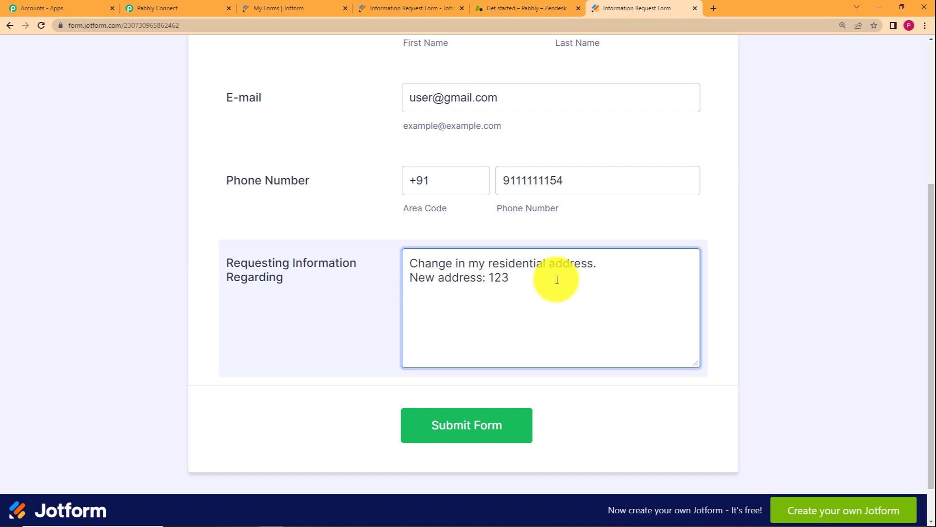
{"action": "type", "text": ", ABC STreet"}
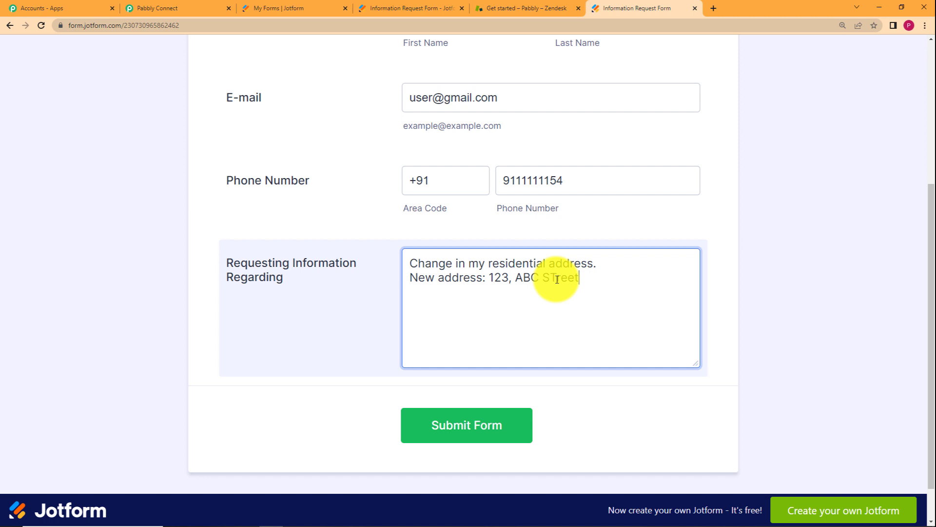
{"action": "type", "text": ", New"}
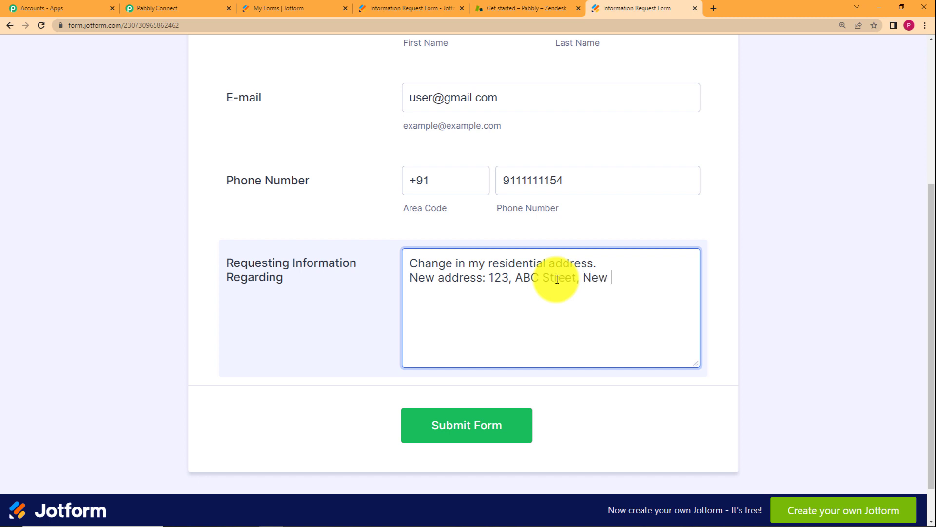
{"action": "type", "text": "City."}
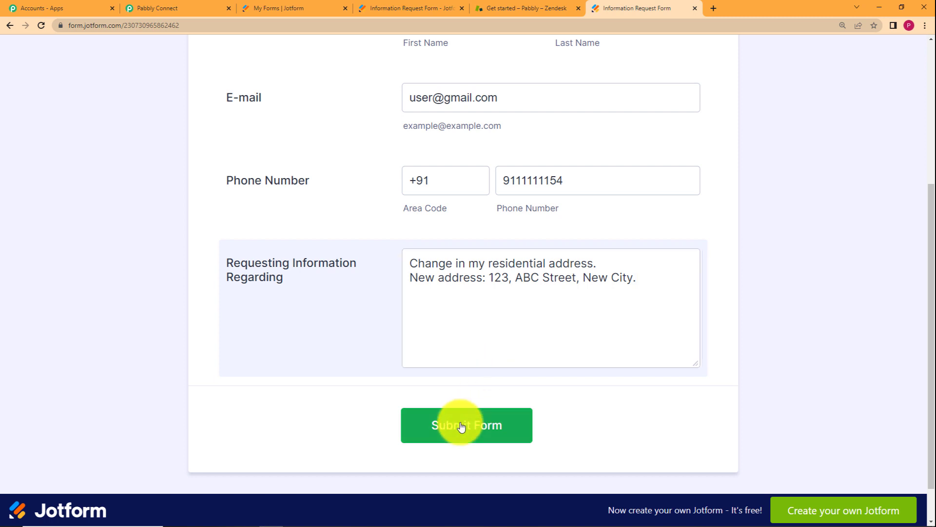
{"action": "left_click", "coordinate": [466, 425]}
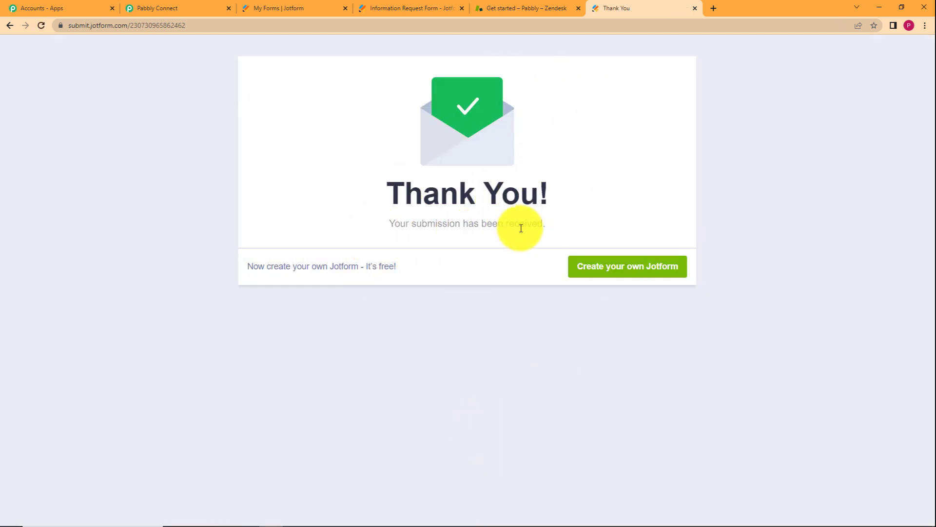
- Review the captured Jotform response in Pabbly Connect, including the full RequestingInformation text
{"action": "left_click", "coordinate": [173, 8]}
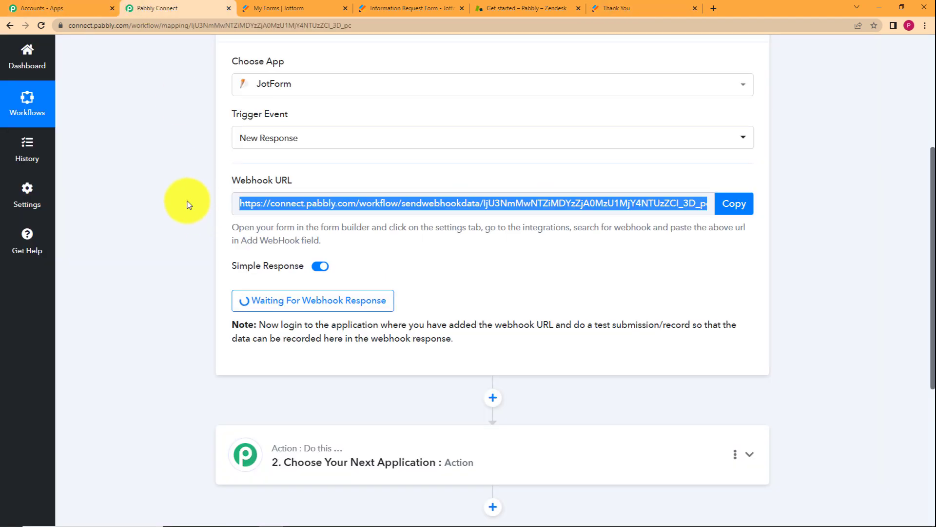
{"action": "scroll", "scroll_direction": "down", "scroll_amount": 3}
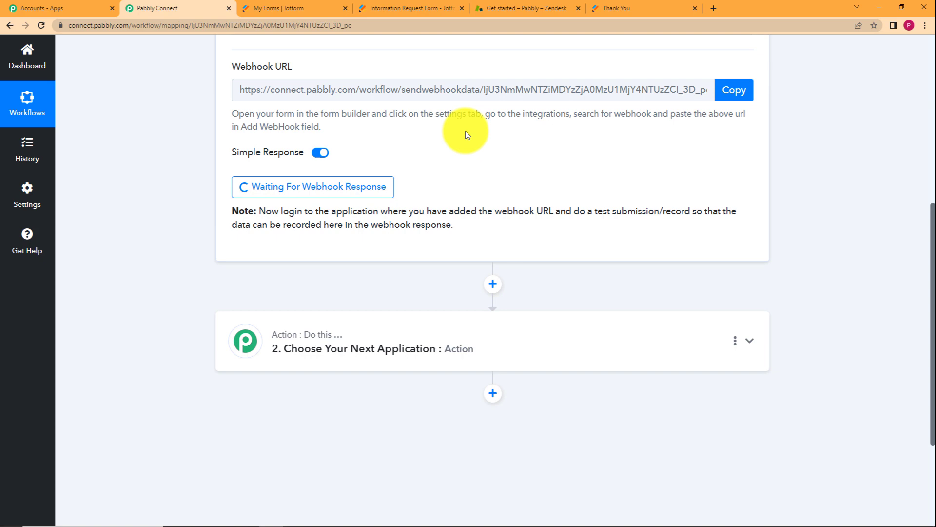
{"action": "left_click", "coordinate": [312, 186]}
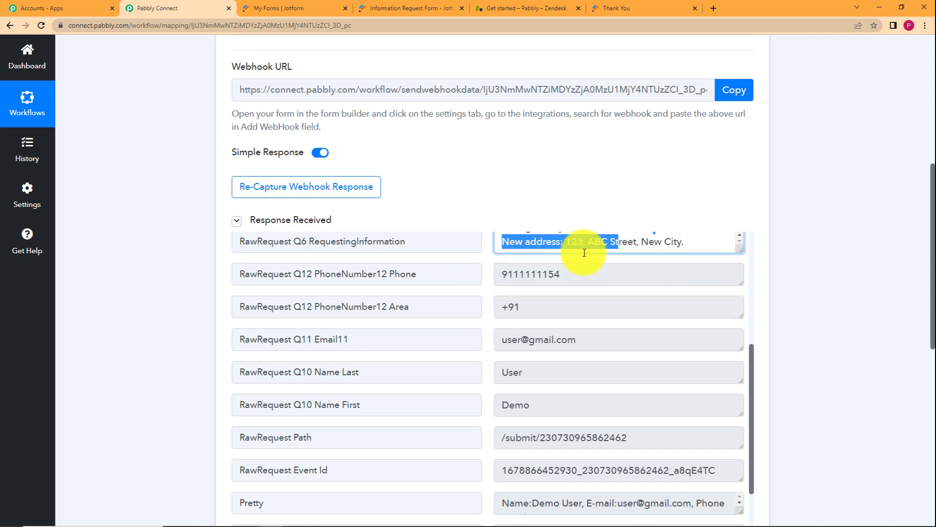
{"action": "scroll", "scroll_direction": "down", "scroll_amount": 3}
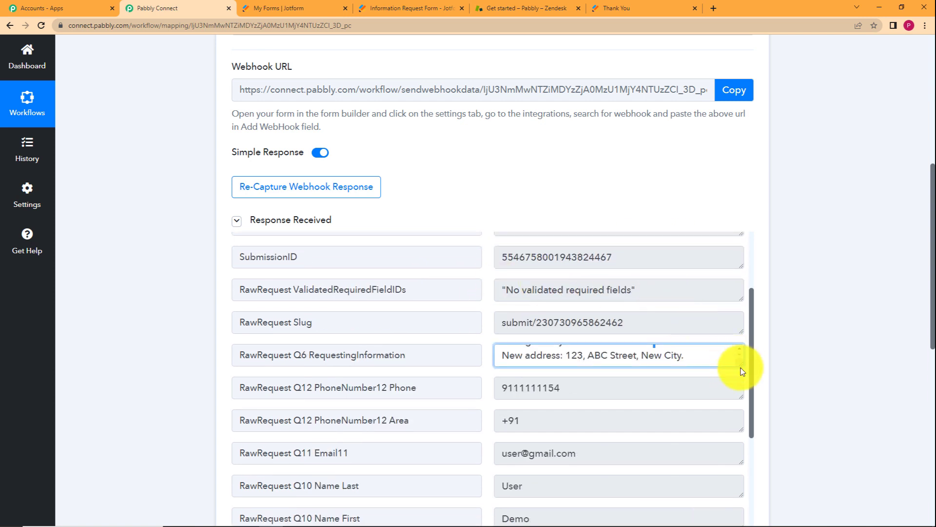
{"action": "left_click", "coordinate": [618, 355]}
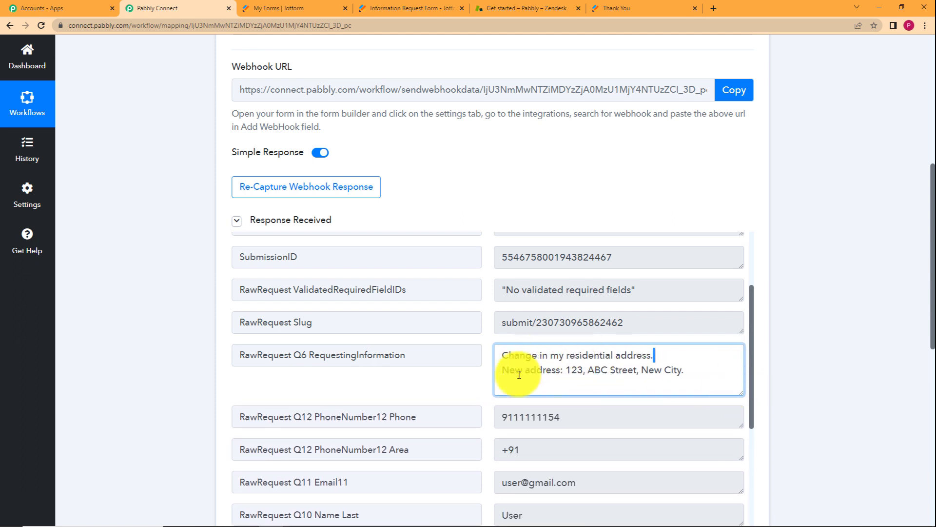
{"action": "scroll", "scroll_direction": "down", "scroll_amount": 3}
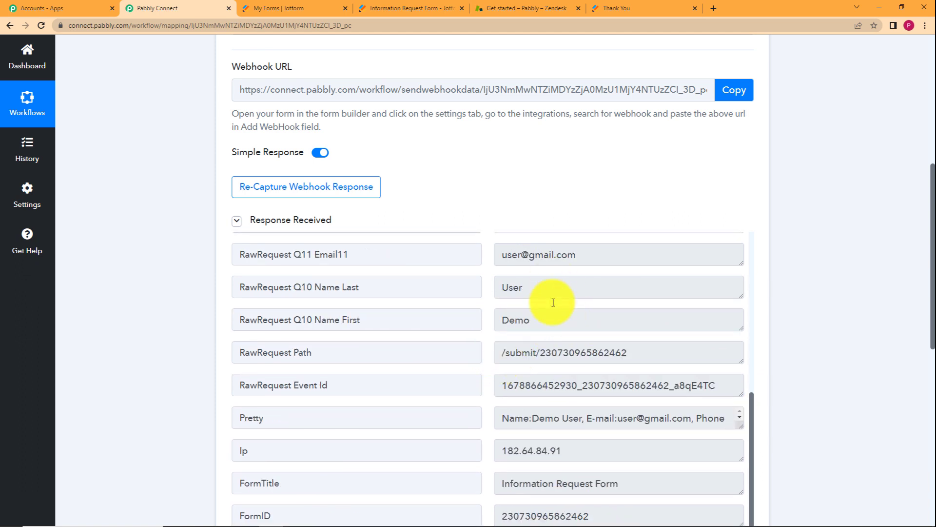
{"action": "mouse_move", "coordinate": [594, 385]}
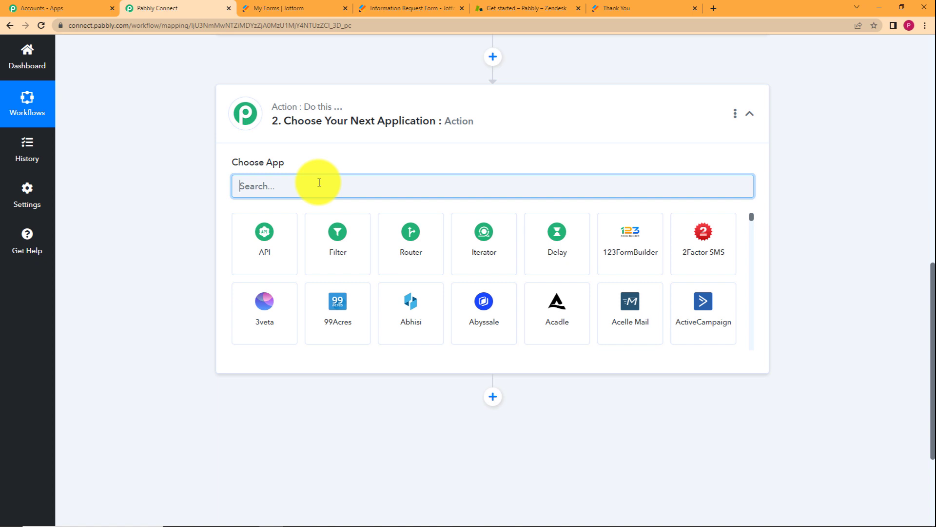
- Choose Zendesk with the Create Ticket action event and start connecting an account
{"action": "type", "text": "Zendes"}
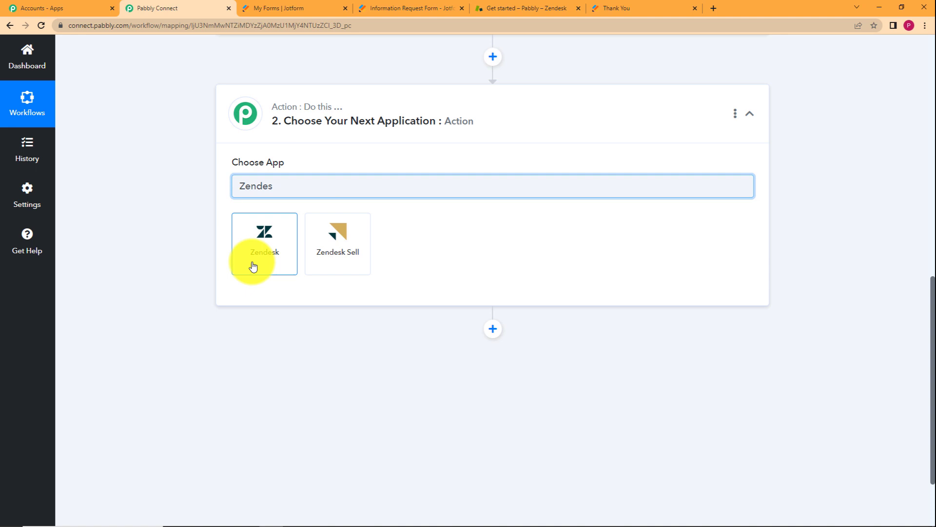
{"action": "left_click", "coordinate": [264, 243]}
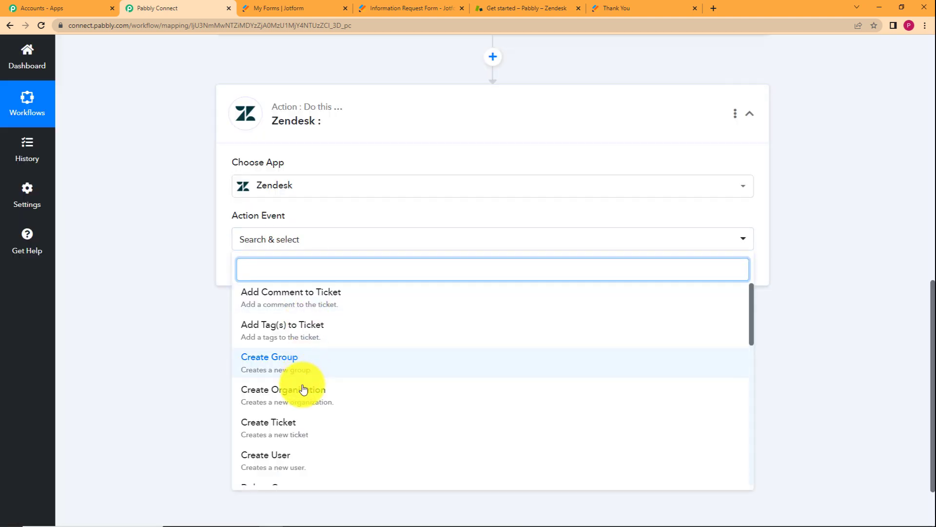
{"action": "left_click", "coordinate": [268, 422]}
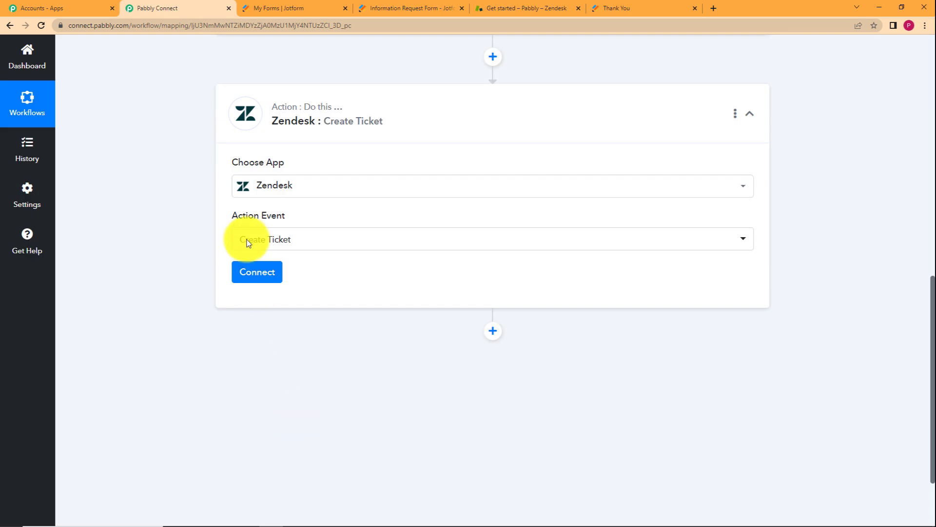
{"action": "left_click", "coordinate": [257, 272]}
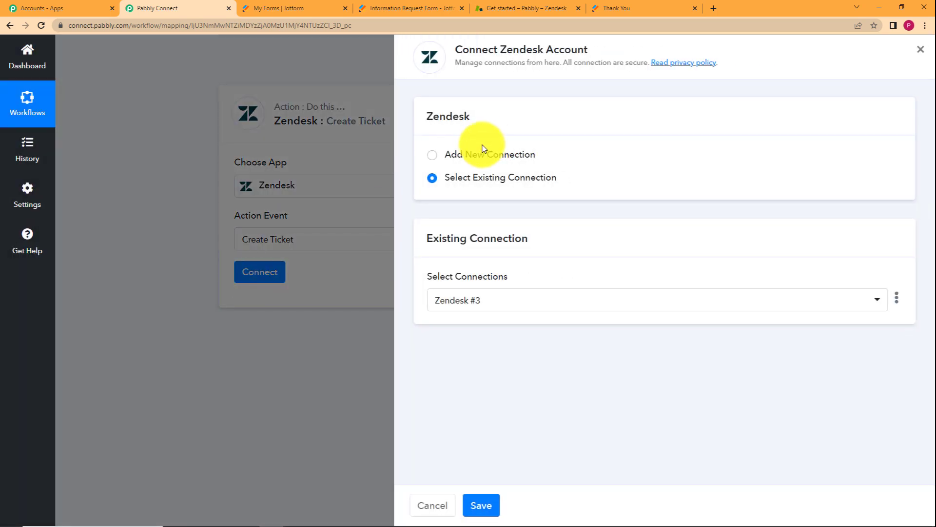
- Add a new Zendesk connection with username, password and subdomain pabbly7493, and save it
{"action": "left_click", "coordinate": [432, 155]}
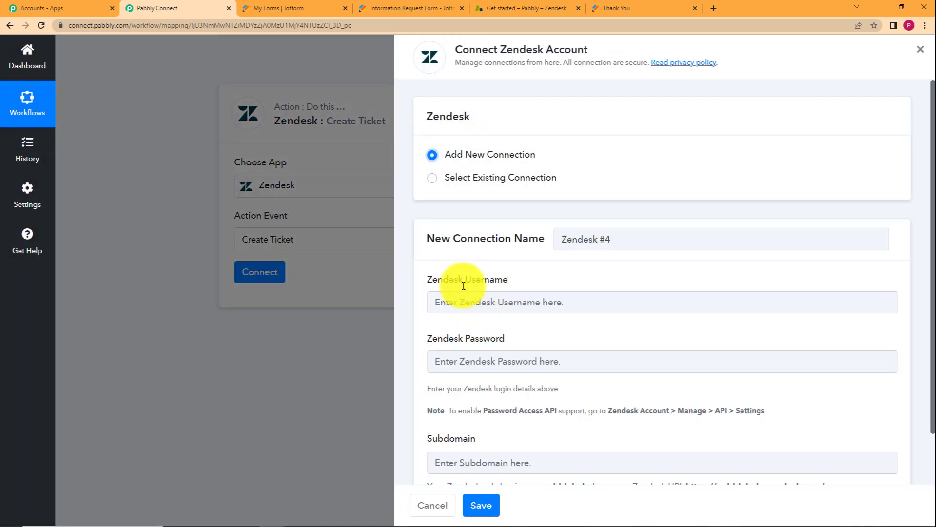
{"action": "scroll", "scroll_direction": "down", "scroll_amount": 3}
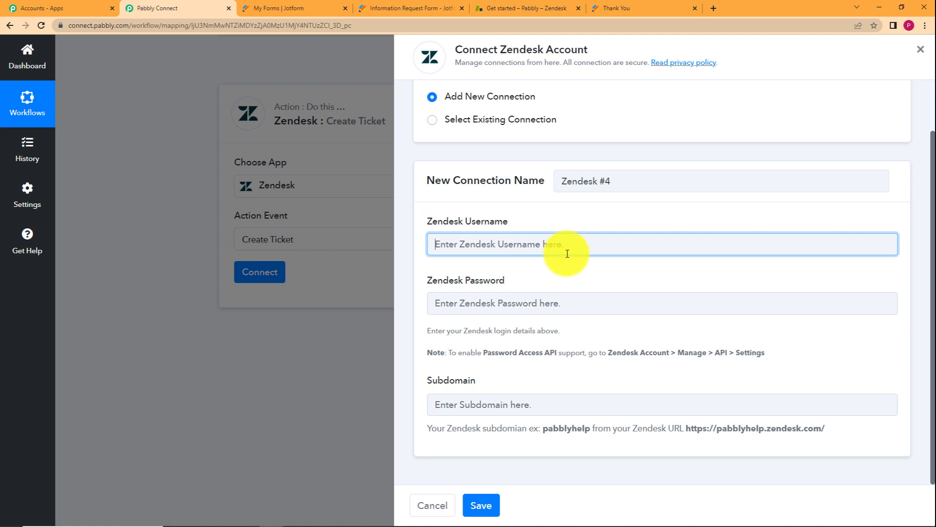
{"action": "type", "text": "username"}
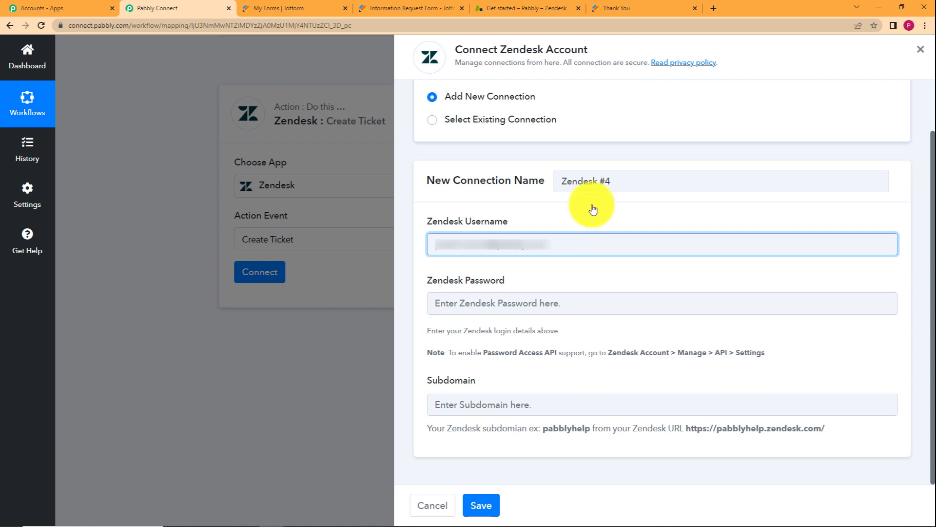
{"action": "type", "text": "•"}
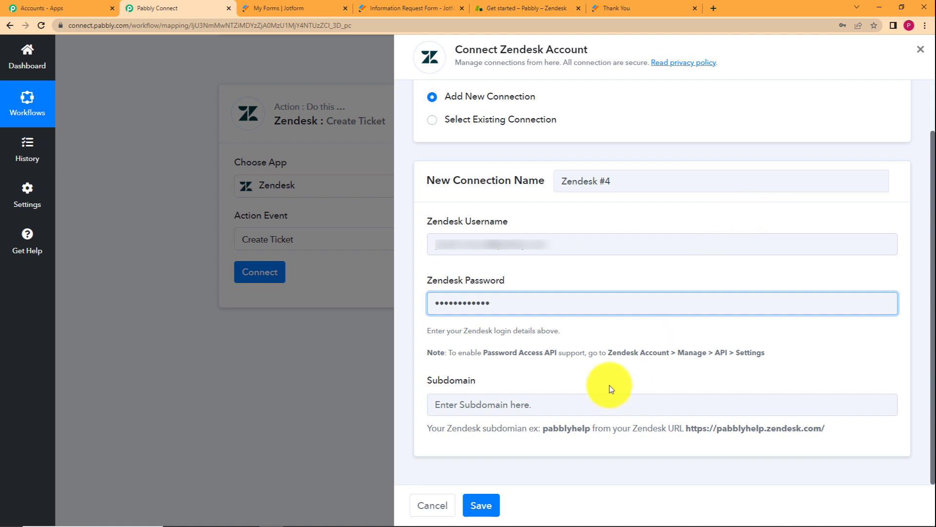
{"action": "left_click", "coordinate": [661, 404]}
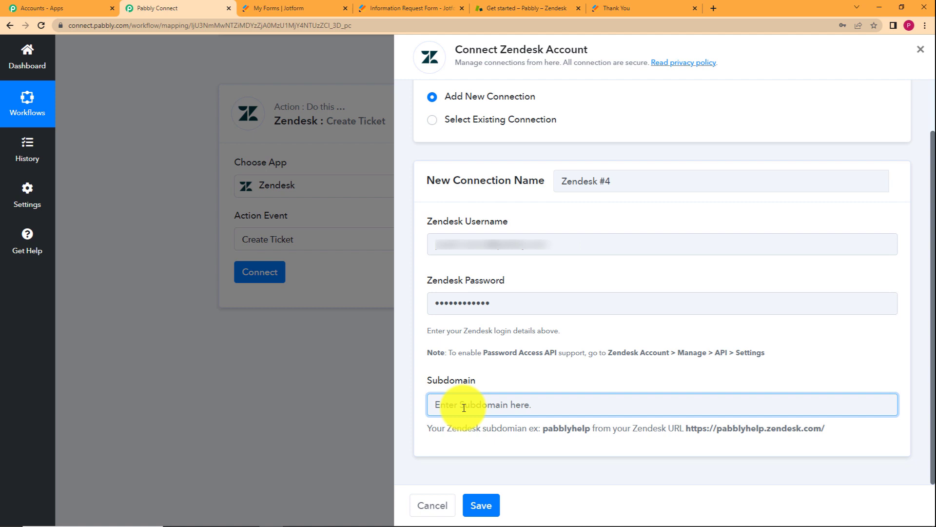
{"action": "mouse_move", "coordinate": [425, 432]}
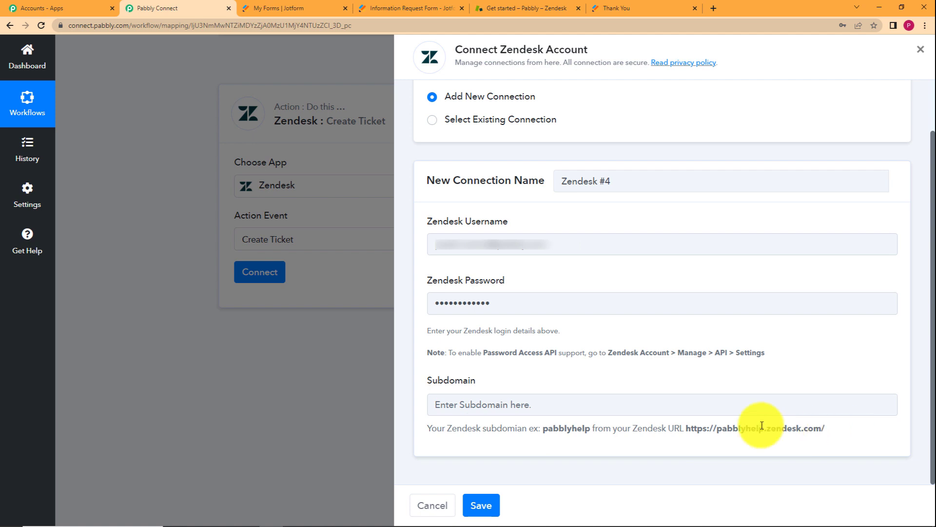
{"action": "mouse_move", "coordinate": [716, 428]}
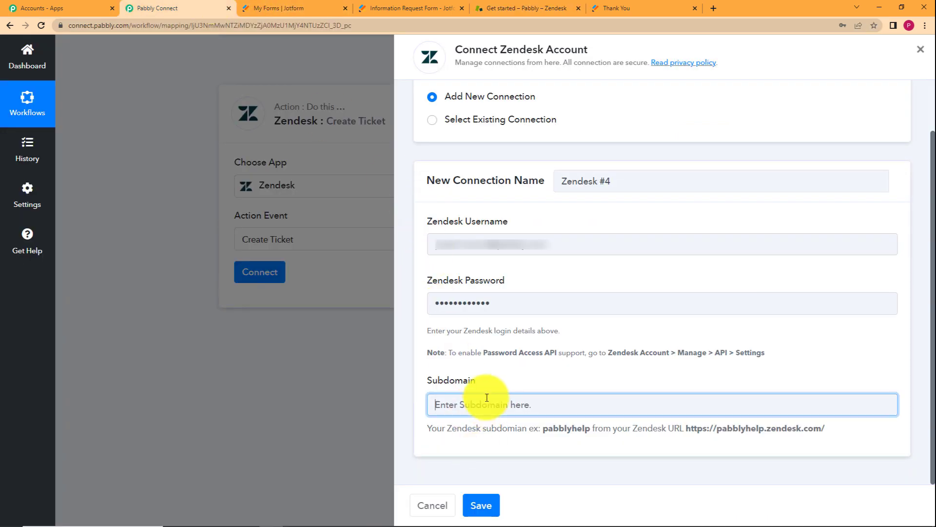
{"action": "type", "text": "pabbly7493"}
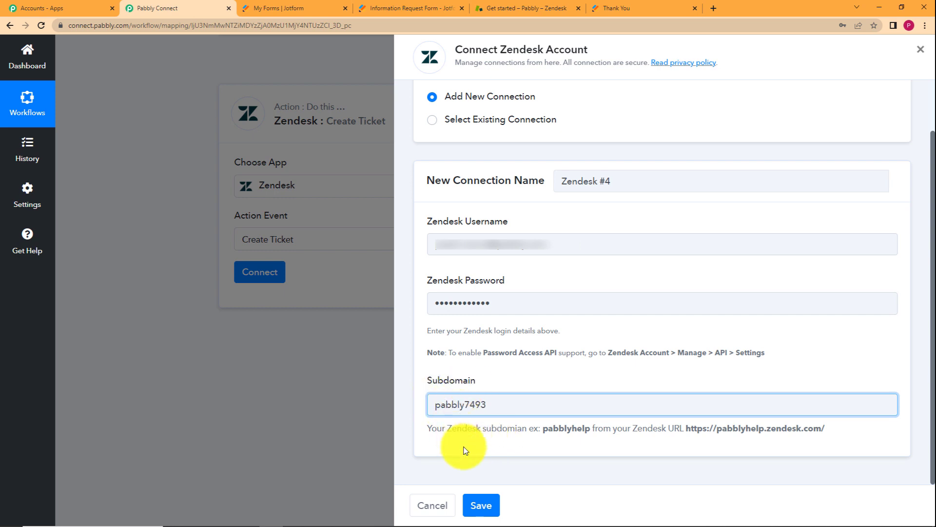
{"action": "left_click", "coordinate": [481, 504]}
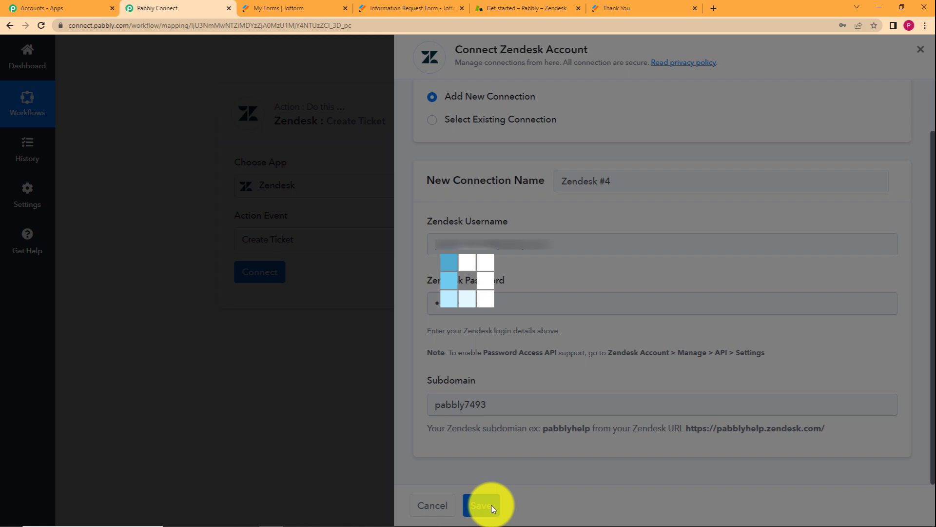
{"action": "left_click", "coordinate": [490, 504]}
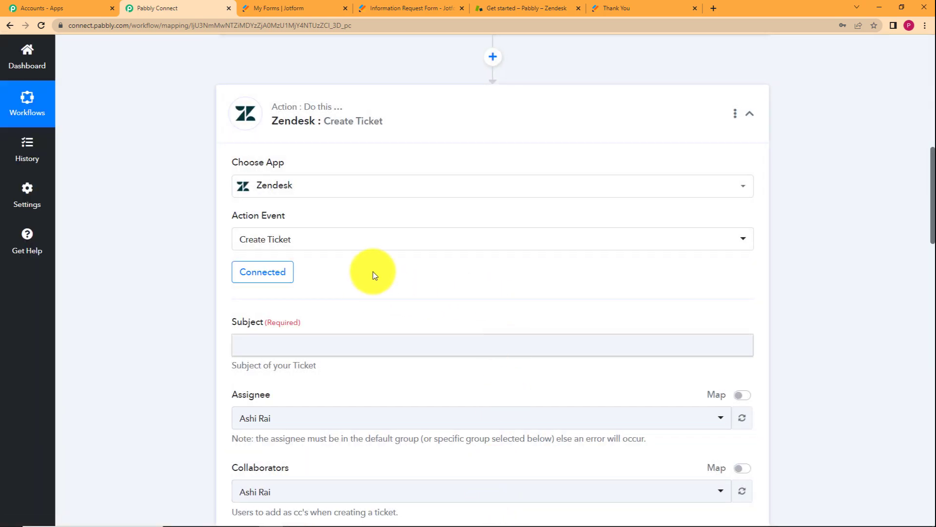
{"action": "scroll", "scroll_direction": "down", "scroll_amount": 3}
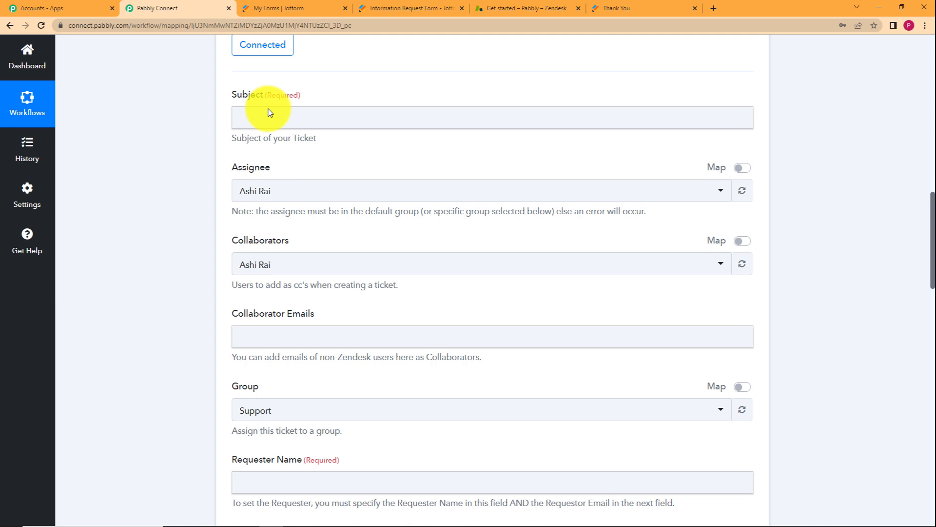
{"action": "mouse_move", "coordinate": [175, 182]}
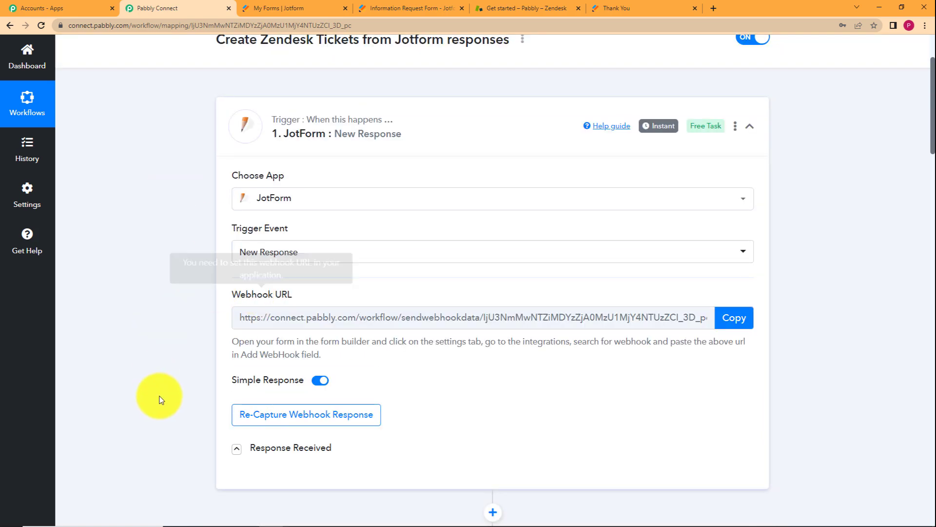
{"action": "scroll", "scroll_direction": "down", "scroll_amount": 3}
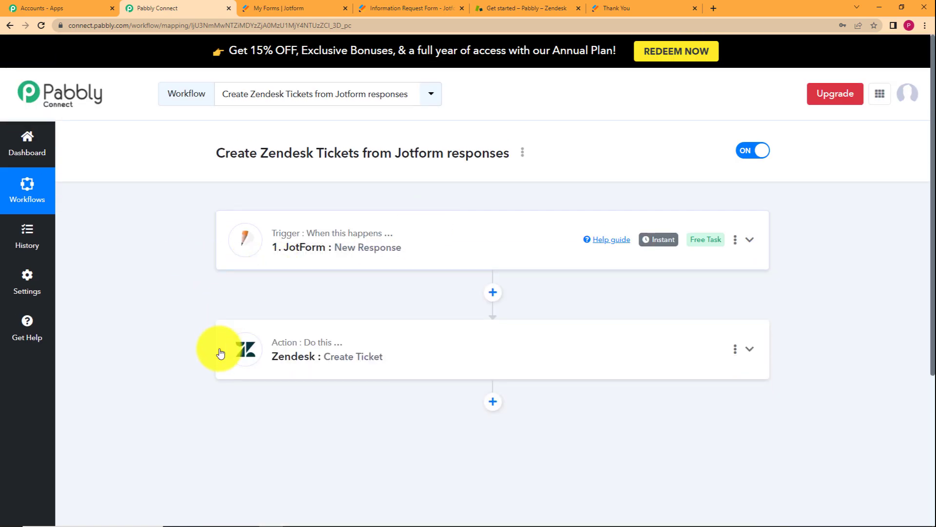
{"action": "mouse_move", "coordinate": [287, 234]}
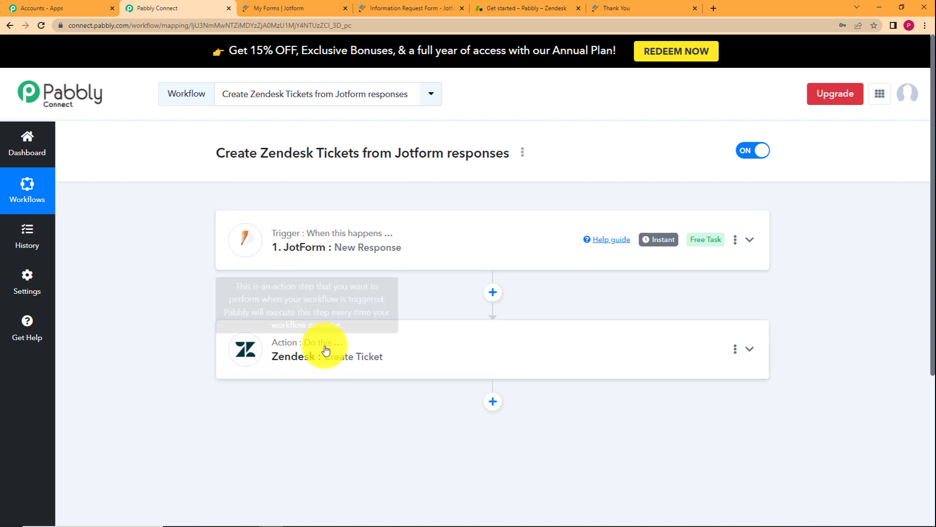
{"action": "mouse_move", "coordinate": [325, 343]}
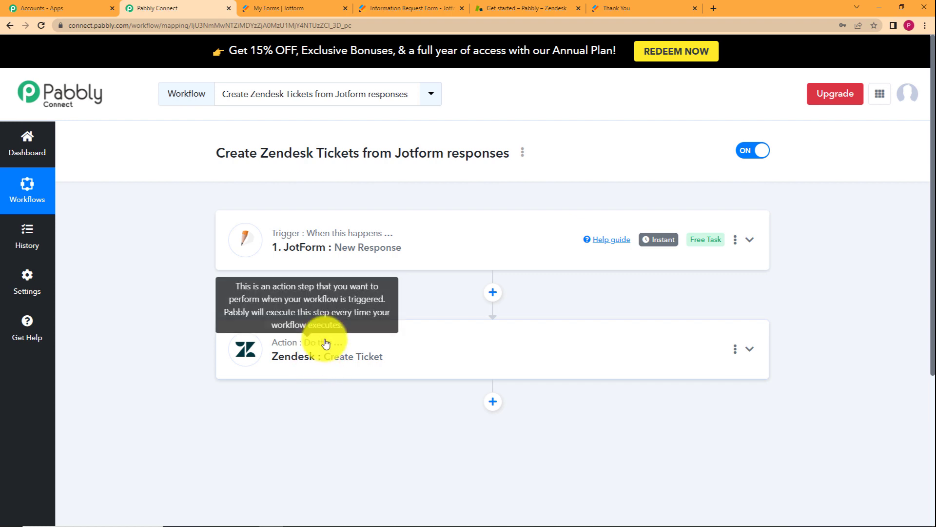
{"action": "left_click", "coordinate": [327, 349]}
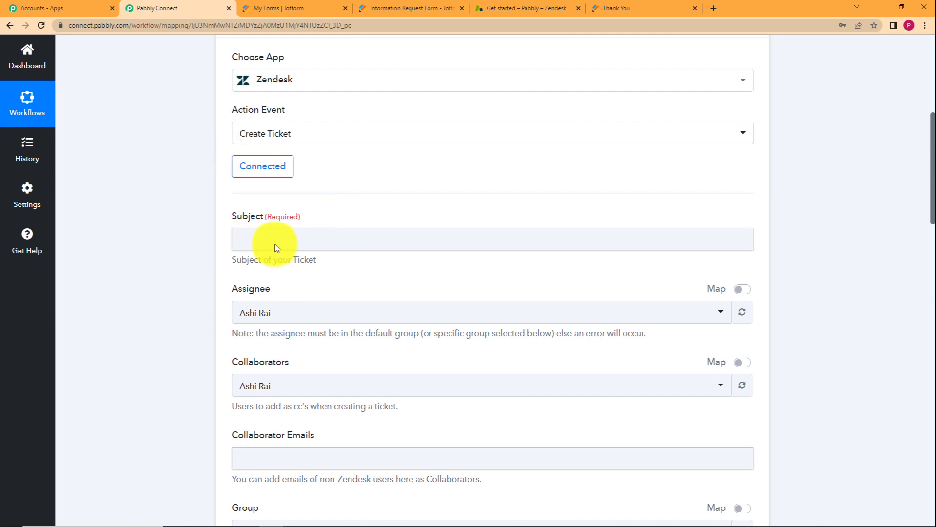
{"action": "left_click", "coordinate": [298, 239]}
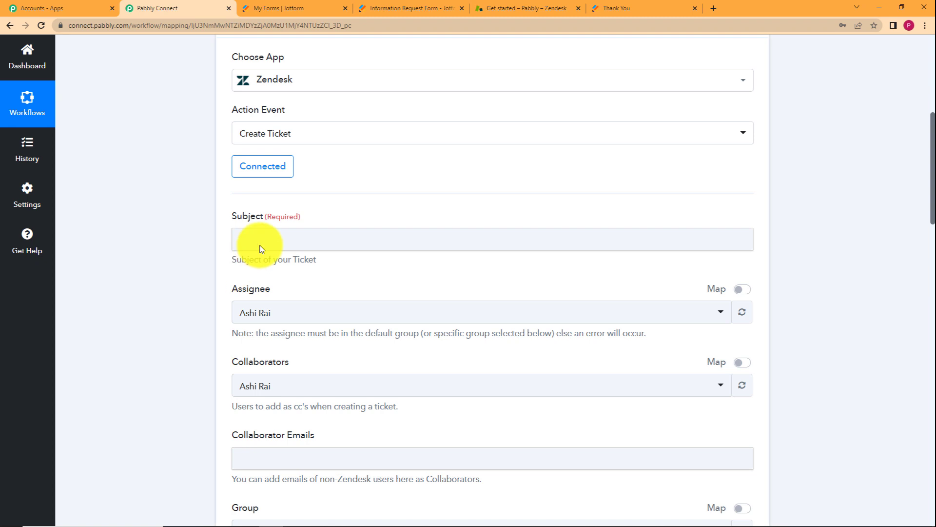
- Map the ticket Subject to the Jotform FormTitle, Information Request Form
{"action": "left_click", "coordinate": [491, 239]}
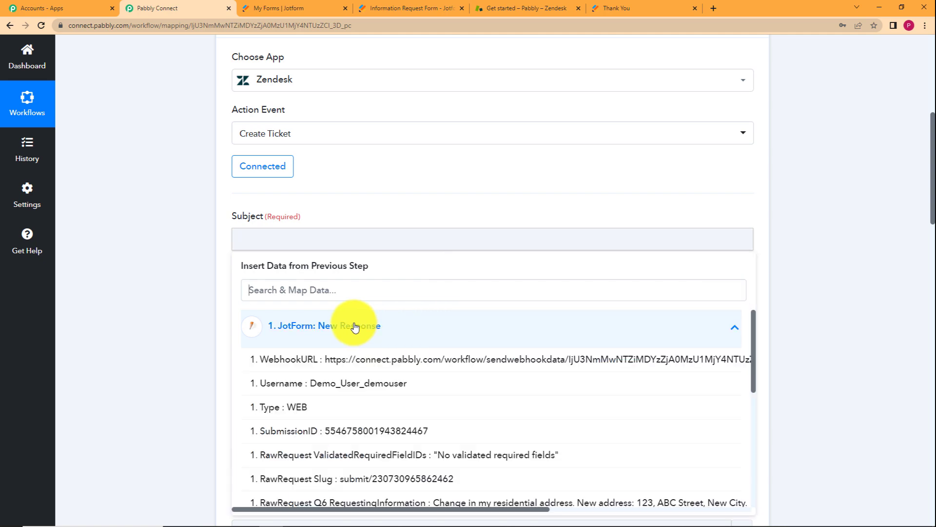
{"action": "scroll", "scroll_direction": "down", "scroll_amount": 3}
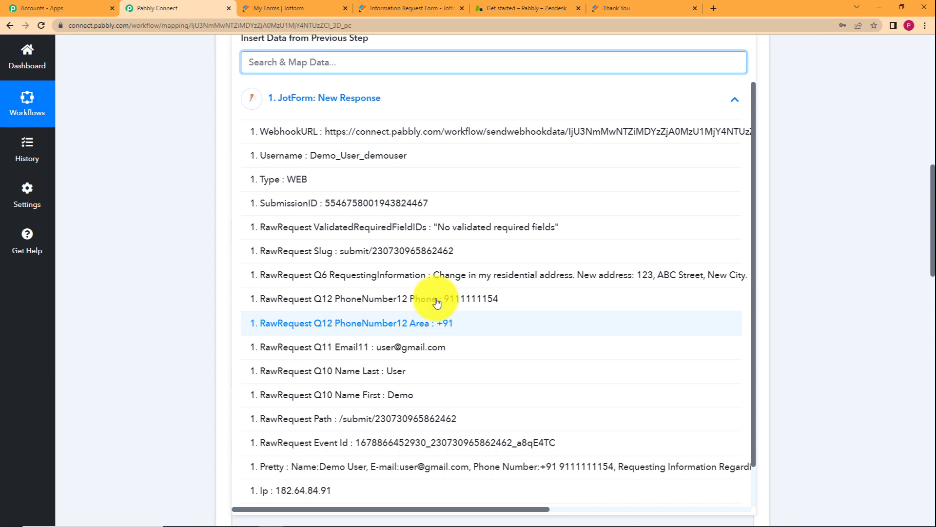
{"action": "scroll", "scroll_direction": "down", "scroll_amount": 3}
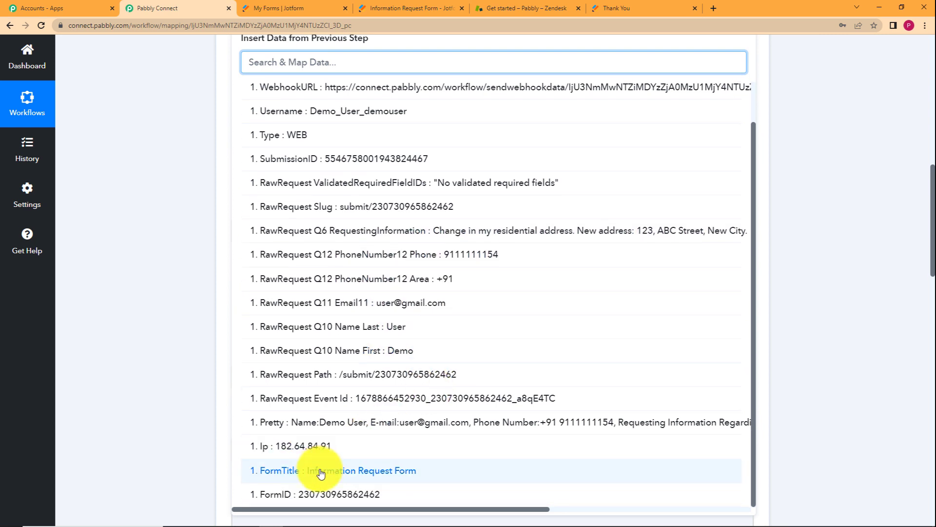
{"action": "left_click", "coordinate": [333, 470]}
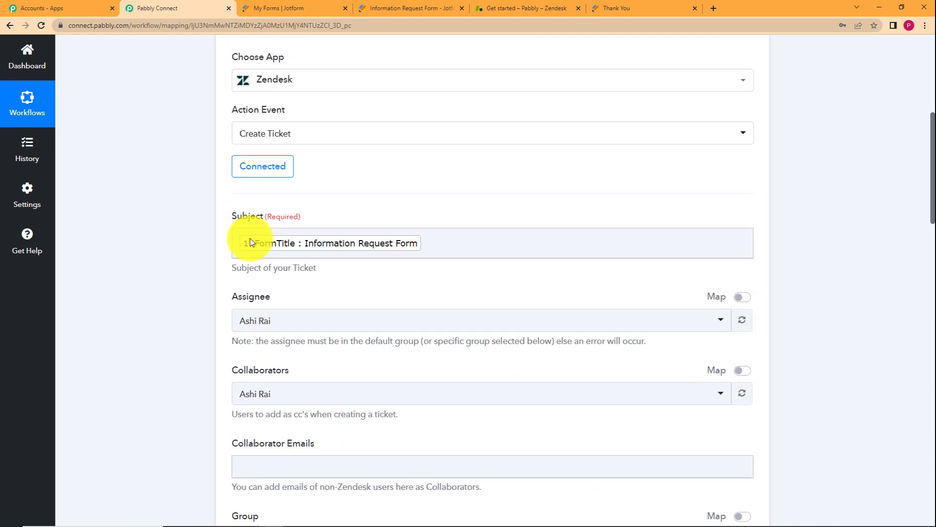
{"action": "scroll", "scroll_direction": "down", "scroll_amount": 3}
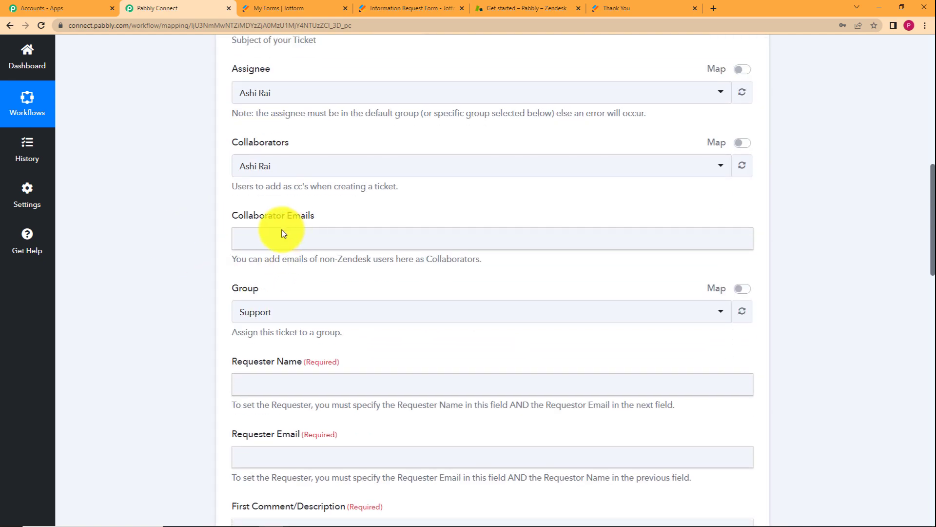
{"action": "mouse_move", "coordinate": [403, 222]}
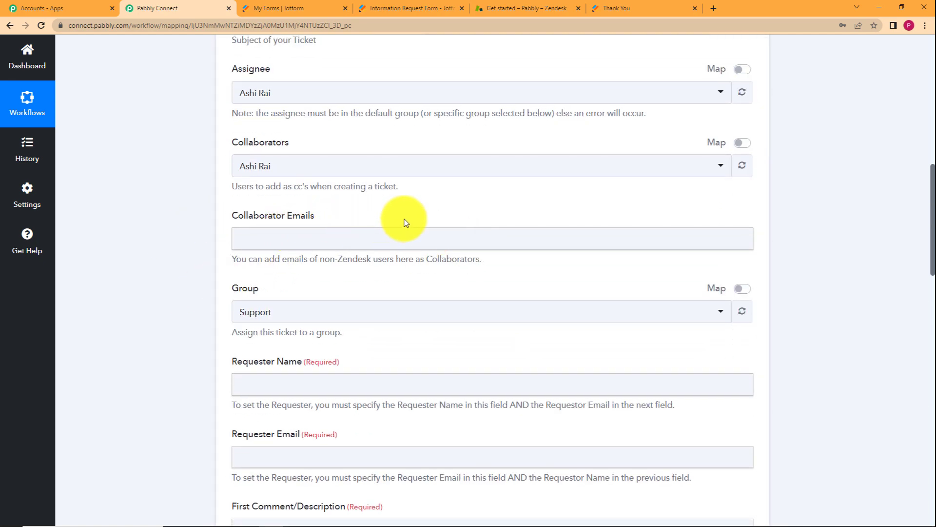
- Map Requester Name to Name First and Name Last, and Requester Email to Email11
{"action": "scroll", "scroll_direction": "down", "scroll_amount": 3}
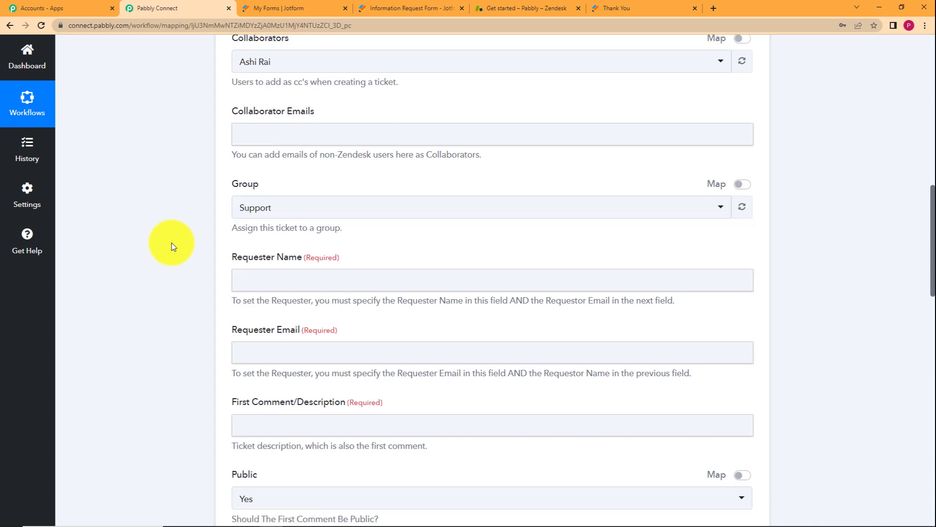
{"action": "scroll", "scroll_direction": "down", "scroll_amount": 3}
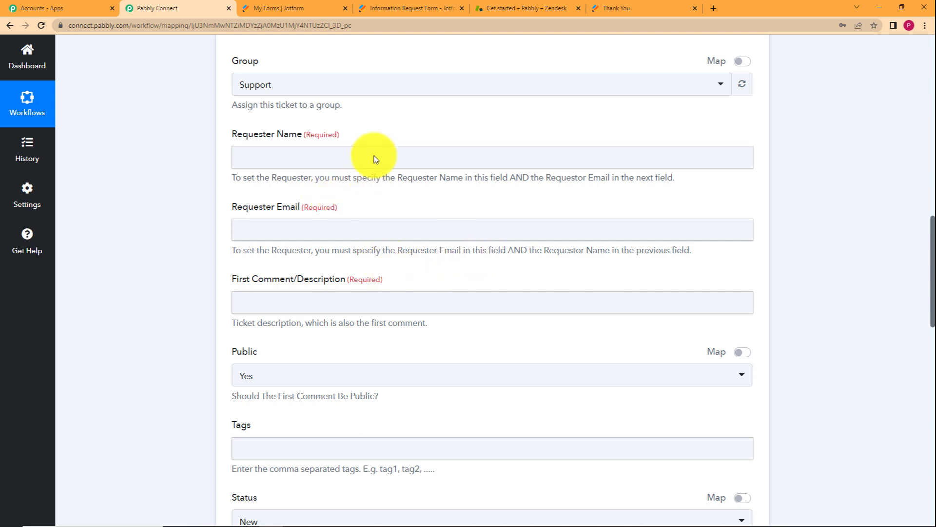
{"action": "left_click", "coordinate": [491, 157]}
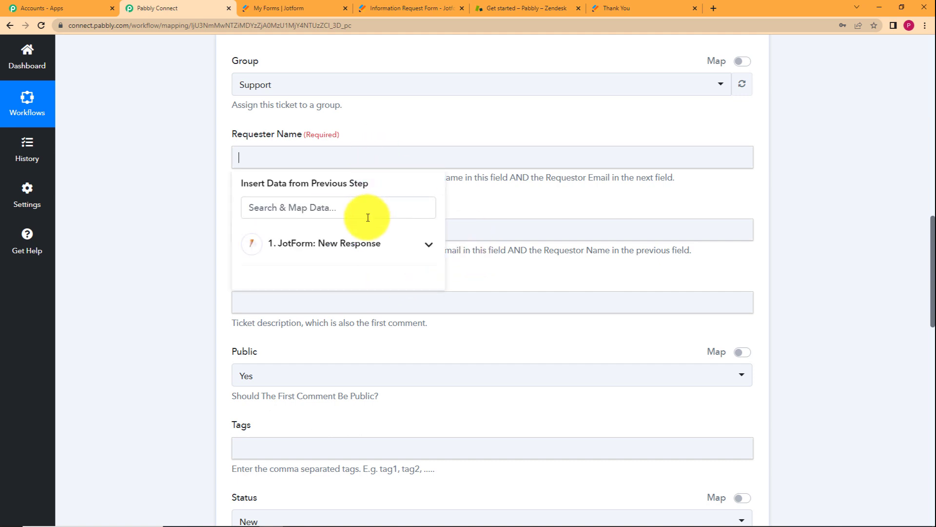
{"action": "left_click", "coordinate": [324, 243]}
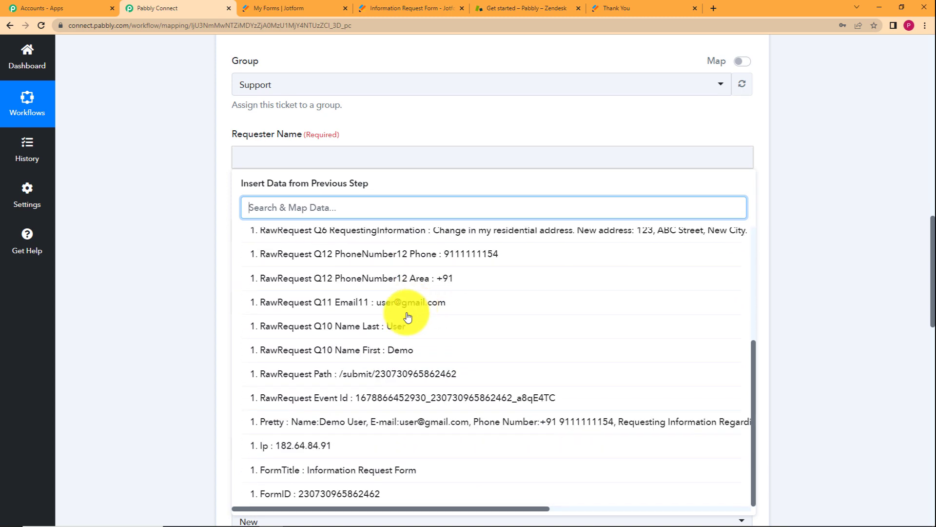
{"action": "left_click", "coordinate": [332, 349]}
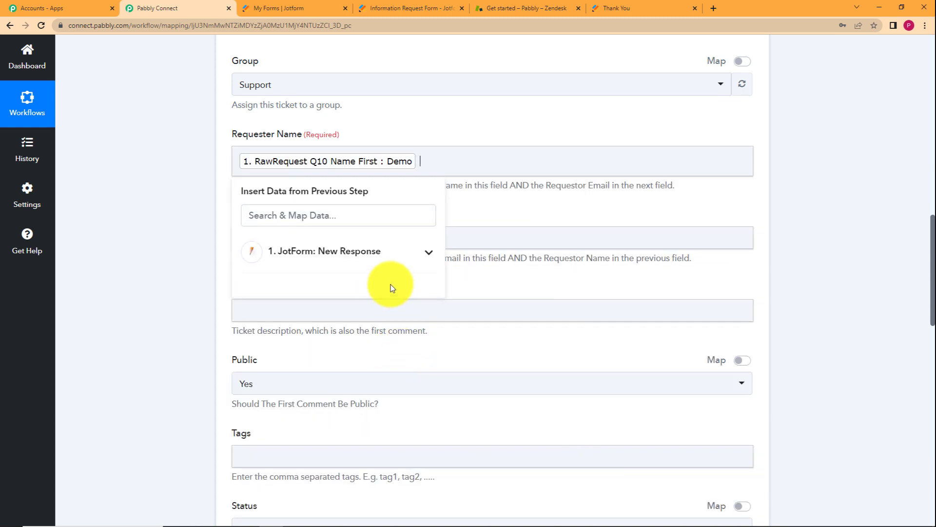
{"action": "left_click", "coordinate": [326, 251]}
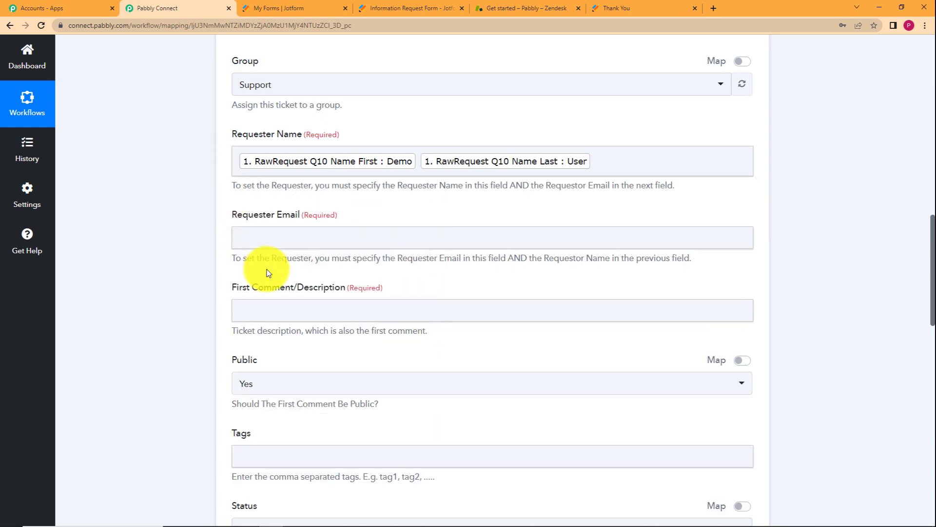
{"action": "left_click", "coordinate": [492, 237]}
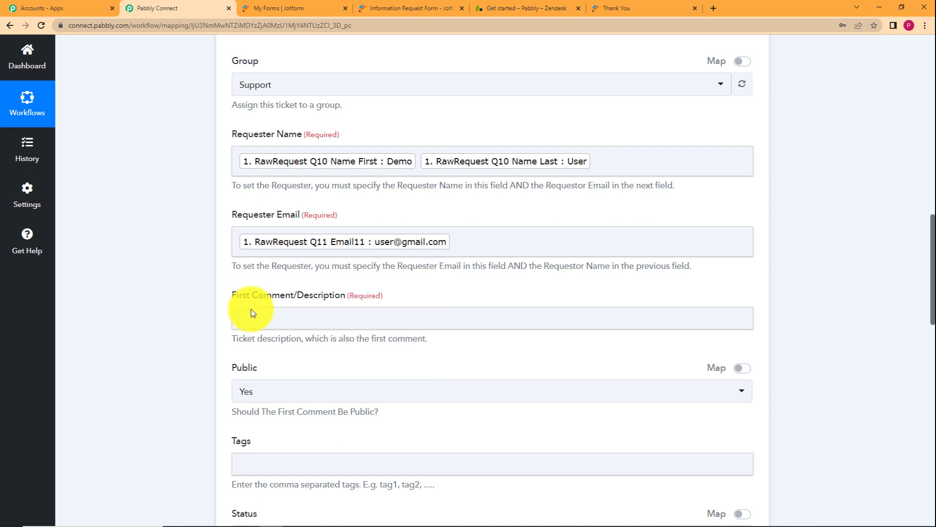
- Build the description from RequestingInformation followed by 'Phone Number:' and the Phone field
{"action": "left_click", "coordinate": [492, 317]}
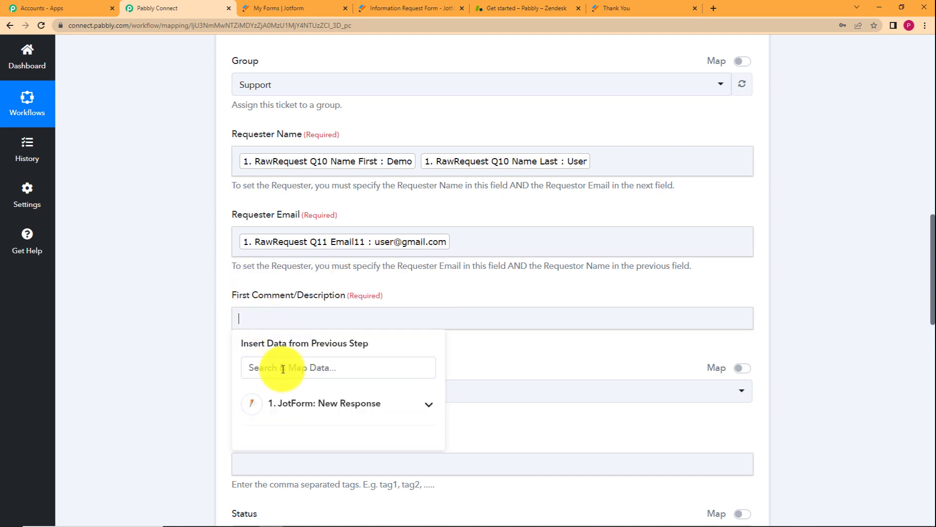
{"action": "scroll", "scroll_direction": "down", "scroll_amount": 3}
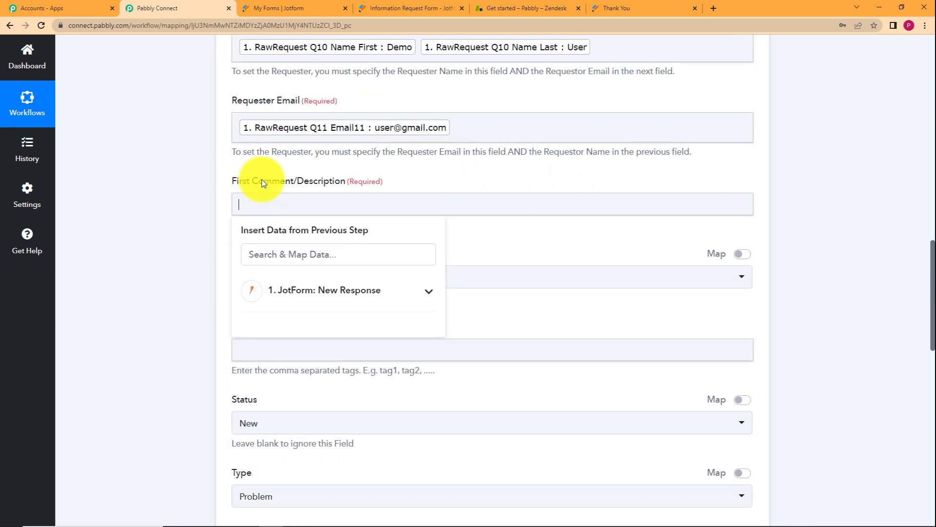
{"action": "left_click", "coordinate": [326, 291]}
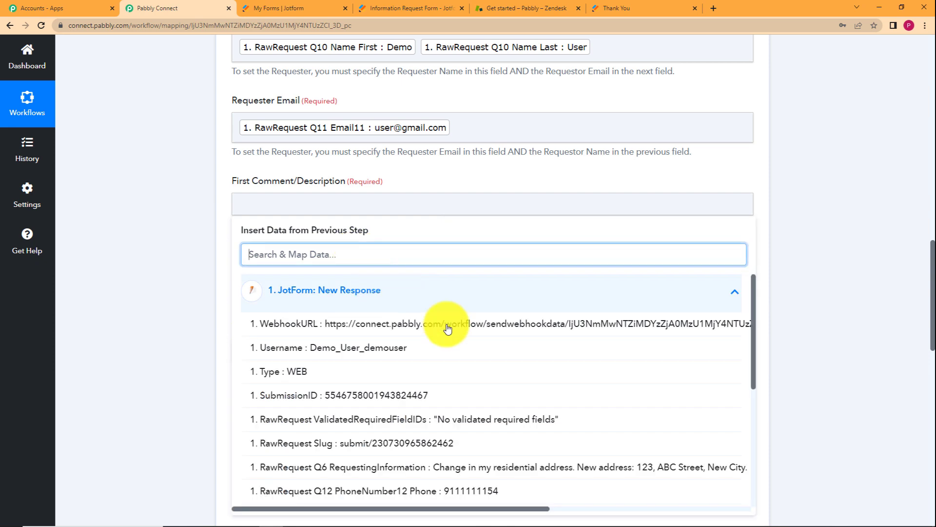
{"action": "left_click", "coordinate": [498, 466]}
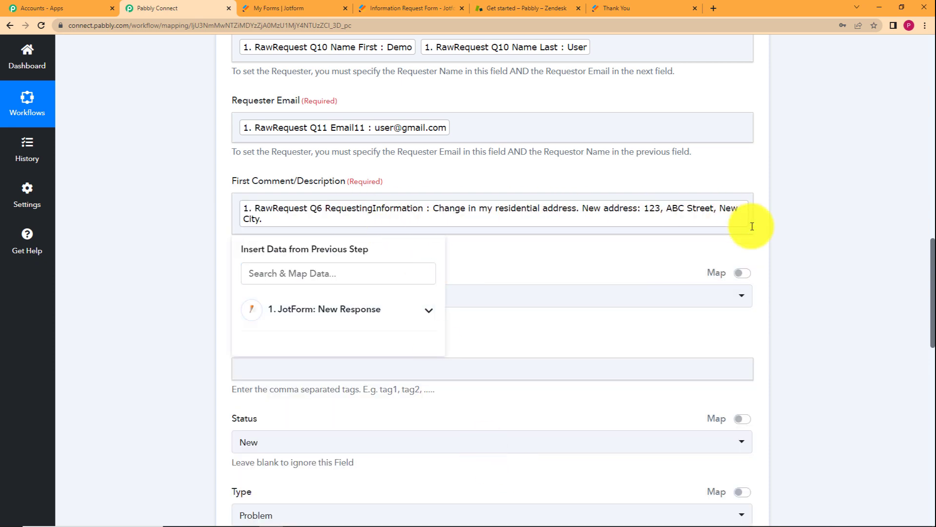
{"action": "type", "text": "\\n"}
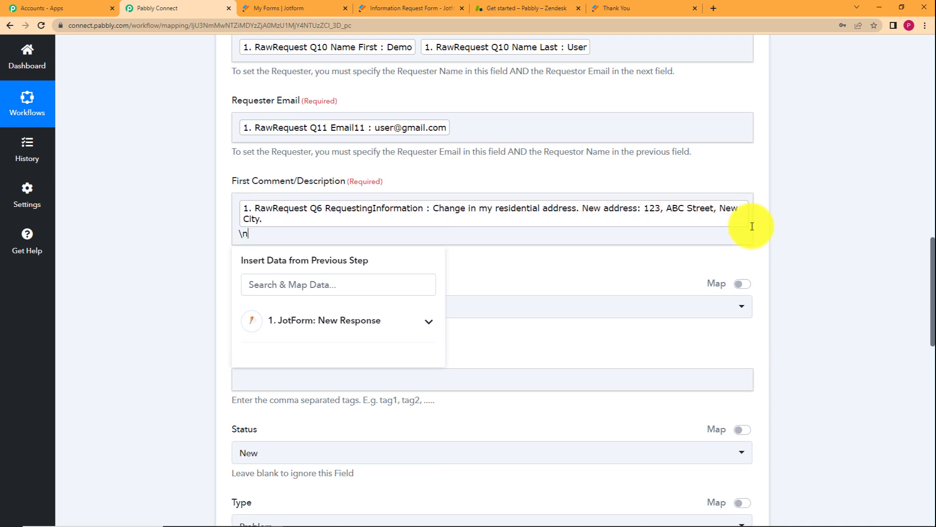
{"action": "type", "text": "Ph"}
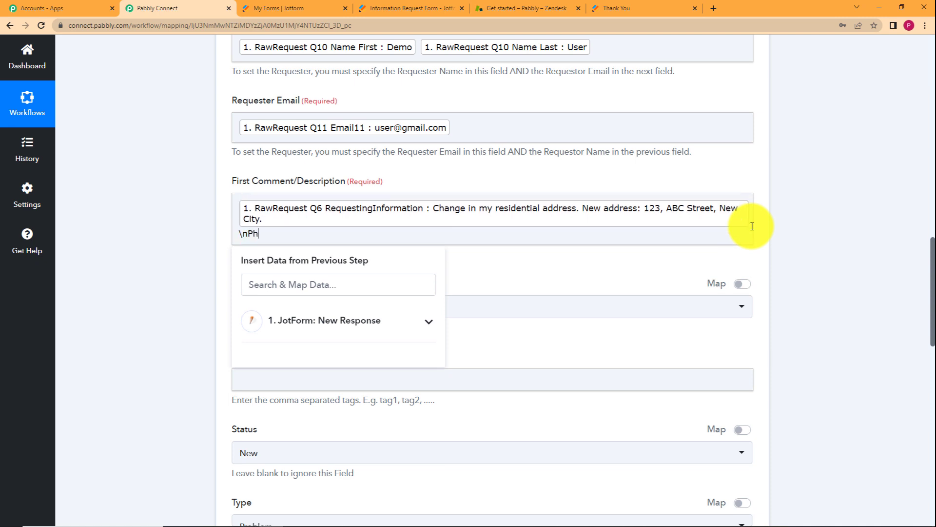
{"action": "type", "text": "one Number:"}
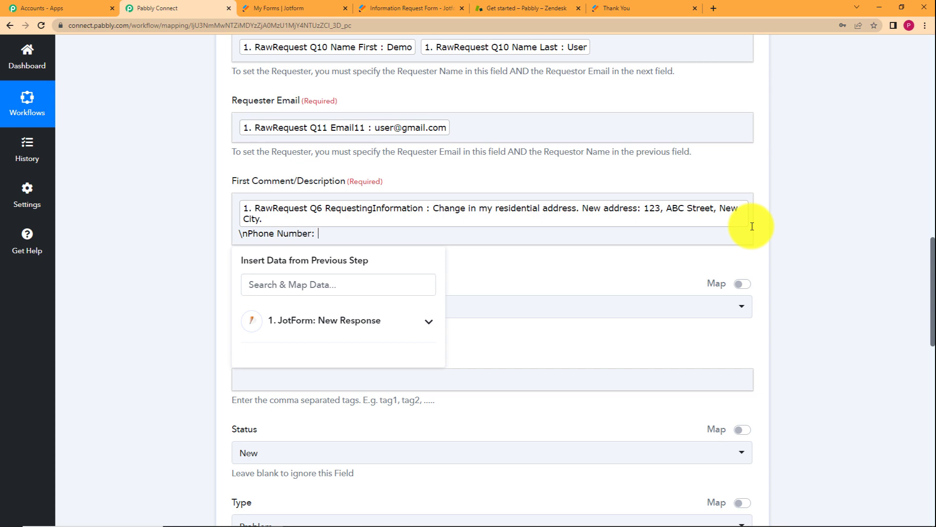
{"action": "left_click", "coordinate": [325, 320]}
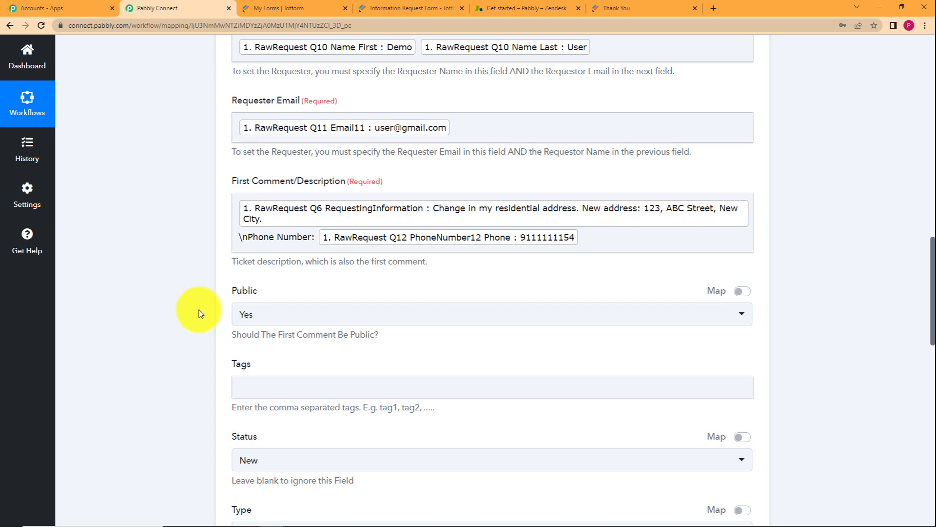
- Set the ticket to Public Yes, status Open, type Task and priority High
{"action": "scroll", "scroll_direction": "down", "scroll_amount": 3}
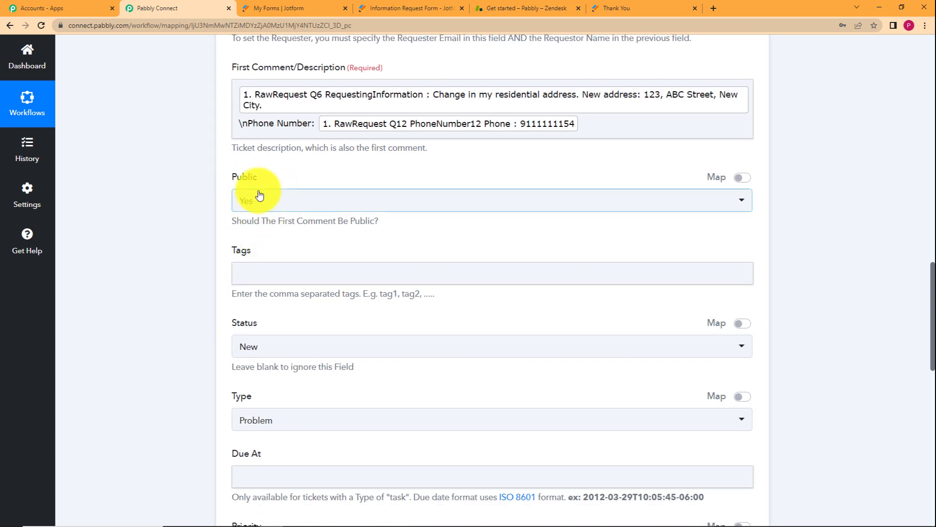
{"action": "left_click", "coordinate": [490, 200]}
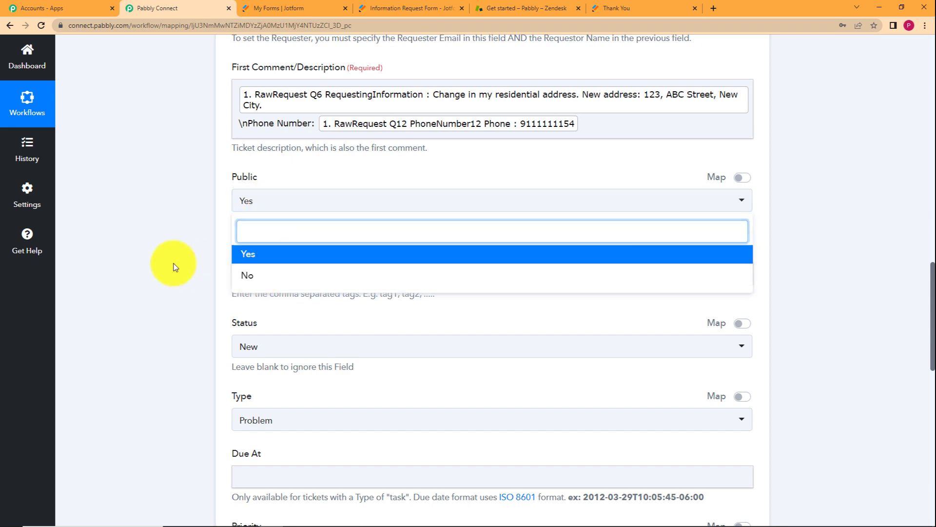
{"action": "left_click", "coordinate": [247, 253]}
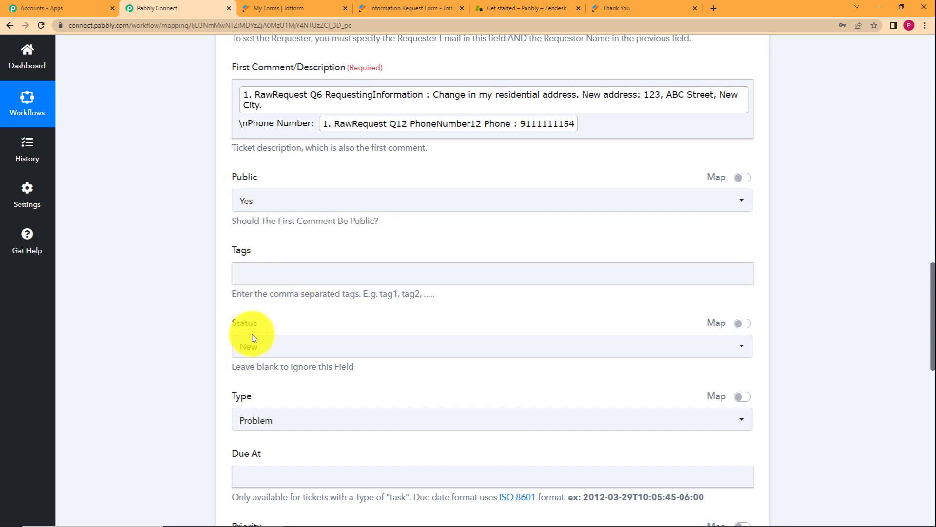
{"action": "left_click", "coordinate": [490, 347]}
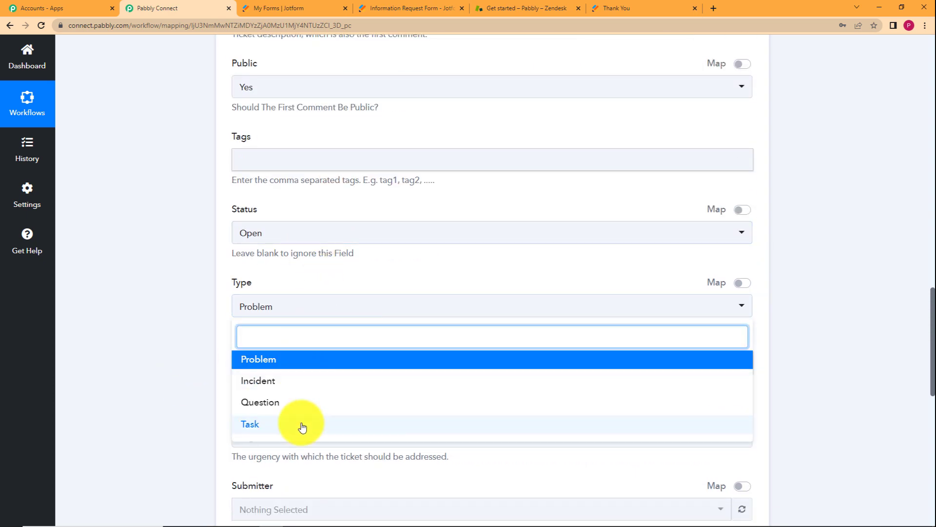
{"action": "left_click", "coordinate": [249, 423]}
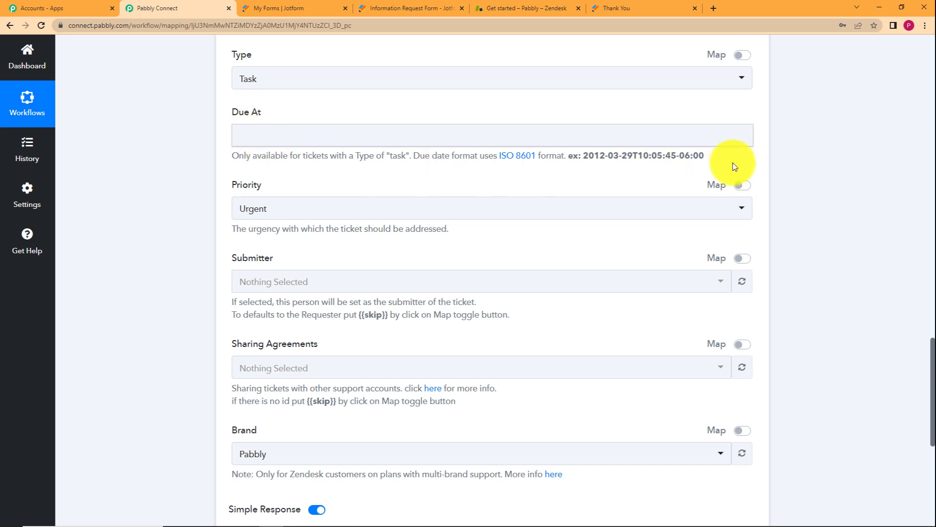
{"action": "mouse_move", "coordinate": [167, 239]}
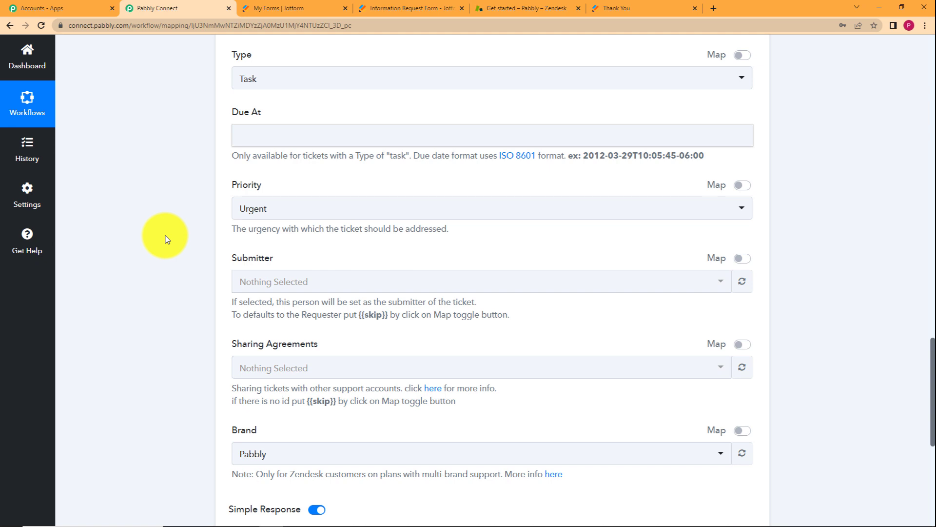
{"action": "left_click", "coordinate": [491, 208]}
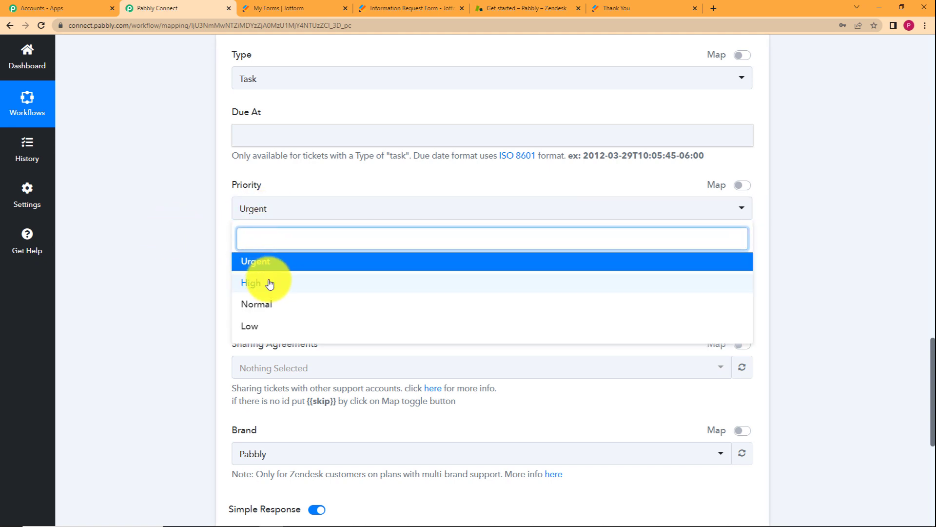
{"action": "left_click", "coordinate": [252, 283]}
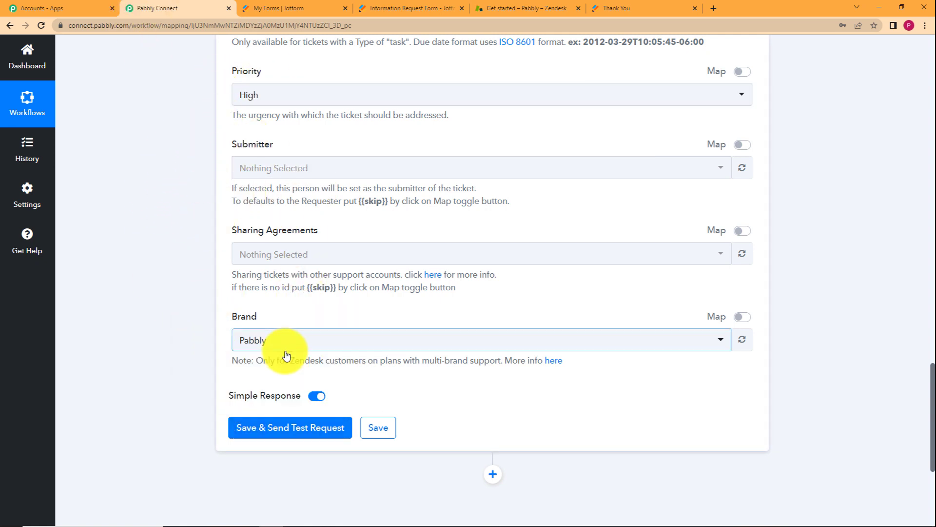
- Send a test request and check the Zendesk response shows a task ticket, high priority, open status
{"action": "left_click", "coordinate": [289, 427]}
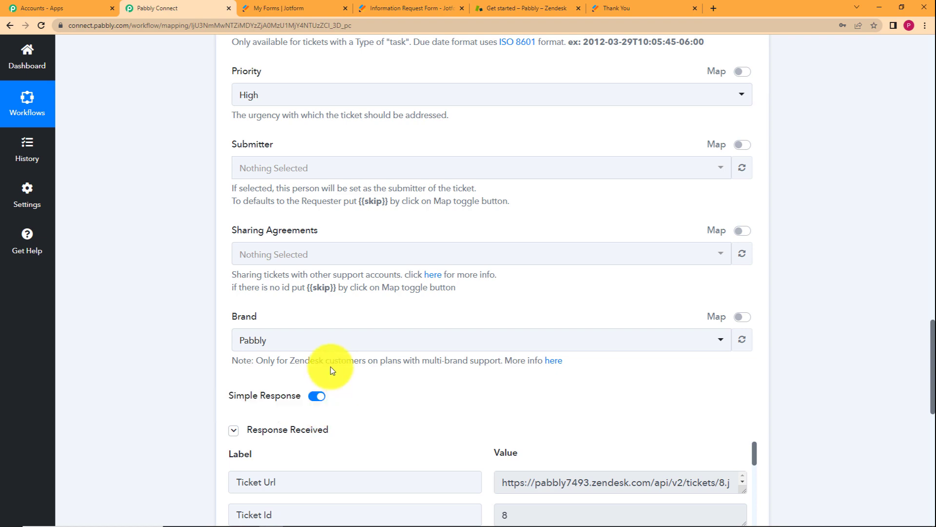
{"action": "scroll", "scroll_direction": "down", "scroll_amount": 3}
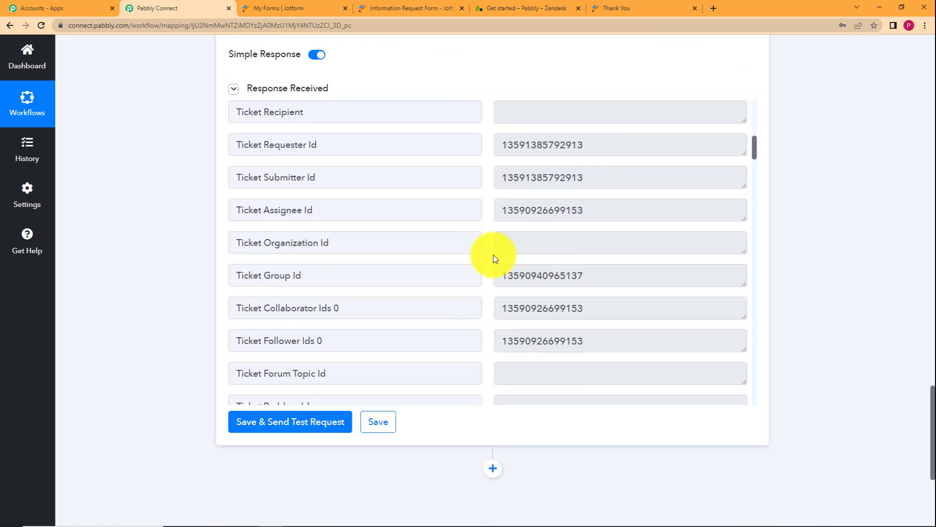
{"action": "scroll", "scroll_direction": "down", "scroll_amount": 3}
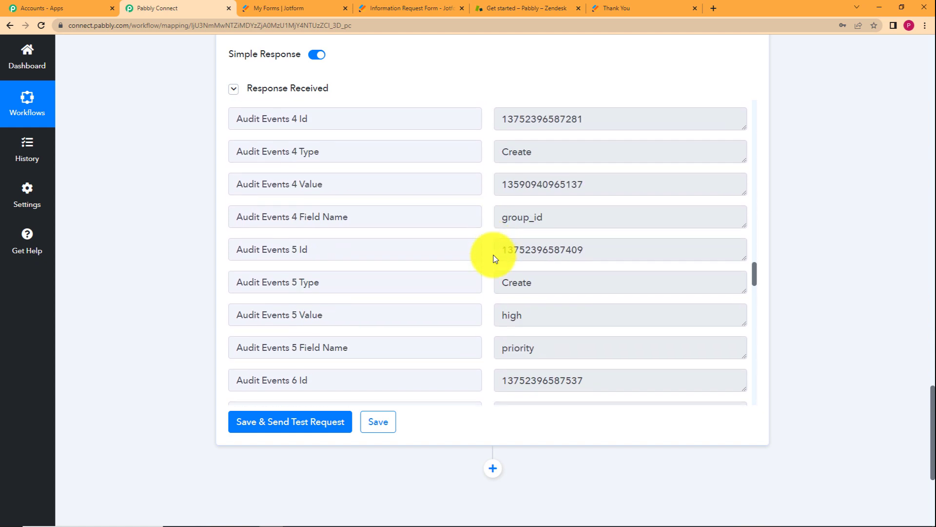
{"action": "scroll", "scroll_direction": "down", "scroll_amount": 3}
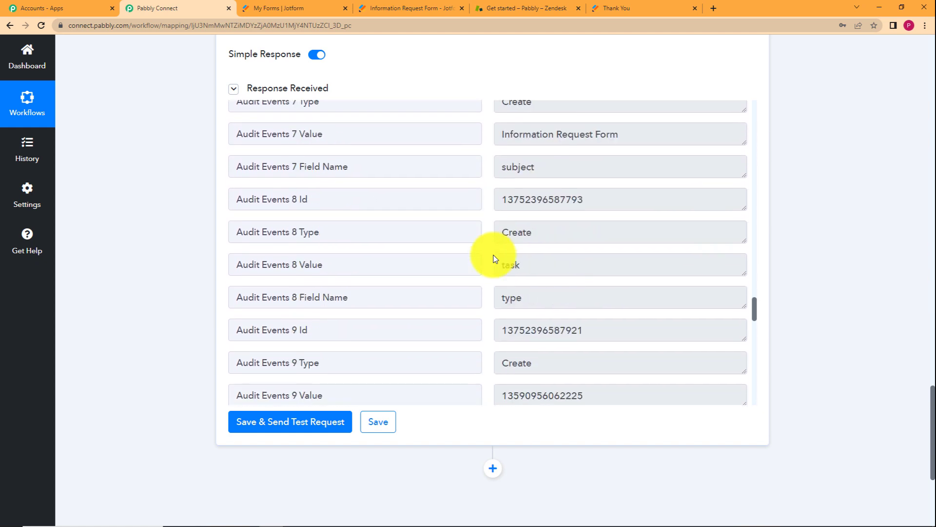
{"action": "scroll", "scroll_direction": "down", "scroll_amount": 3}
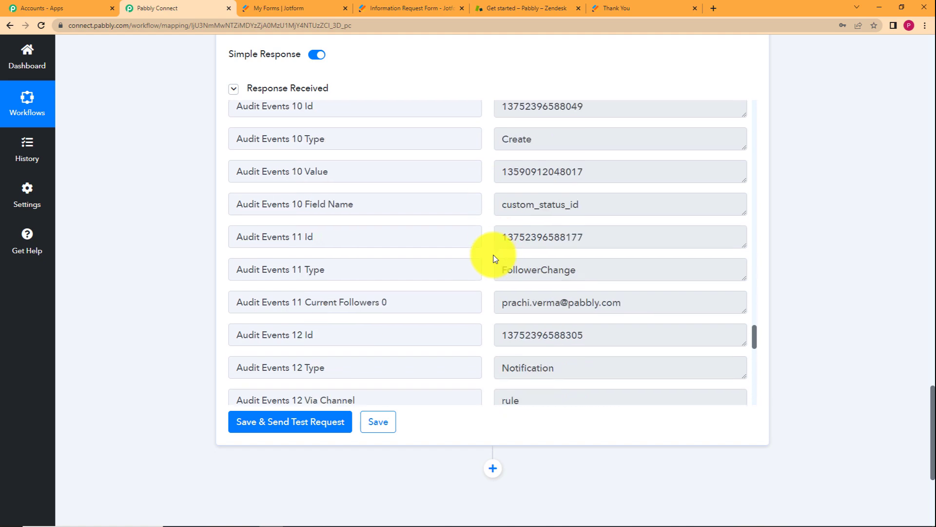
{"action": "left_click", "coordinate": [378, 421]}
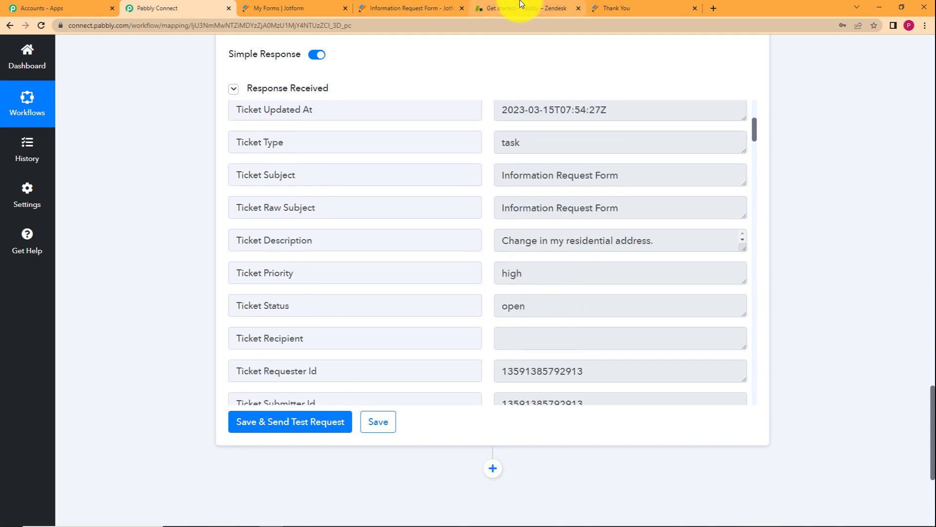
- View the new Information Request Form ticket under Your unsolved tickets in Zendesk
{"action": "left_click", "coordinate": [528, 8]}
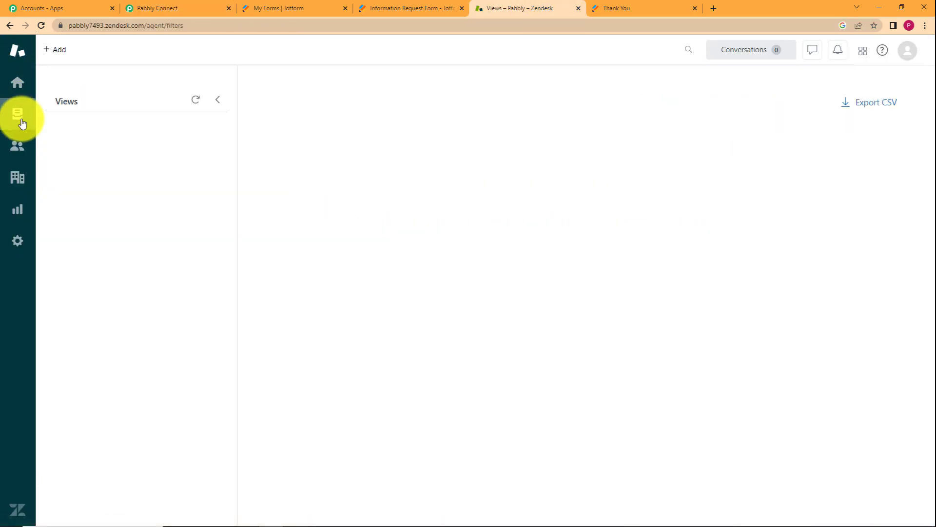
{"action": "left_click", "coordinate": [18, 114]}
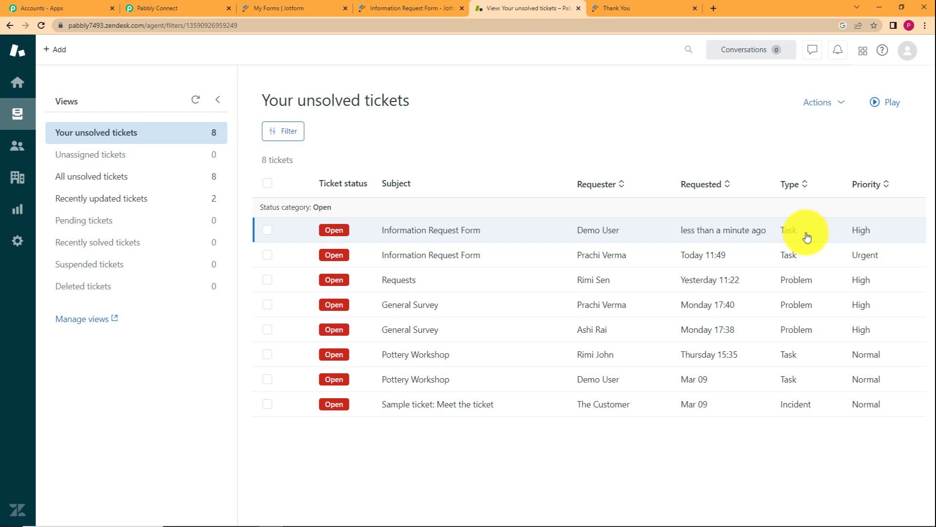
{"action": "mouse_move", "coordinate": [637, 240]}
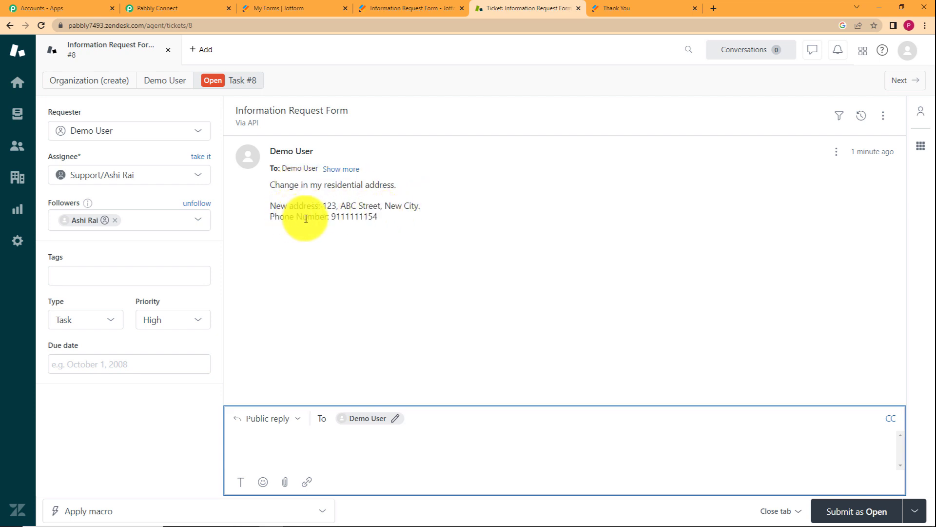
{"action": "mouse_move", "coordinate": [375, 214]}
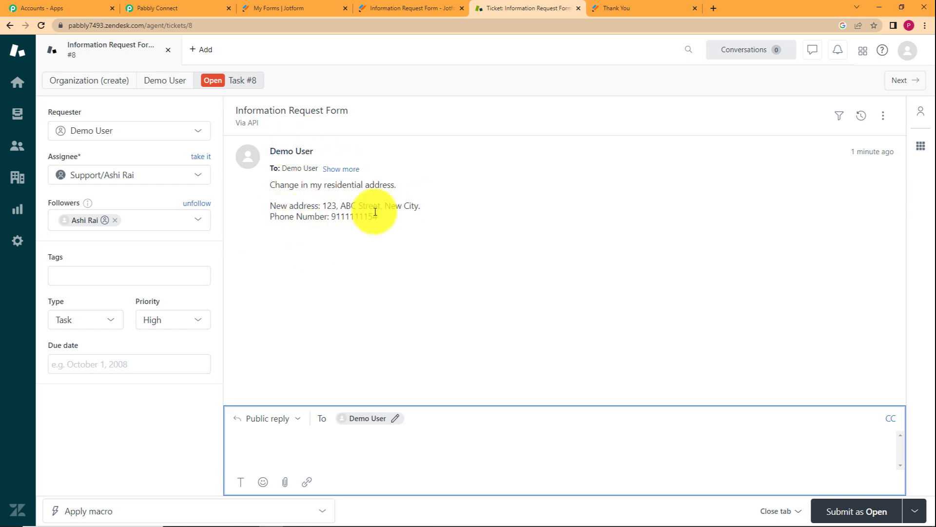
{"action": "left_click", "coordinate": [155, 8]}
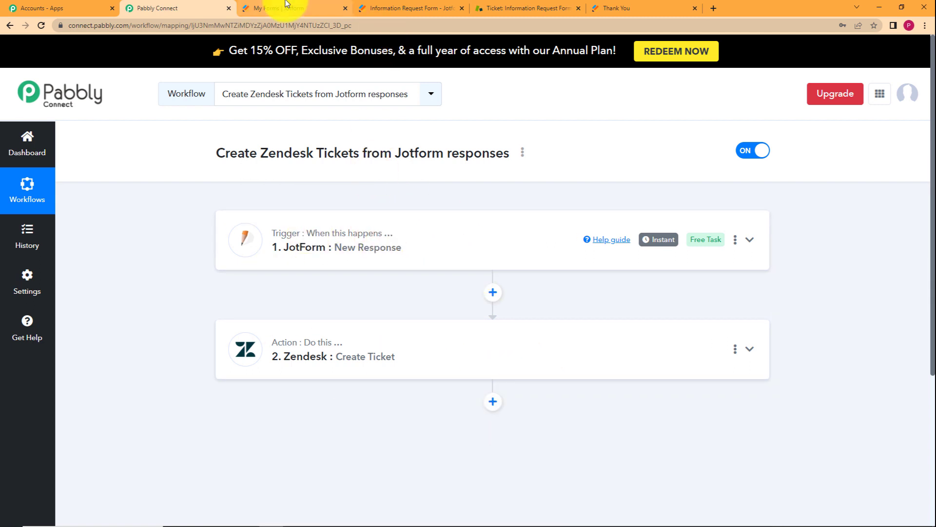
{"action": "left_click", "coordinate": [293, 7]}
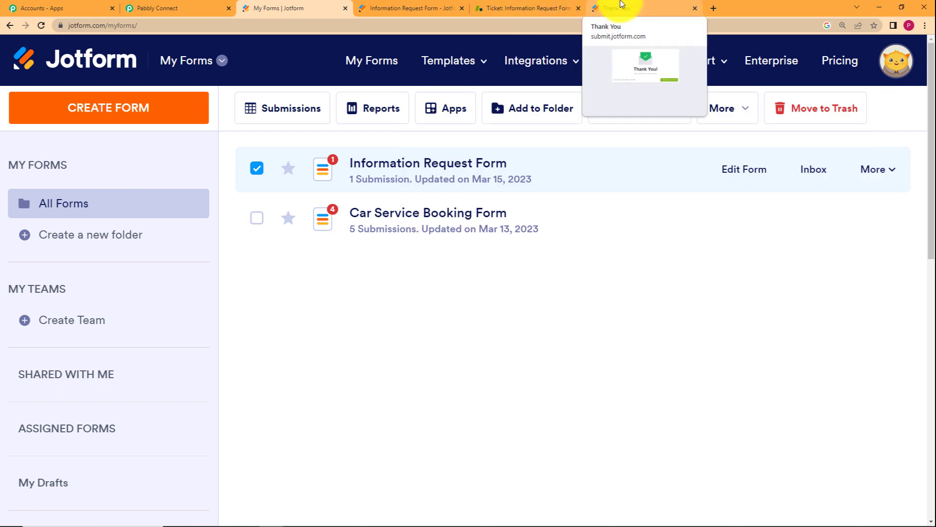
{"action": "left_click", "coordinate": [176, 8]}
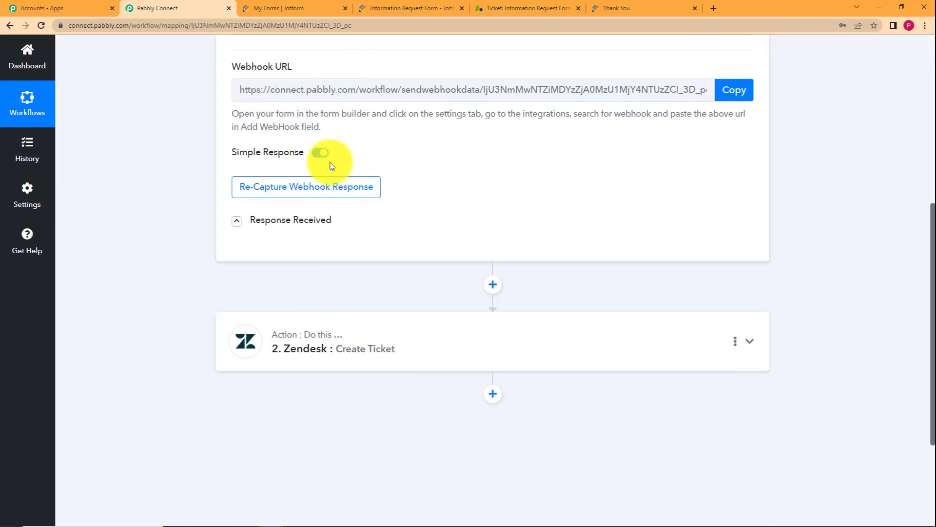
{"action": "left_click", "coordinate": [236, 219]}
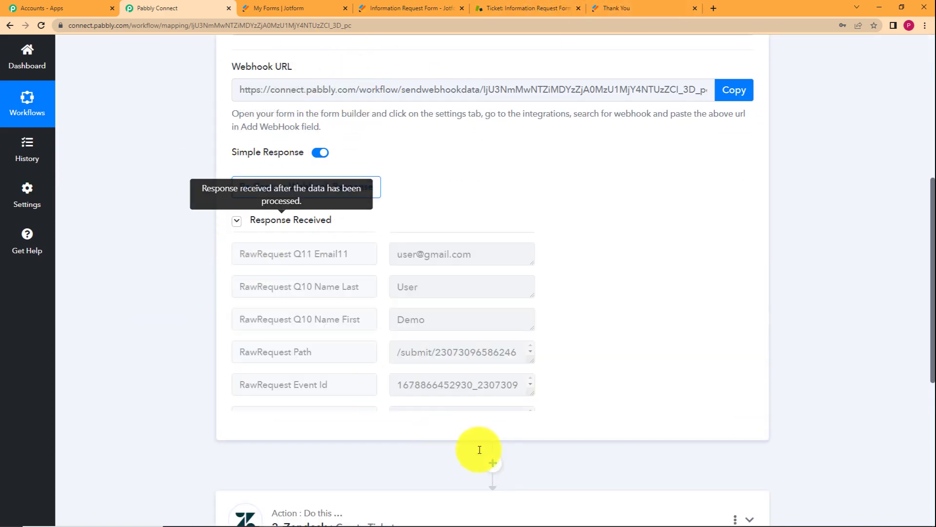
{"action": "left_click", "coordinate": [236, 219]}
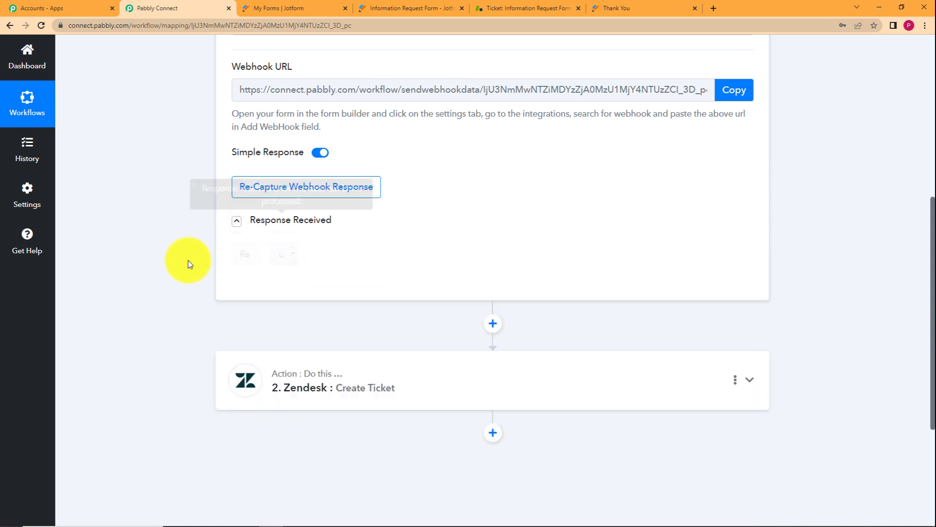
{"action": "left_click", "coordinate": [749, 380]}
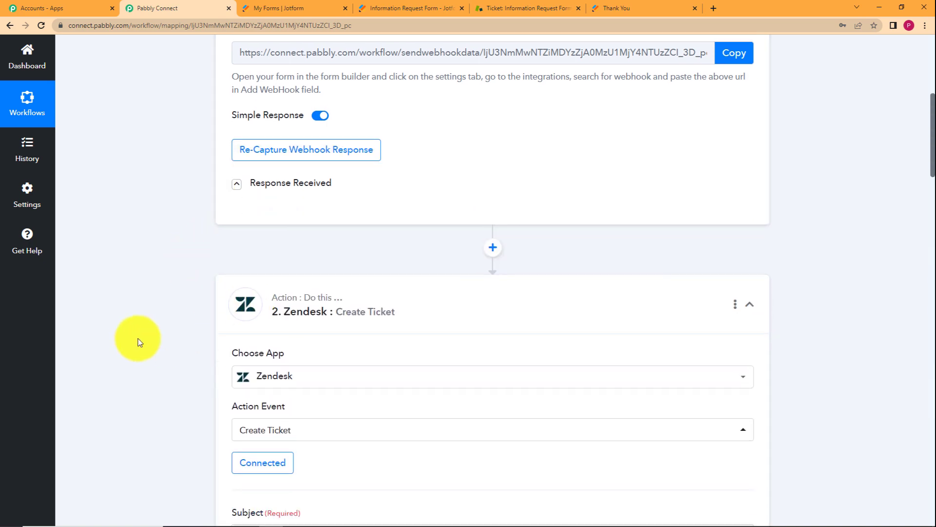
{"action": "scroll", "scroll_direction": "down", "scroll_amount": 3}
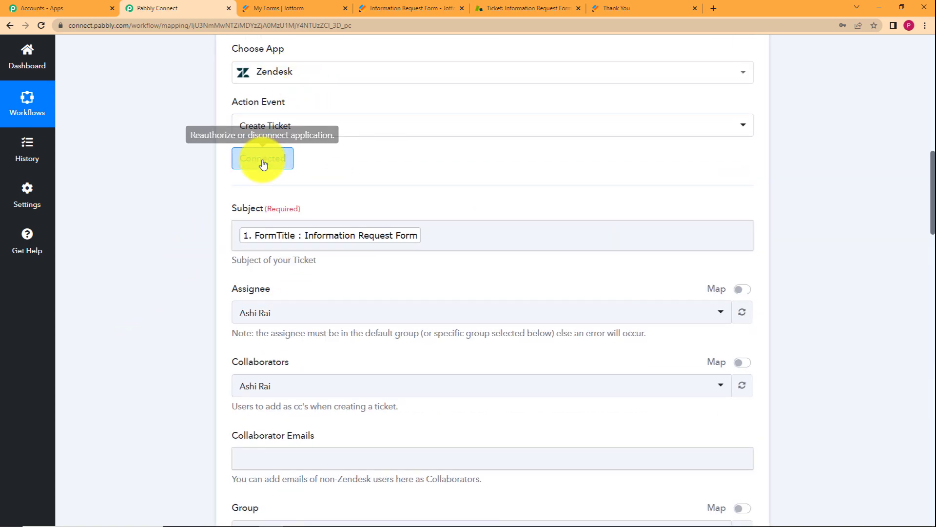
{"action": "mouse_move", "coordinate": [406, 182]}
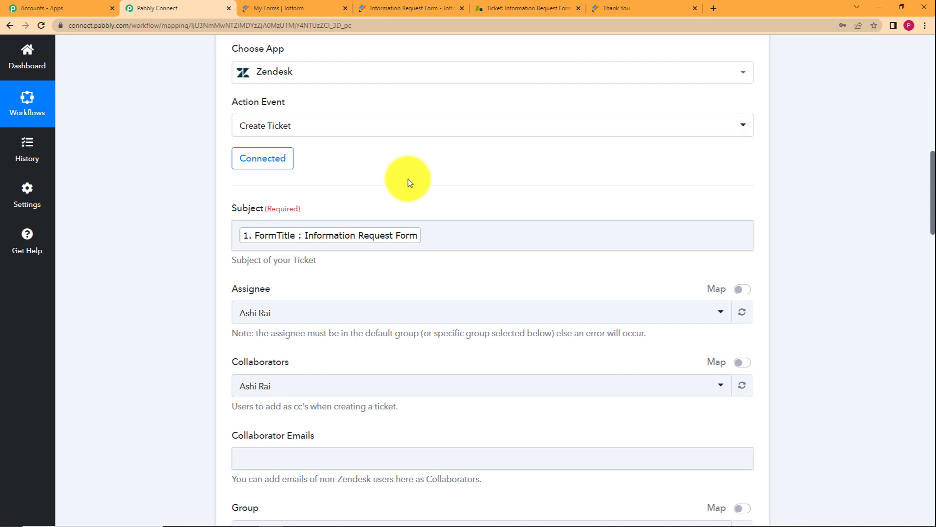
{"action": "mouse_move", "coordinate": [347, 189]}
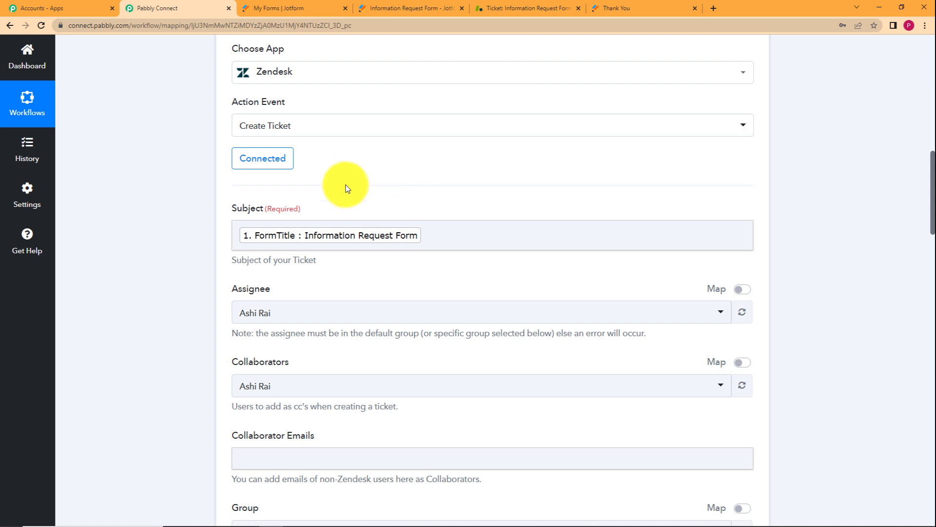
{"action": "scroll", "scroll_direction": "down", "scroll_amount": 3}
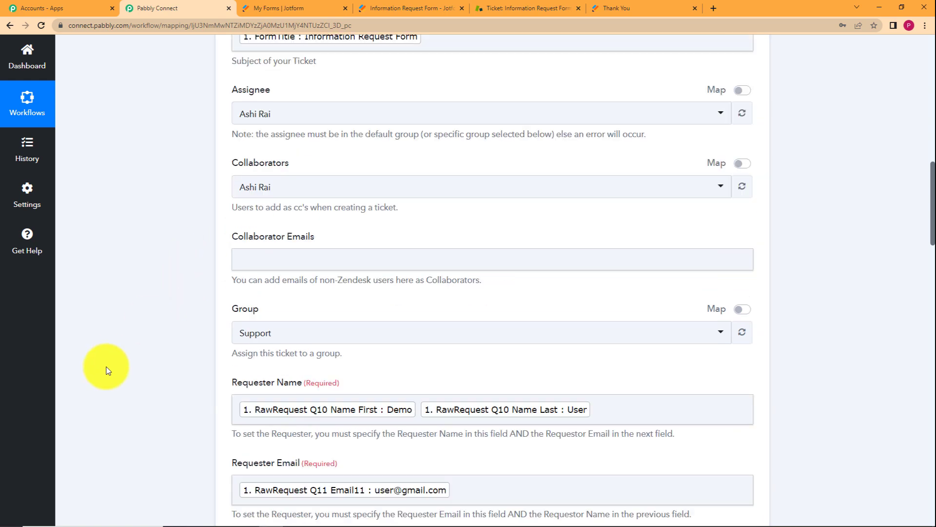
{"action": "scroll", "scroll_direction": "down", "scroll_amount": 3}
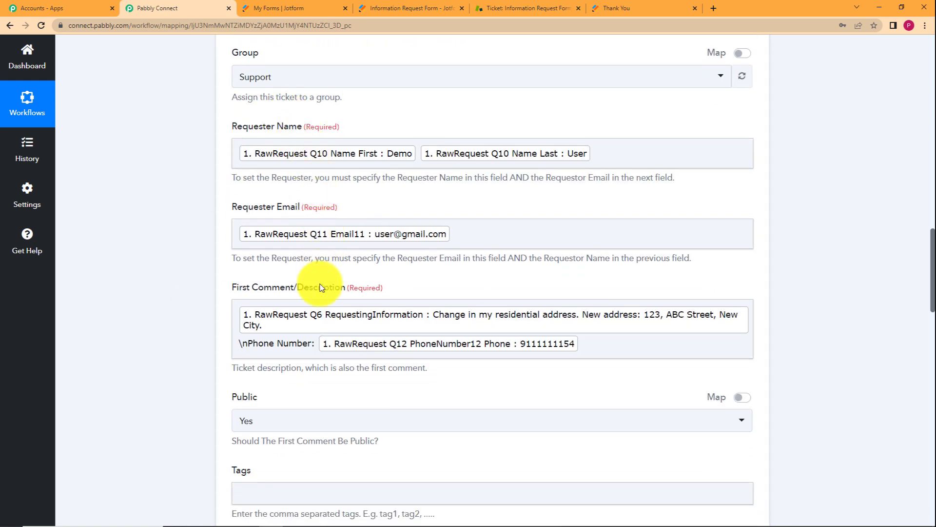
{"action": "scroll", "scroll_direction": "down", "scroll_amount": 3}
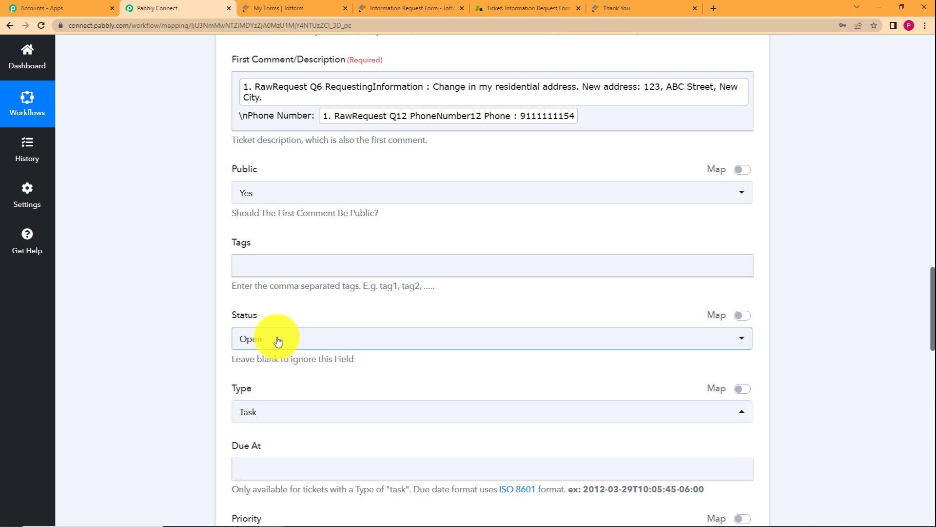
{"action": "scroll", "scroll_direction": "down", "scroll_amount": 3}
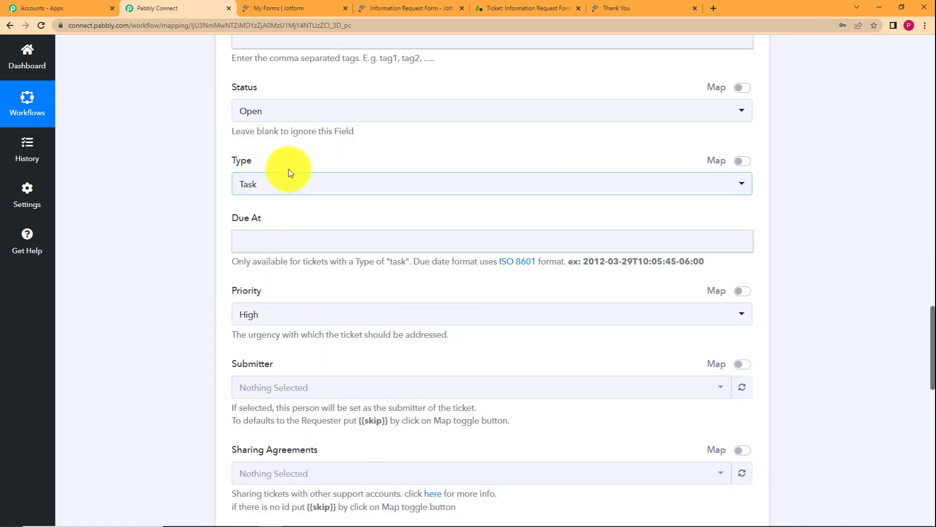
{"action": "scroll", "scroll_direction": "down", "scroll_amount": 3}
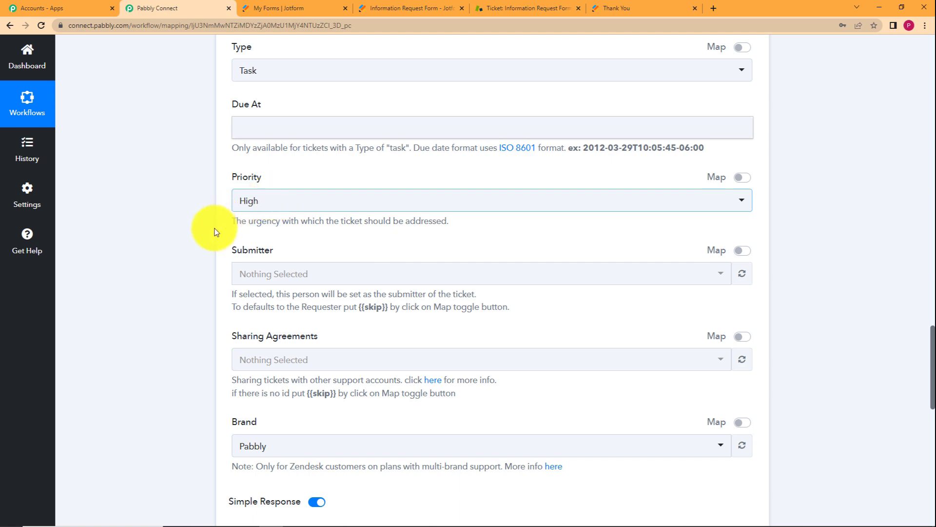
{"action": "scroll", "scroll_direction": "down", "scroll_amount": 3}
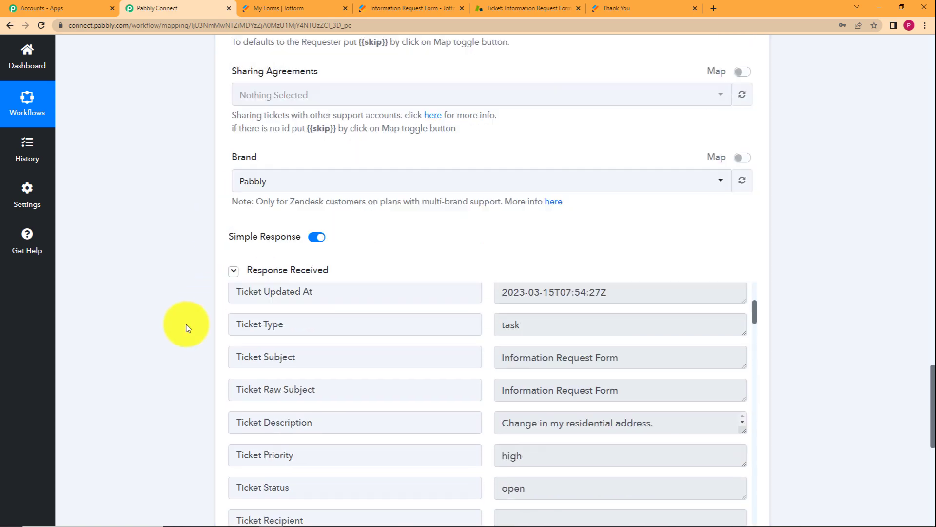
{"action": "scroll", "scroll_direction": "down", "scroll_amount": 3}
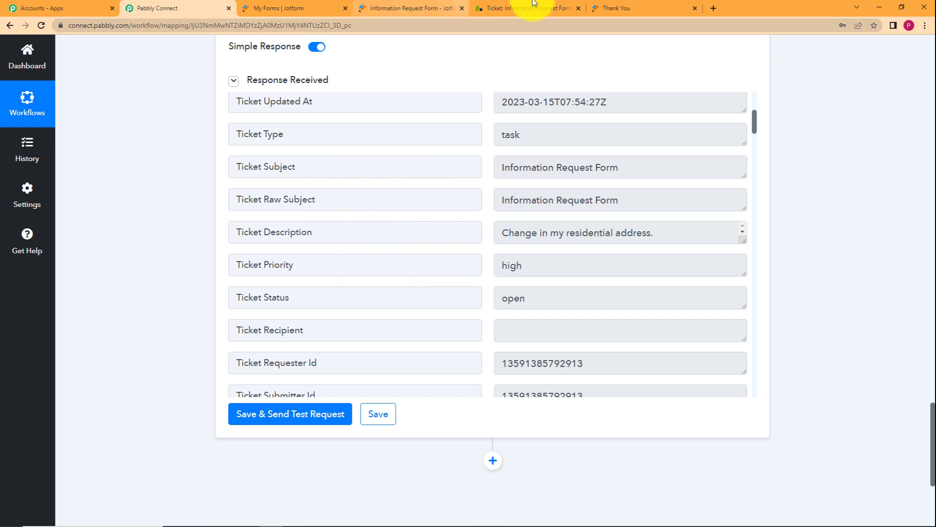
{"action": "left_click", "coordinate": [527, 9]}
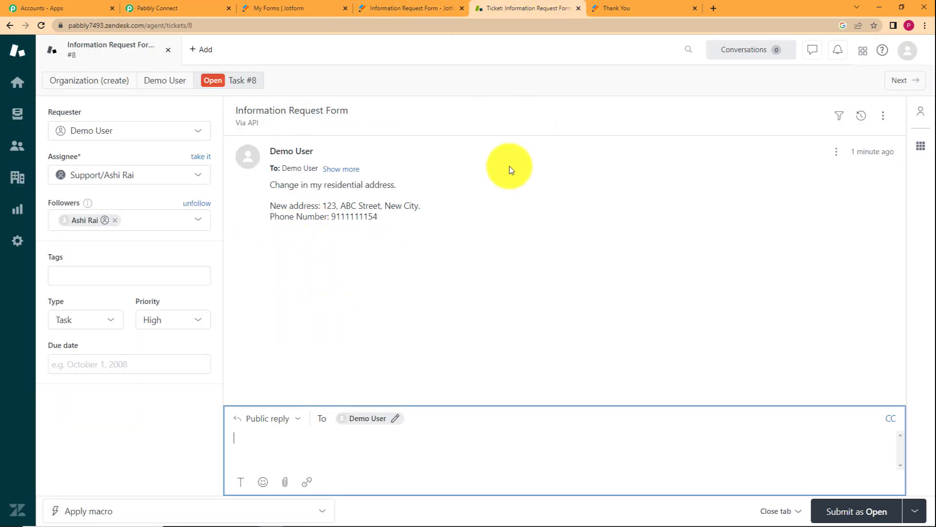